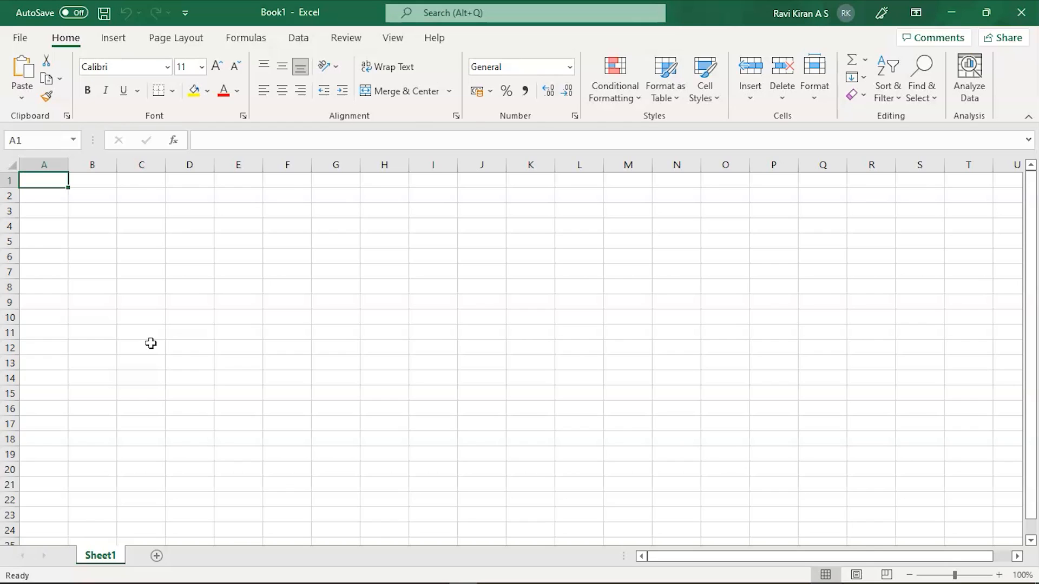
Add a new worksheet and enter headings Months in B2 and Year in C2.
click(91, 211)
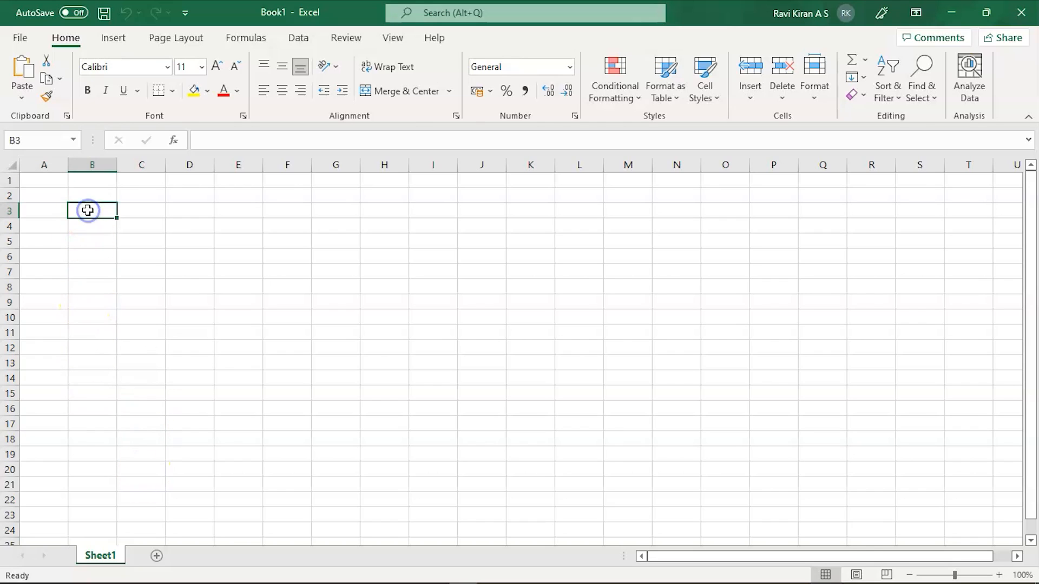
click(87, 210)
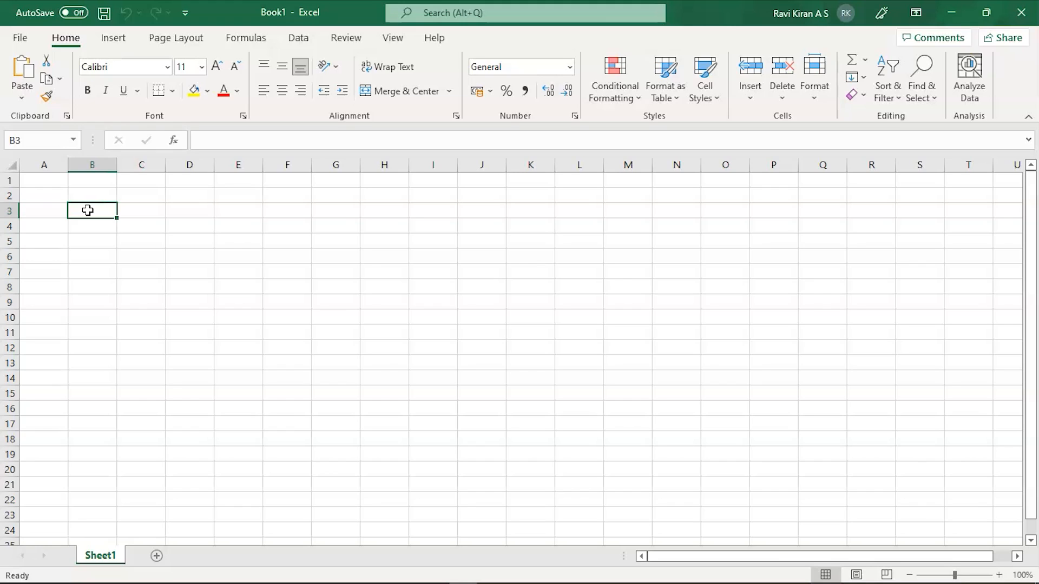
mouse_move(157, 556)
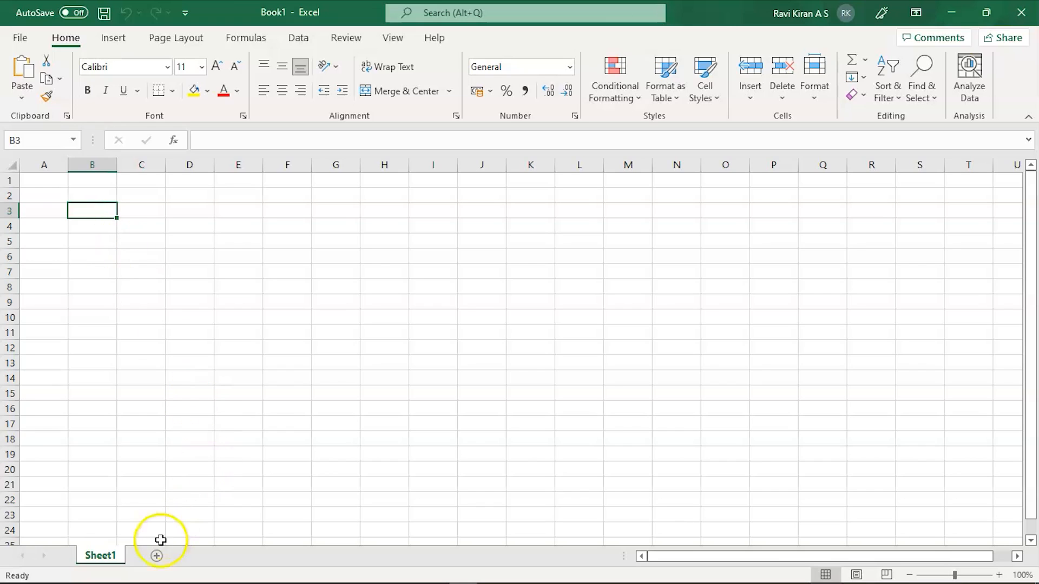
click(155, 555)
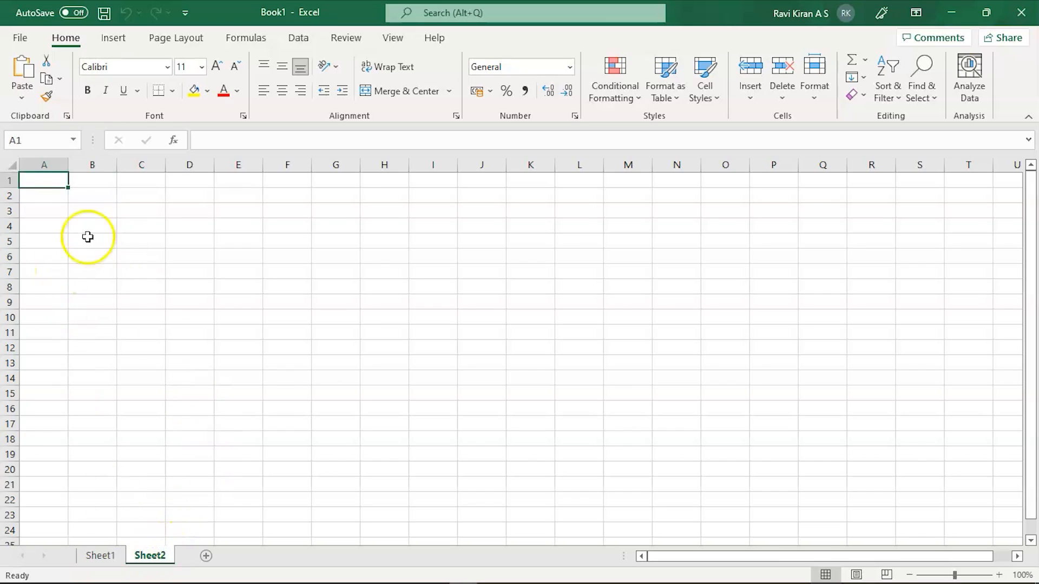
click(91, 196)
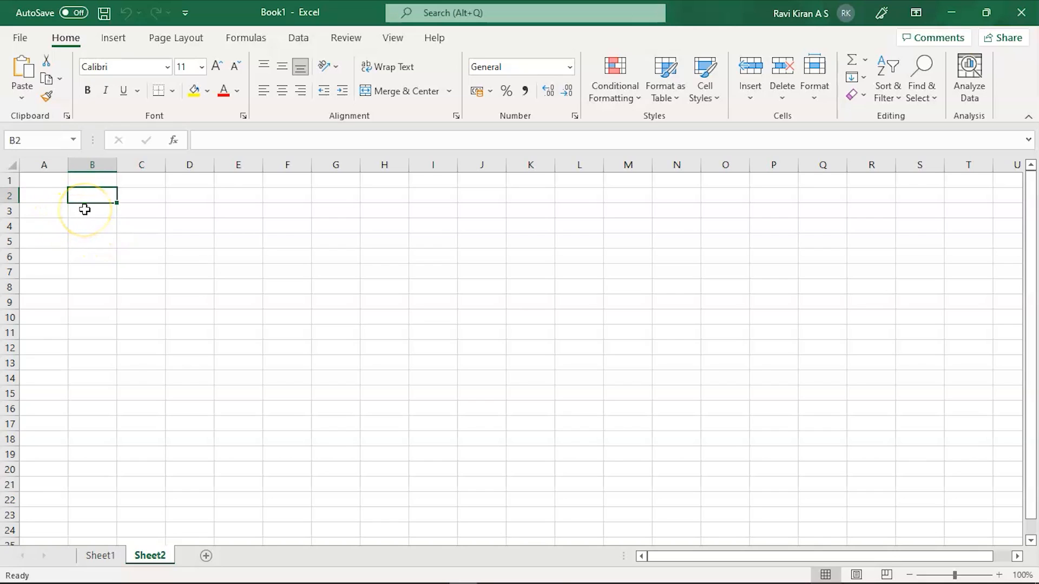
text(Months)
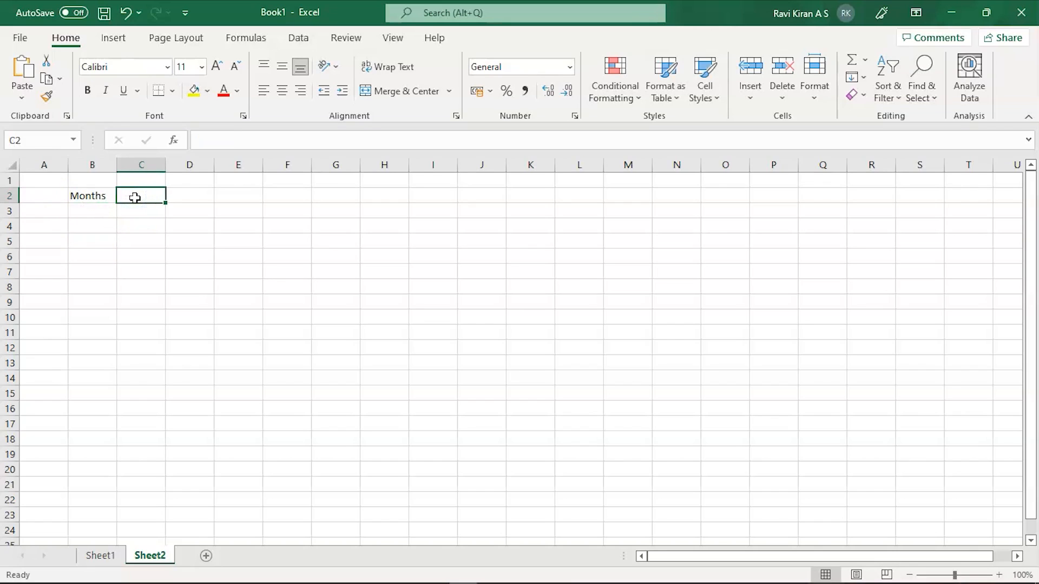
text(Y)
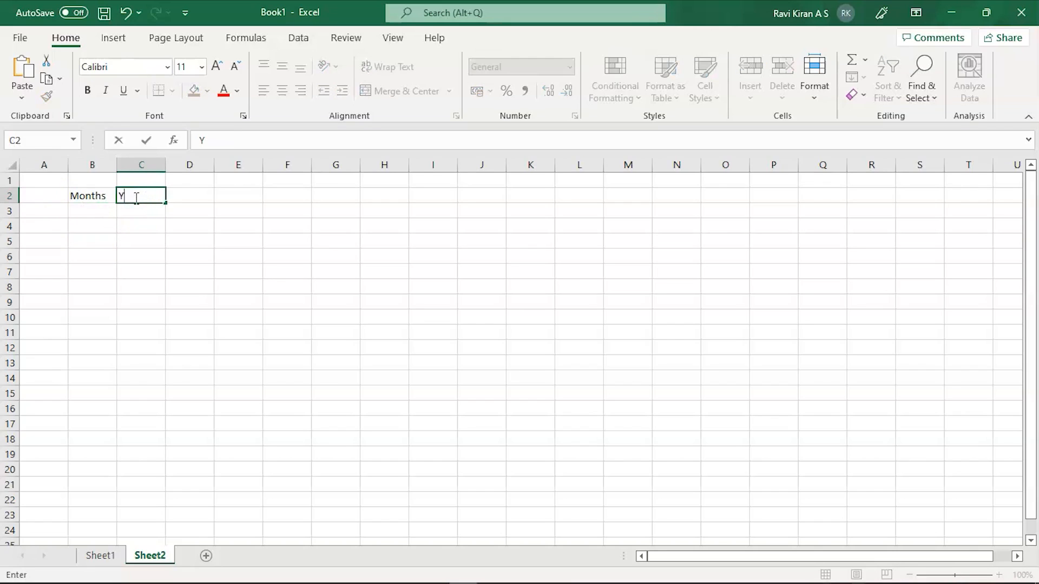
text(ear)
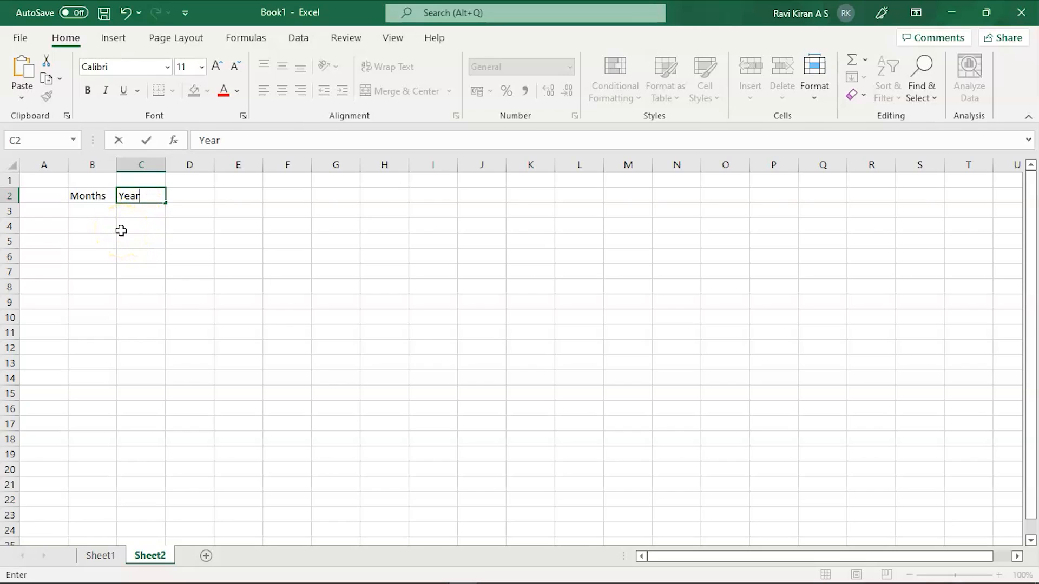
Enter January in B4 and fill the months down through December in B15.
click(91, 225)
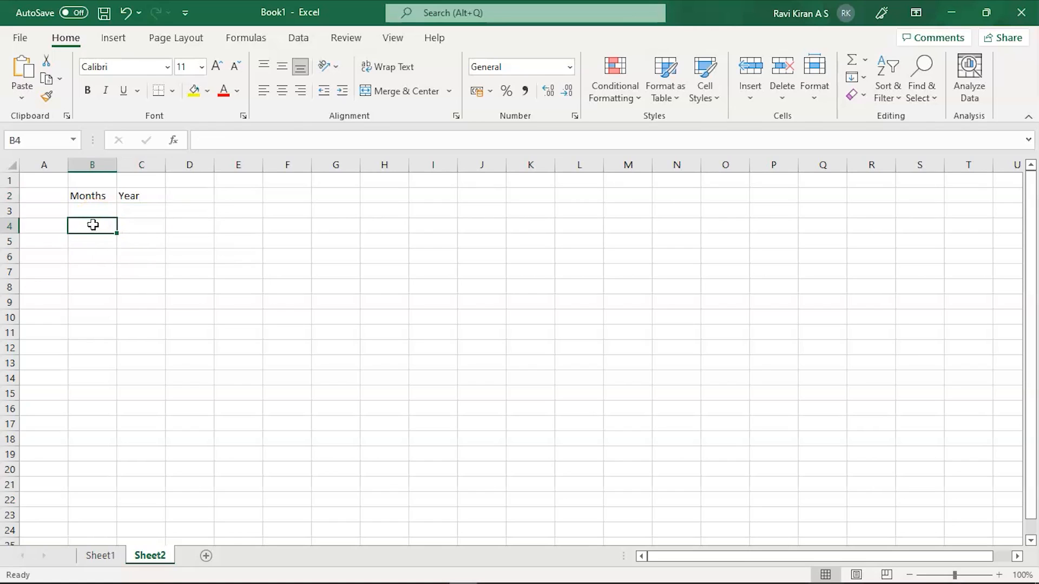
text(January)
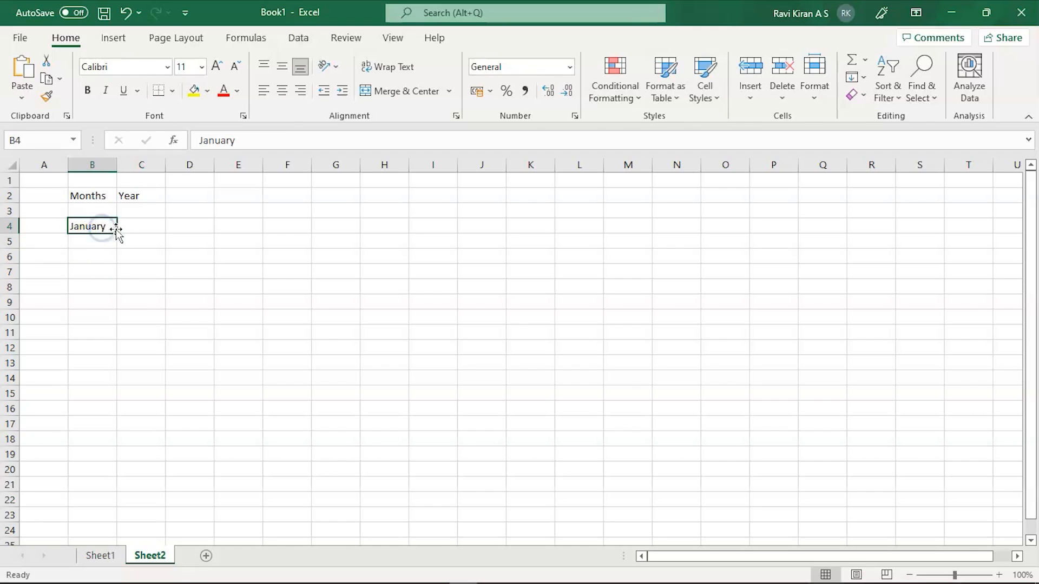
drag(112, 226, 121, 408)
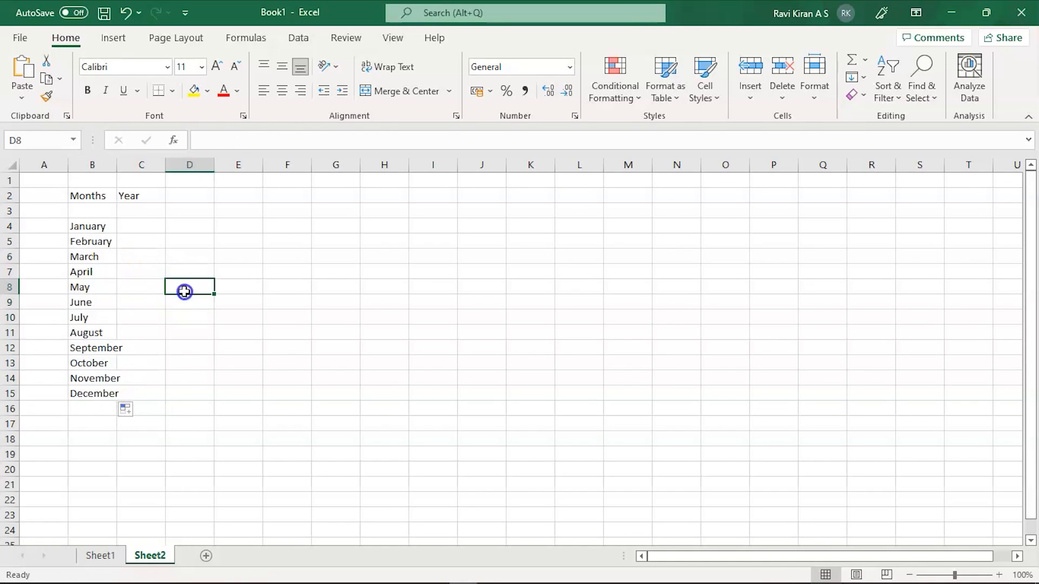
mouse_move(102, 302)
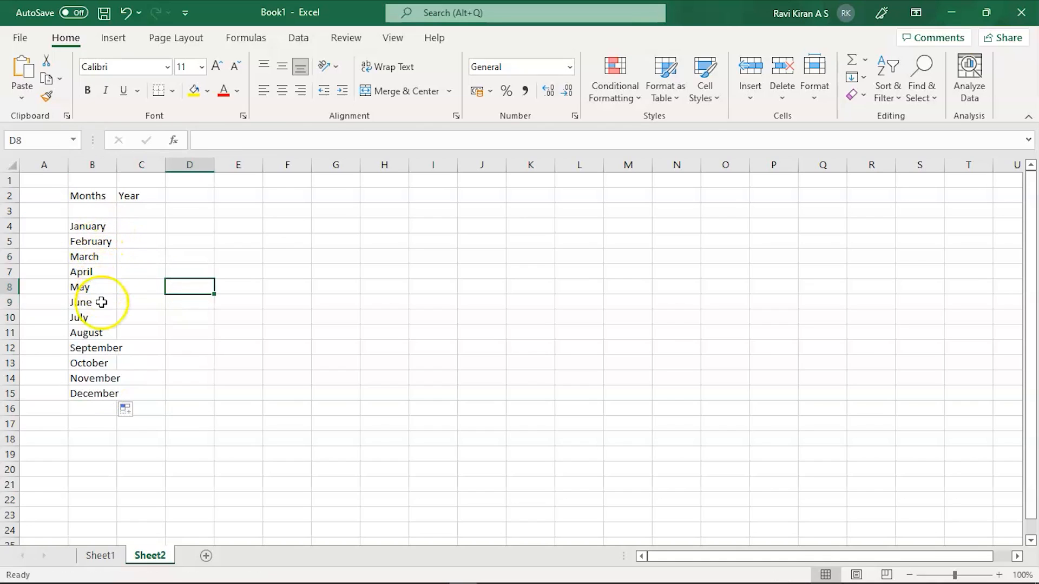
mouse_move(100, 389)
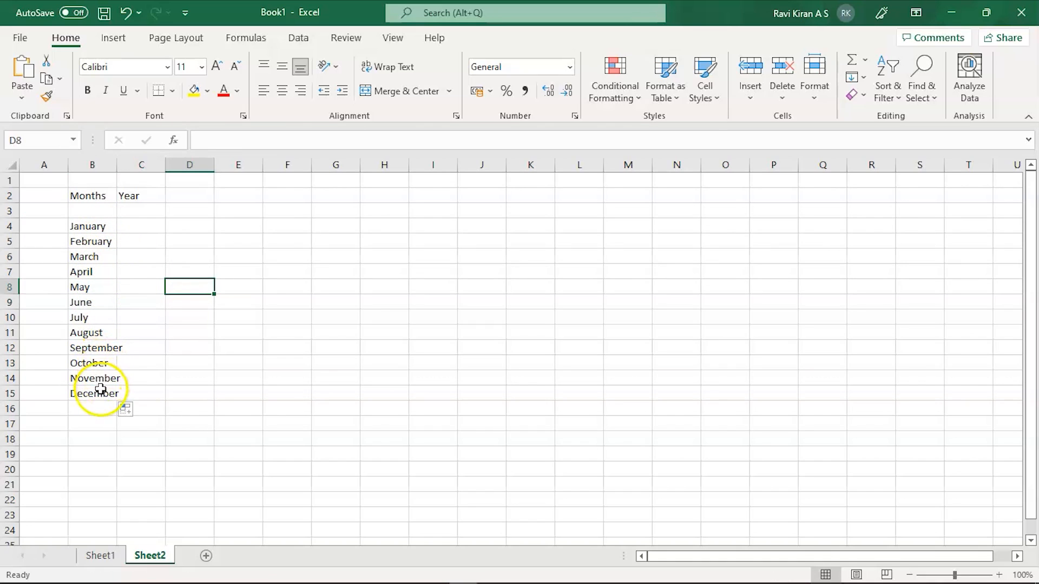
Enter 2022 and 2023 in C4:C5, fill years through 2033, and autofit column B.
click(140, 226)
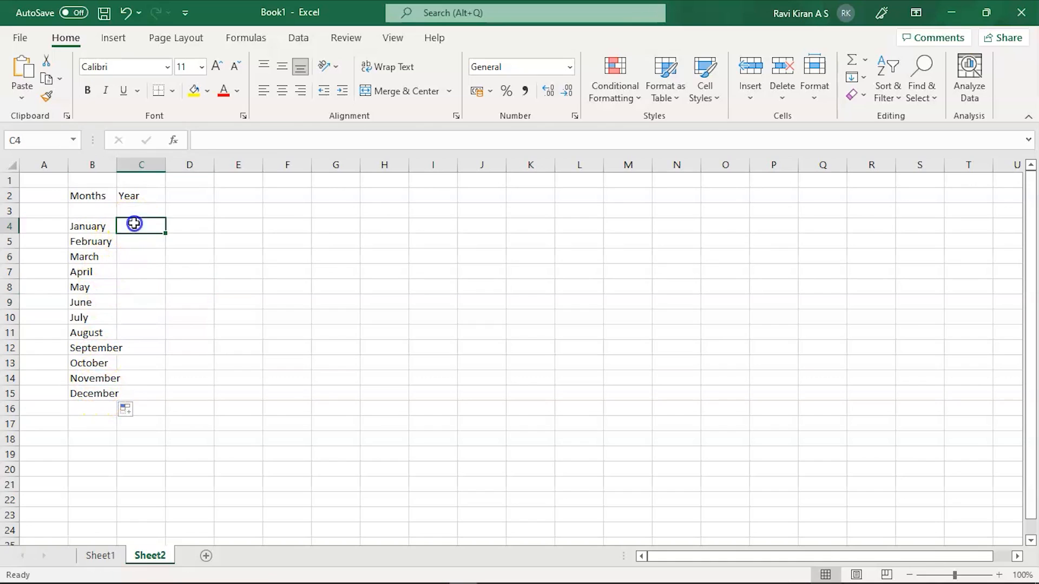
text(202)
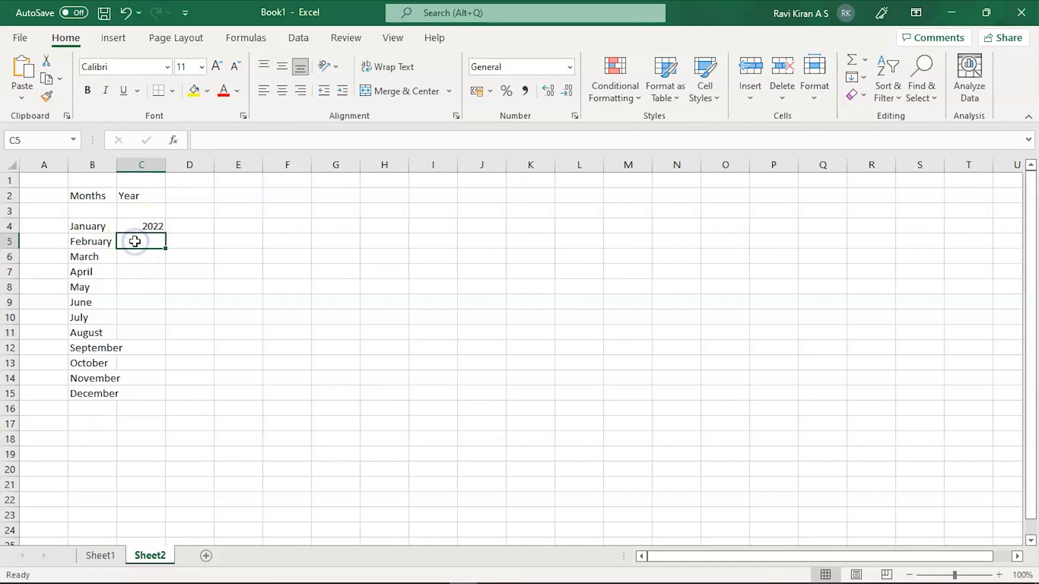
text(2023)
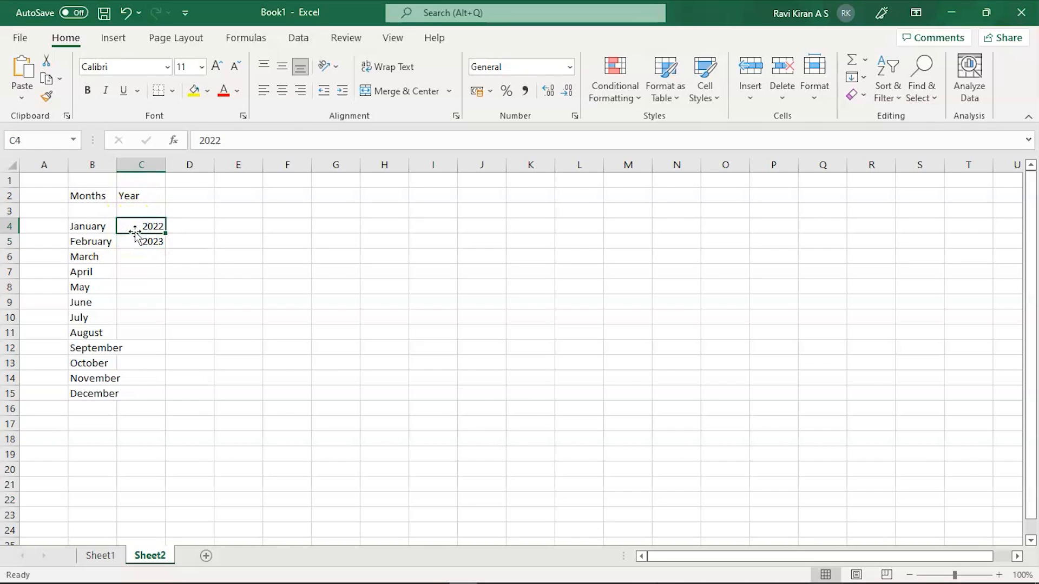
drag(140, 226, 141, 241)
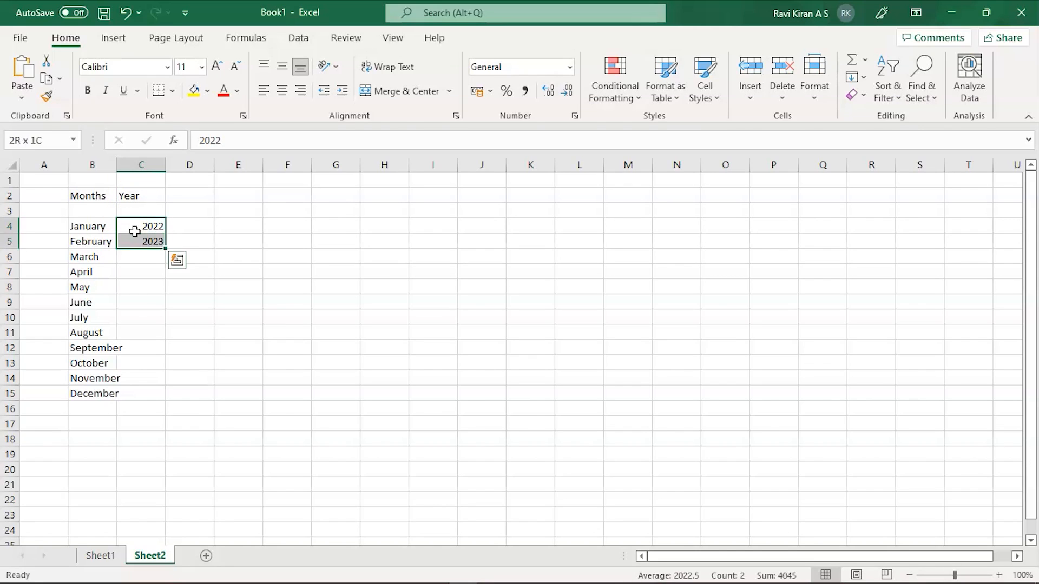
drag(140, 234, 175, 329)
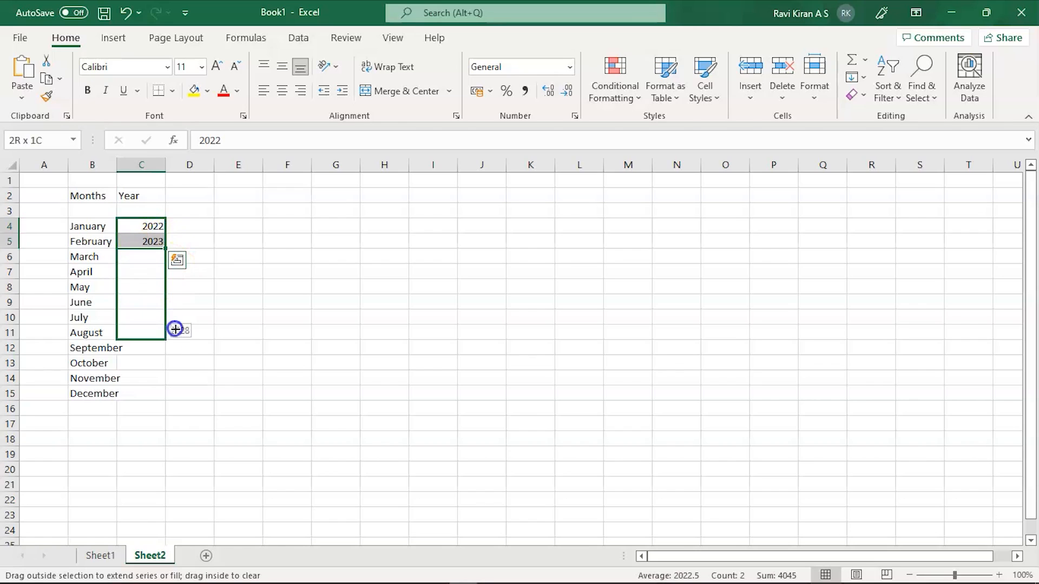
drag(175, 329, 173, 394)
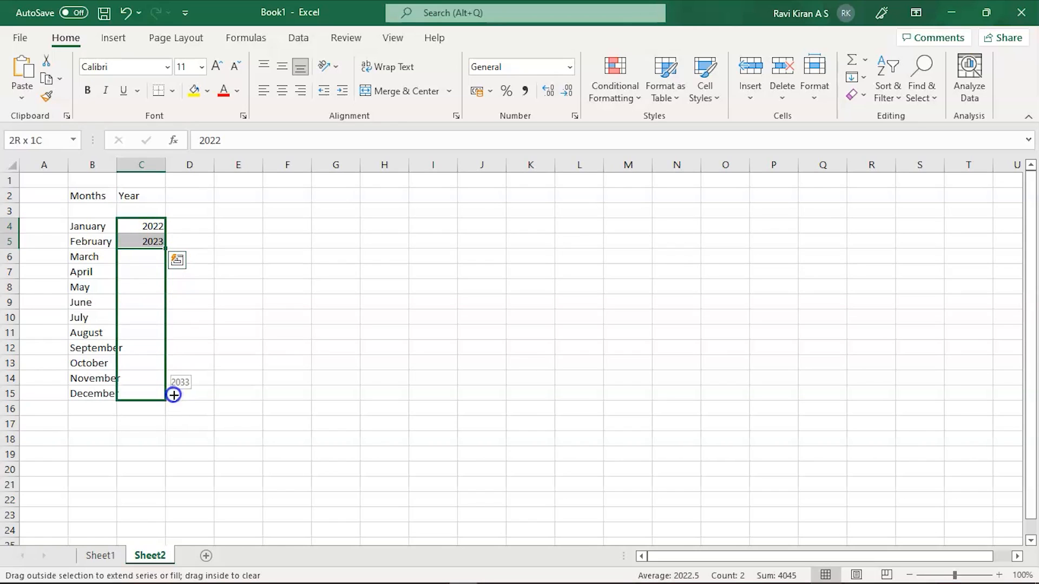
drag(153, 242, 172, 394)
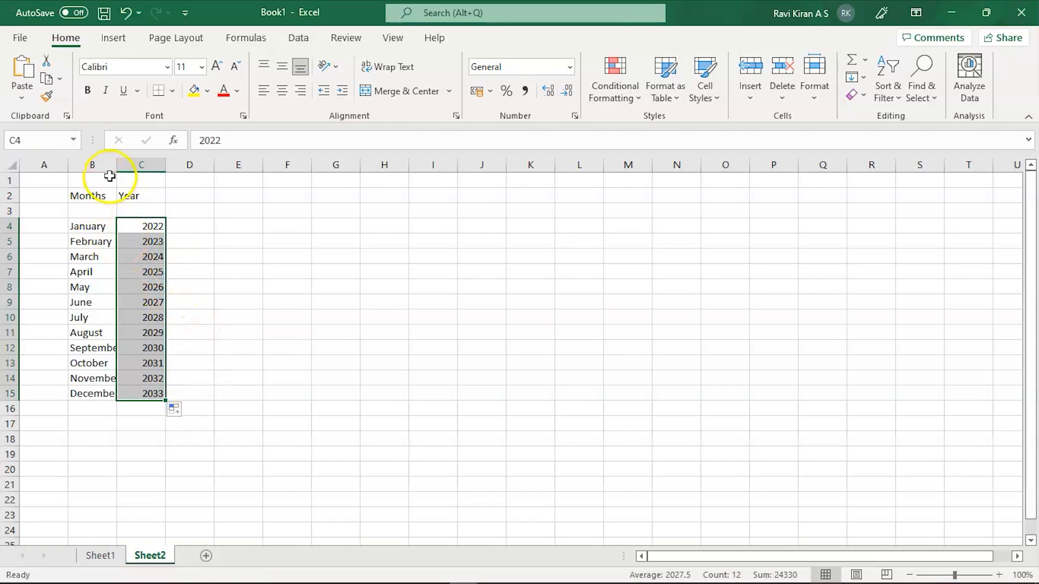
click(247, 286)
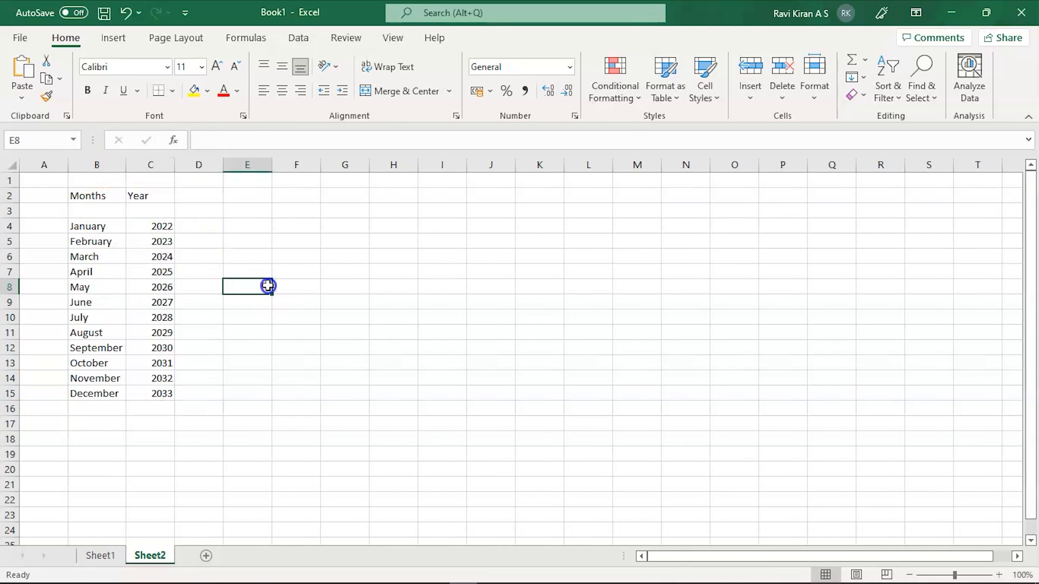
Copy the Months and Year headings from Sheet2 and paste them into row 3 of Sheet1.
click(101, 555)
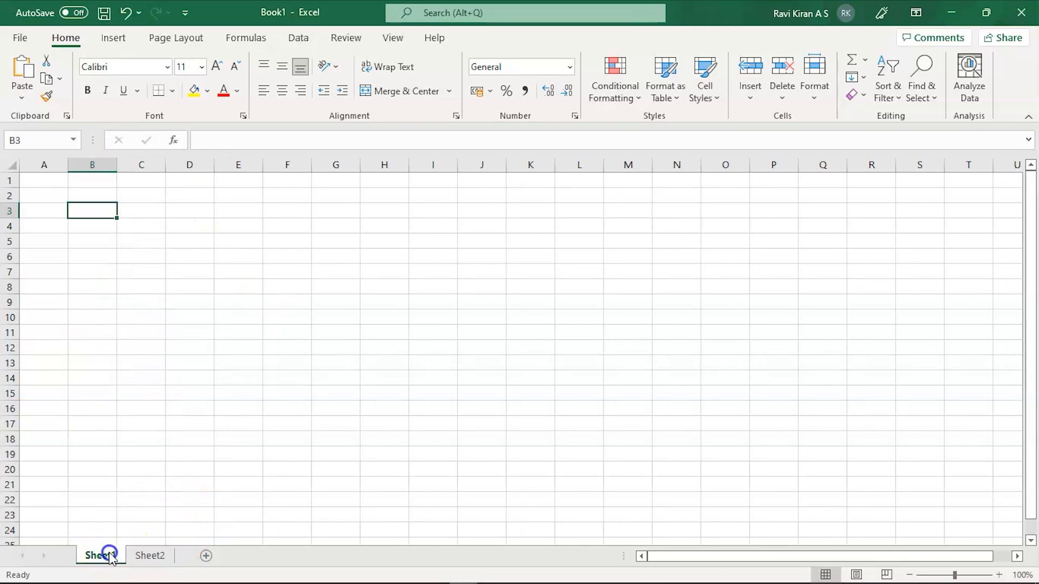
click(150, 555)
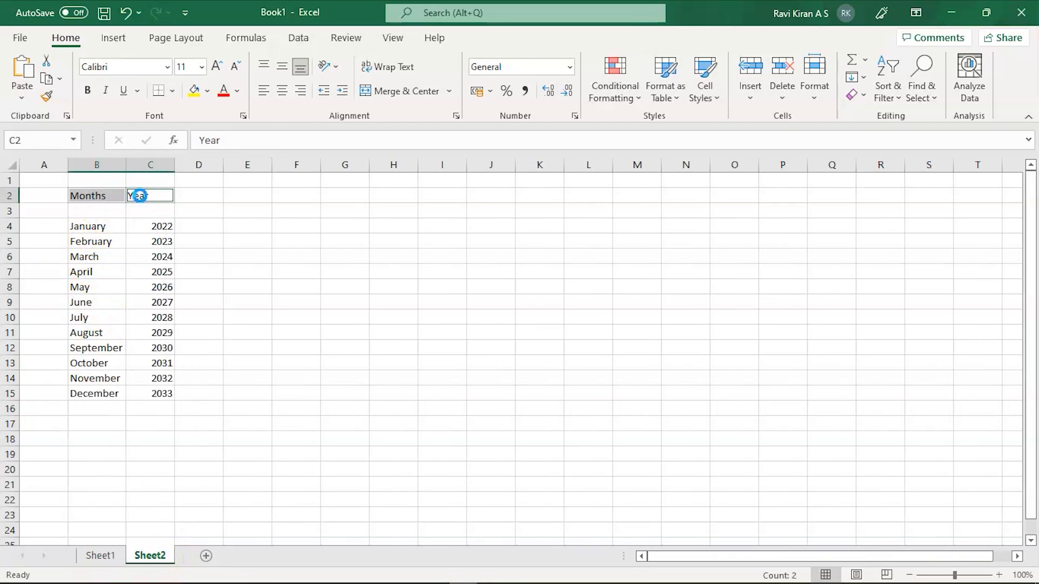
click(101, 555)
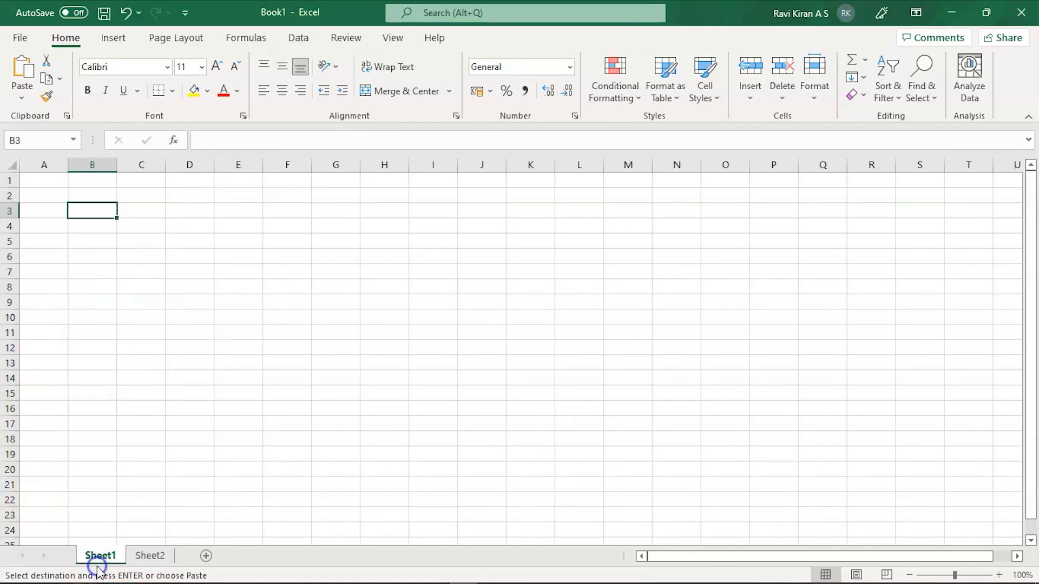
key(ctrl+v)
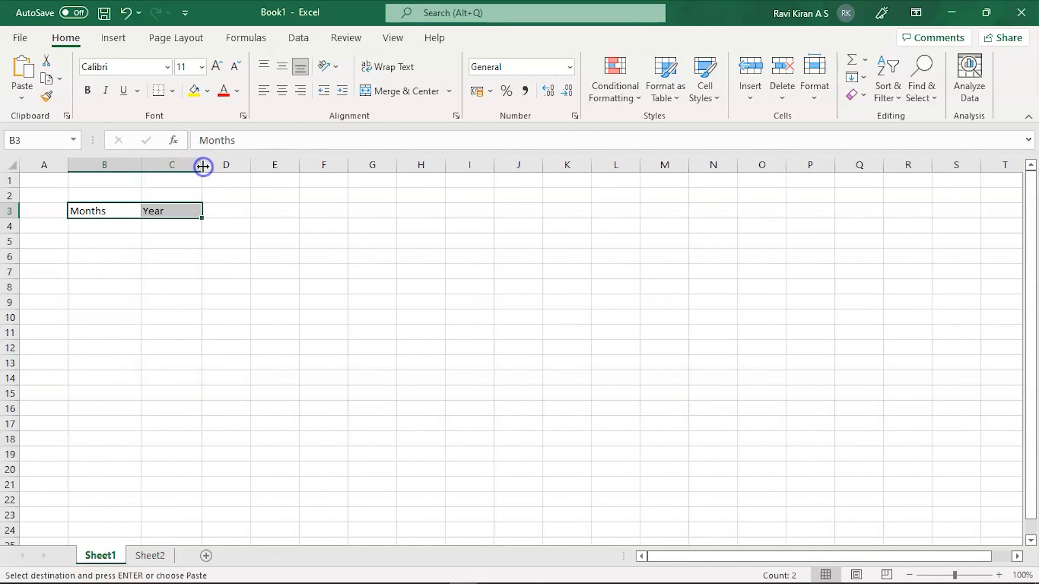
click(104, 226)
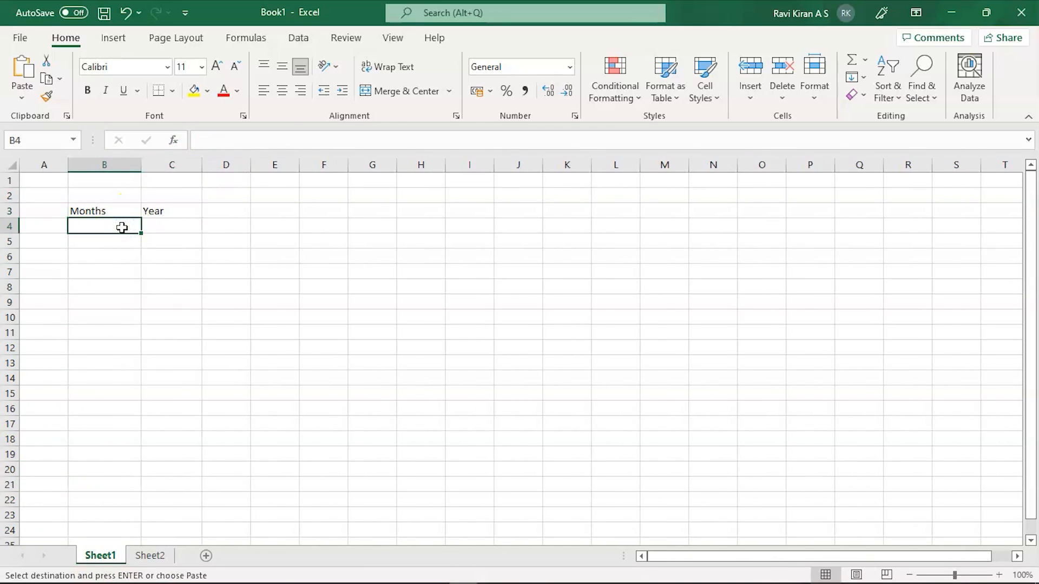
mouse_move(299, 140)
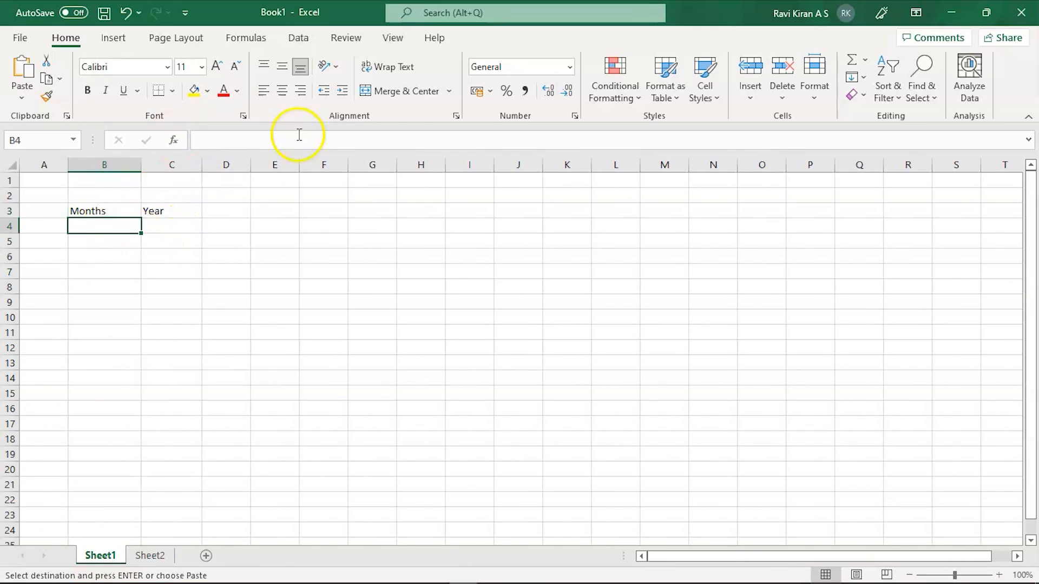
Start a Data Validation rule for B4 allowing a List of values.
click(298, 38)
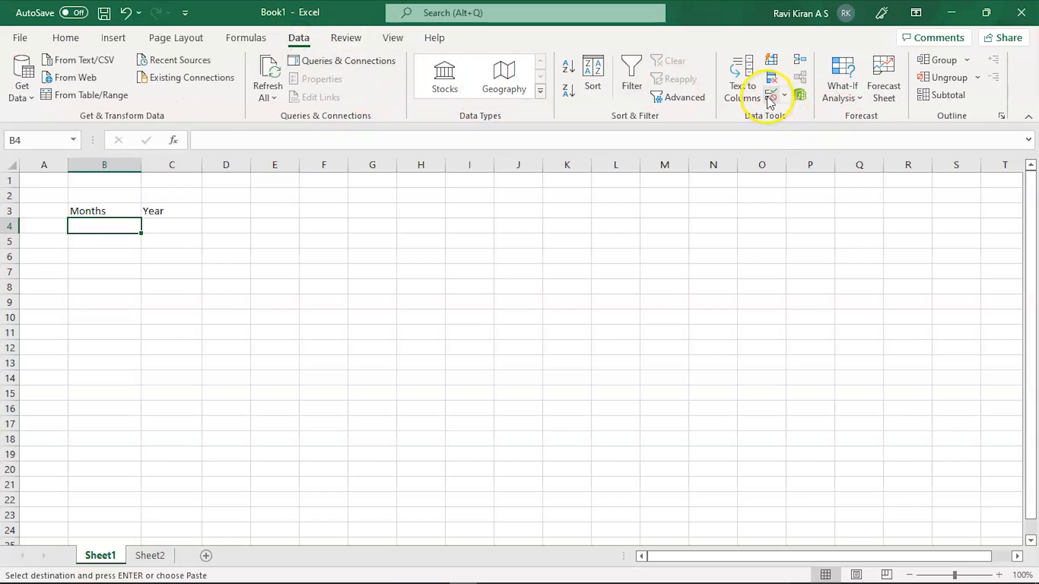
click(770, 95)
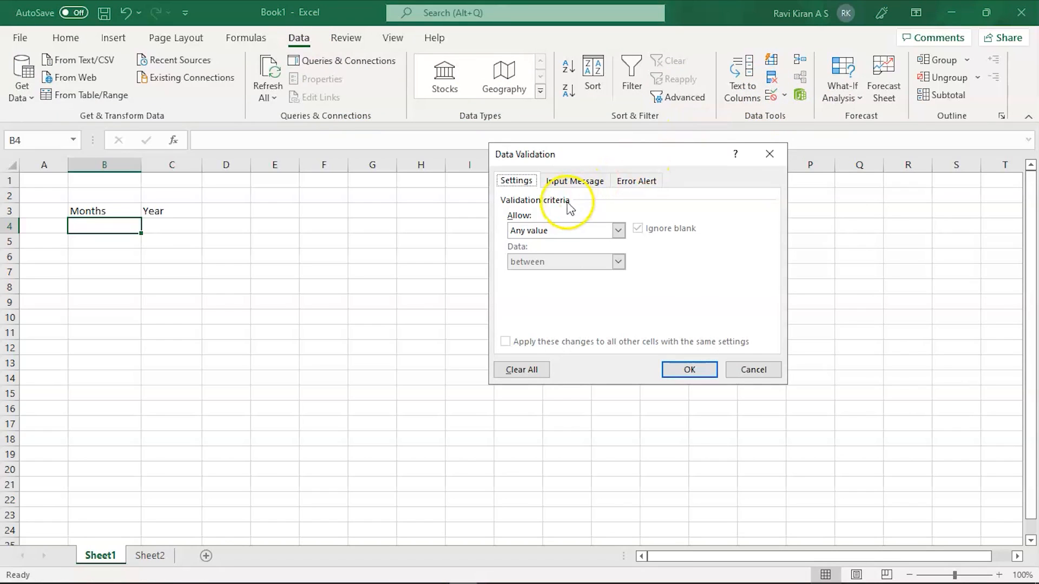
click(617, 230)
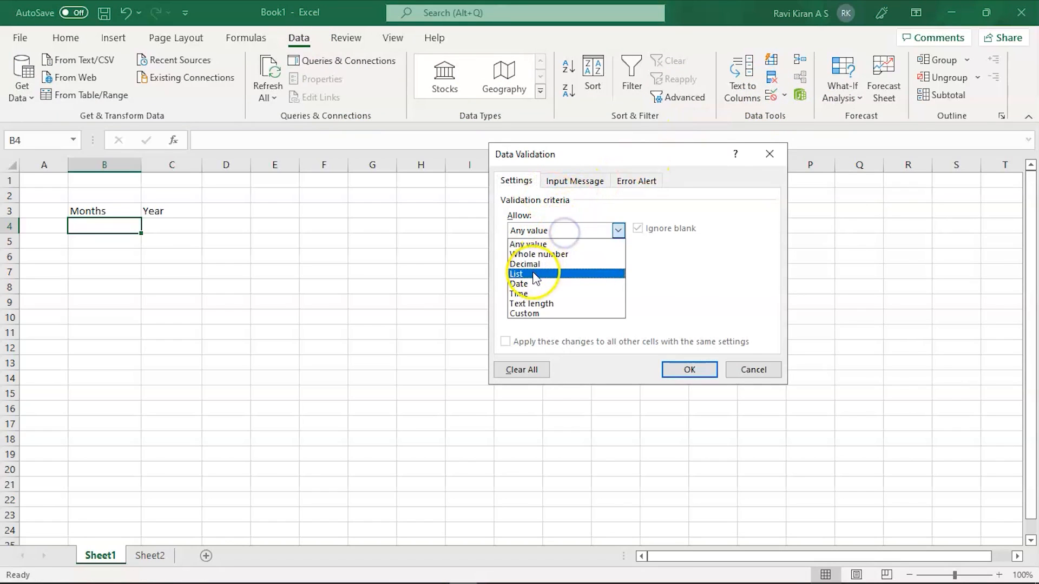
click(517, 274)
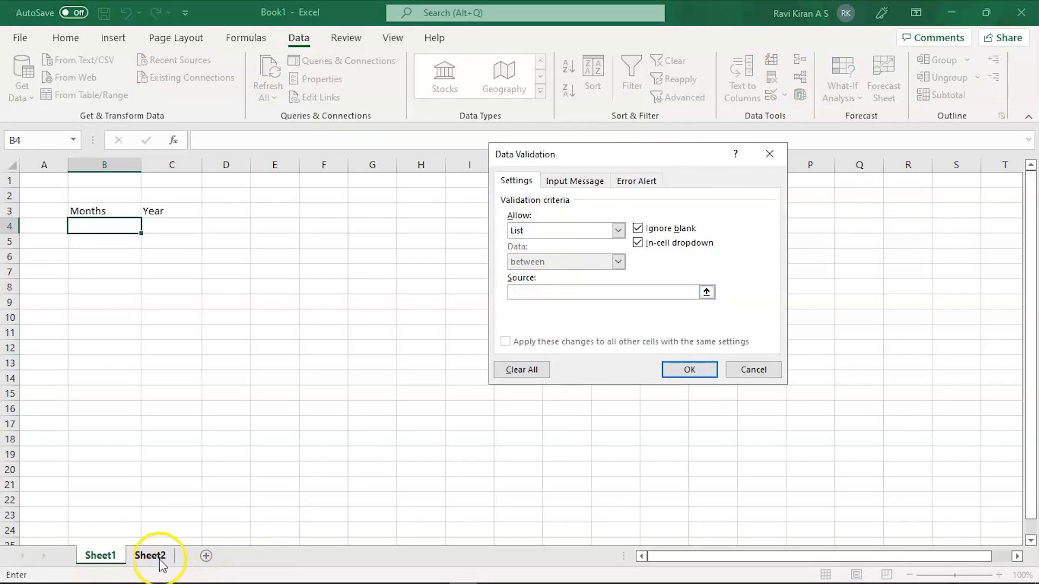
Set the list source to Sheet2!$B$4:$B$15 (January–December) and confirm.
click(149, 555)
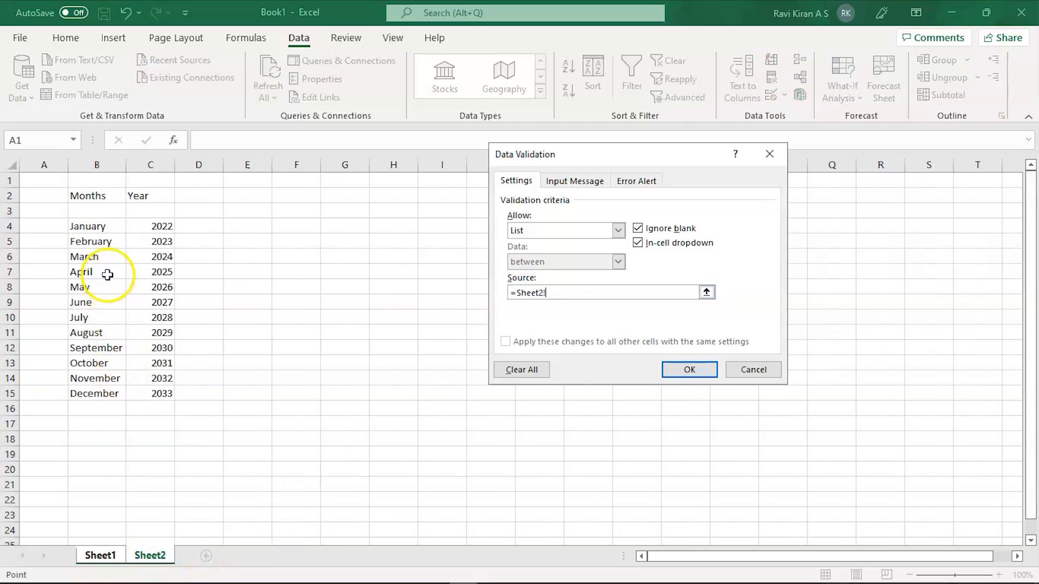
drag(97, 226, 97, 392)
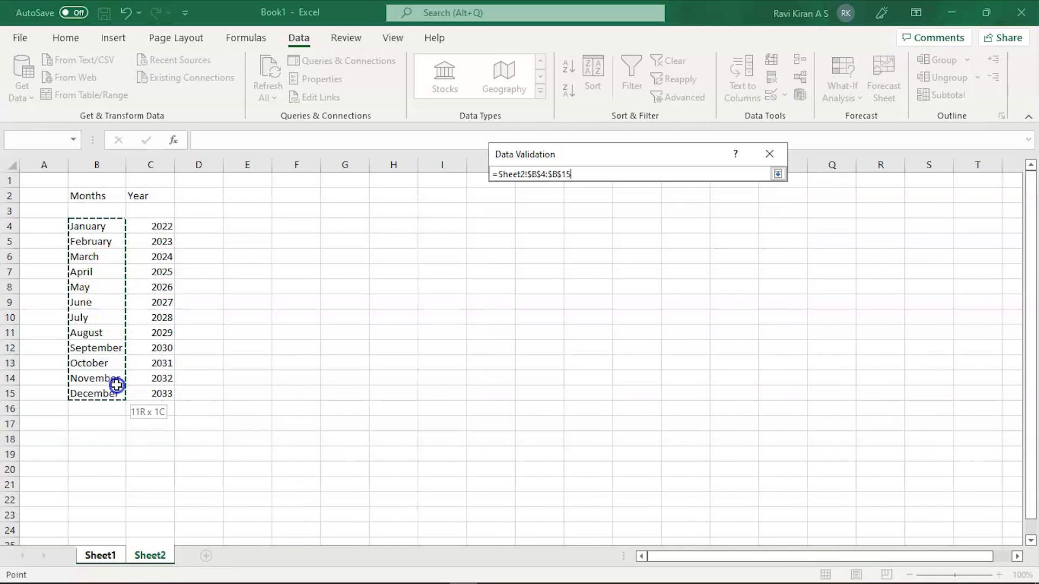
click(777, 173)
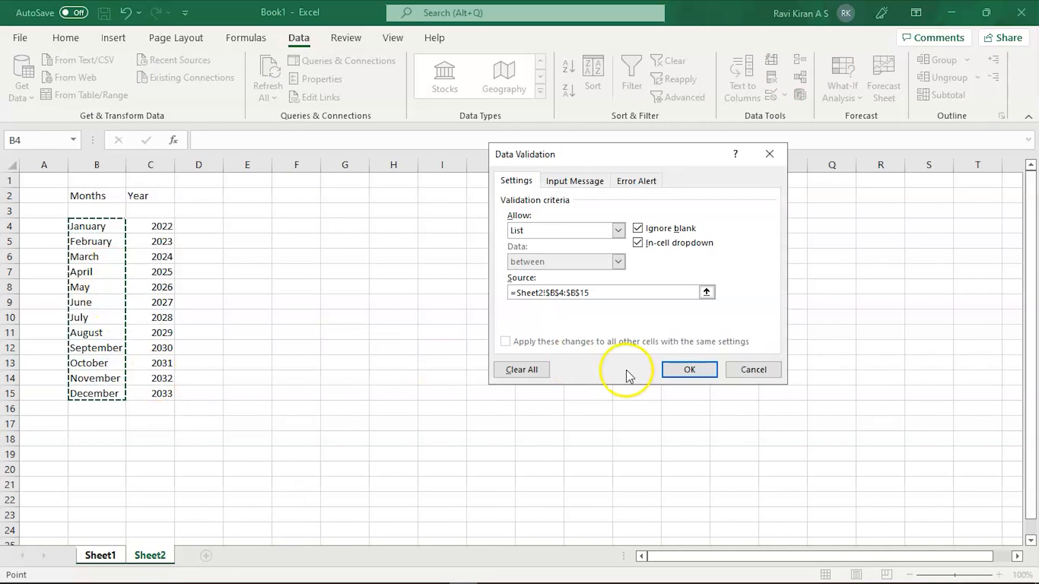
click(689, 370)
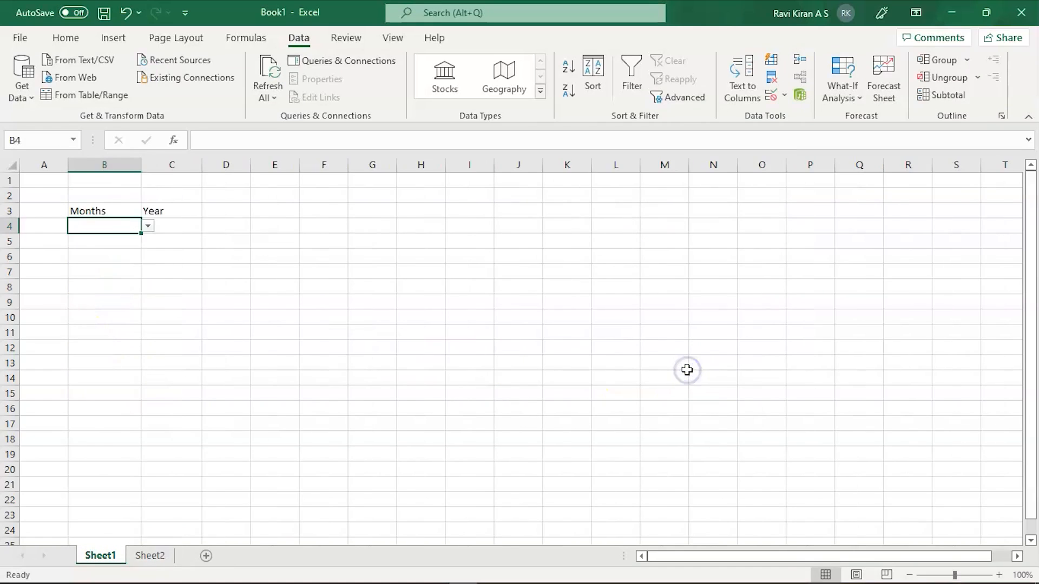
Give C4 a List validation sourced from the years 2022–2033 on Sheet2.
click(172, 227)
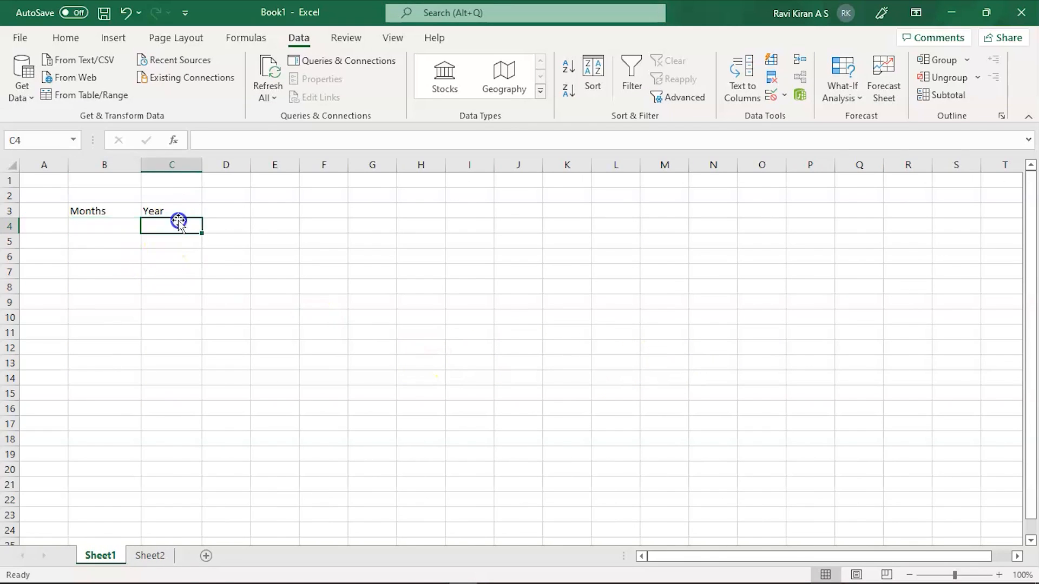
mouse_move(811, 79)
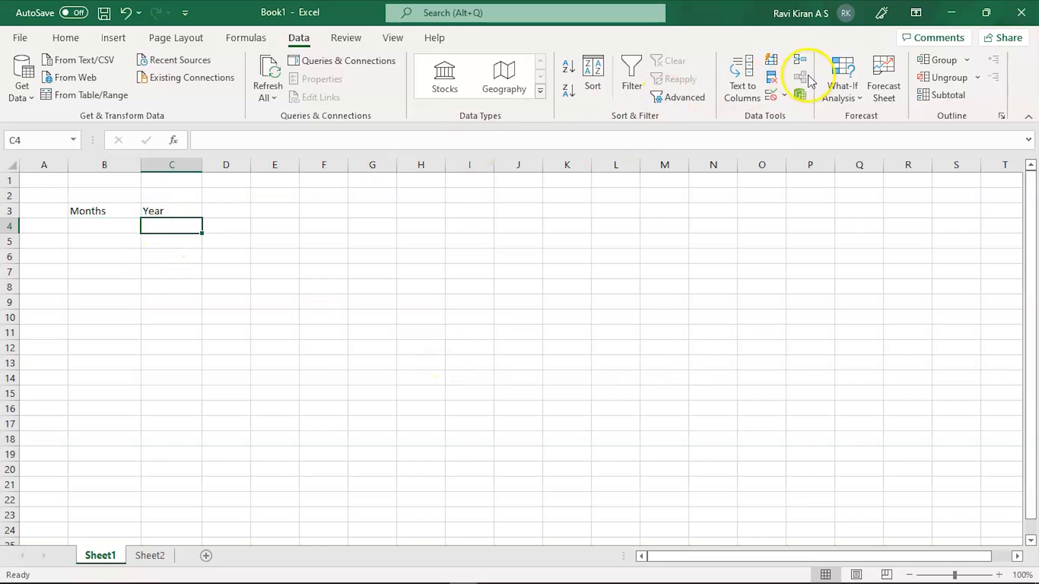
click(798, 78)
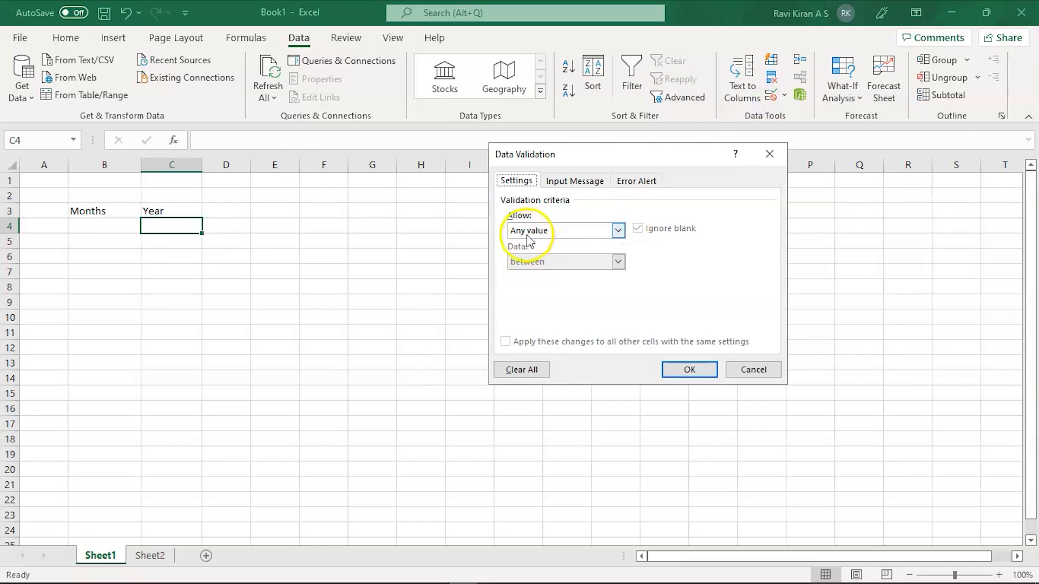
click(617, 230)
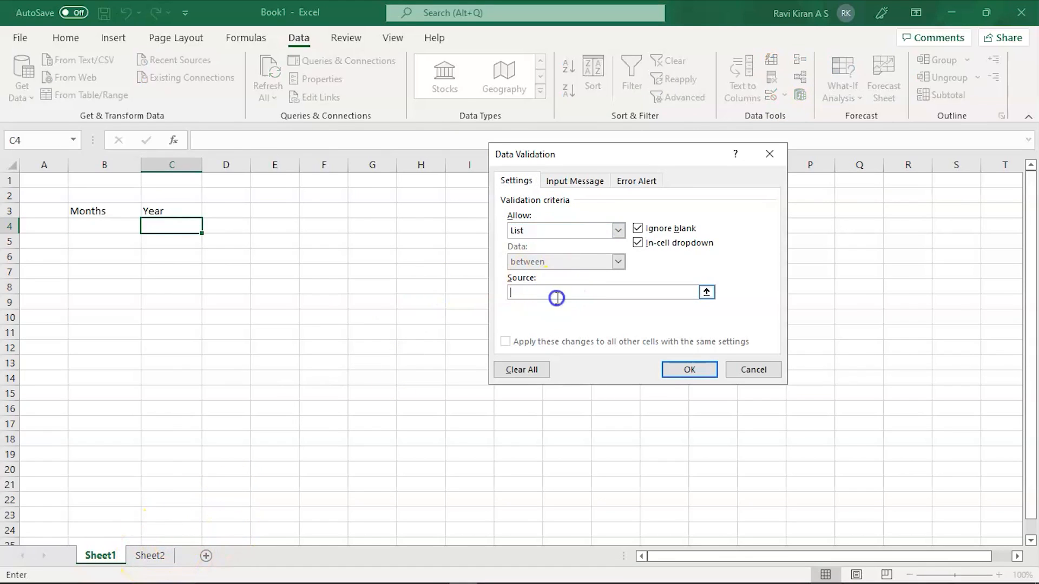
click(149, 555)
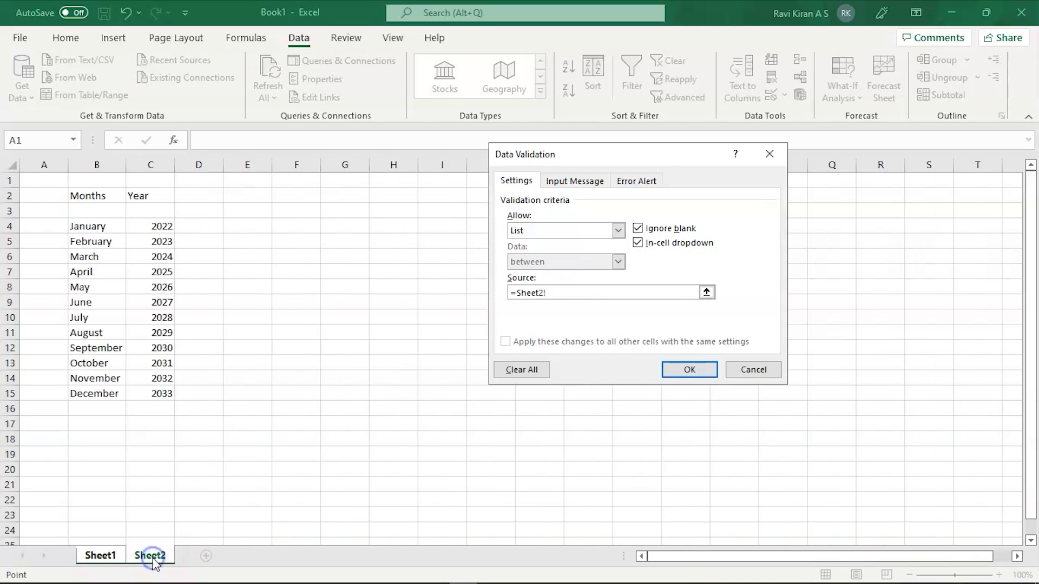
click(151, 227)
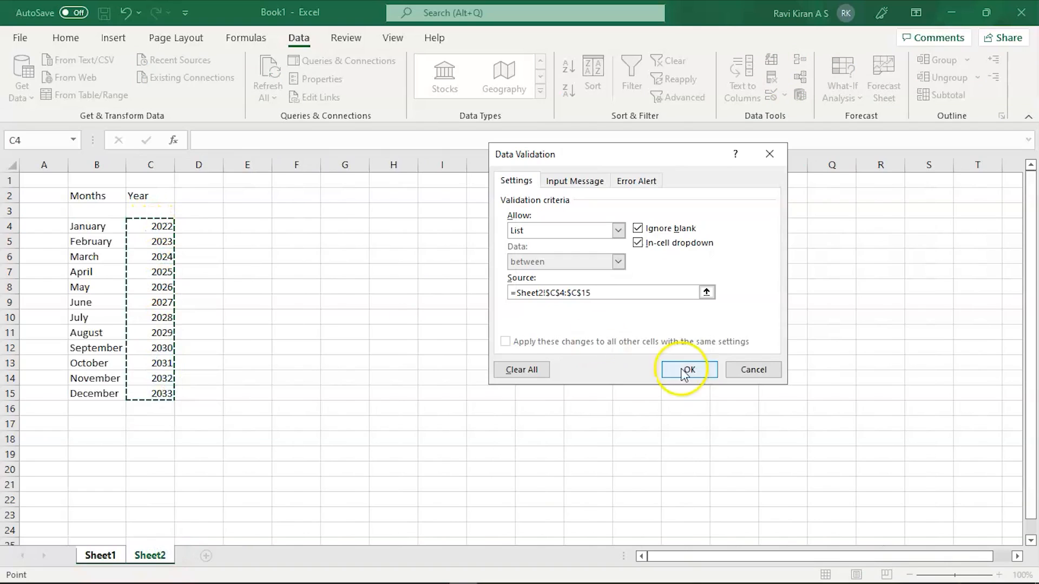
click(688, 370)
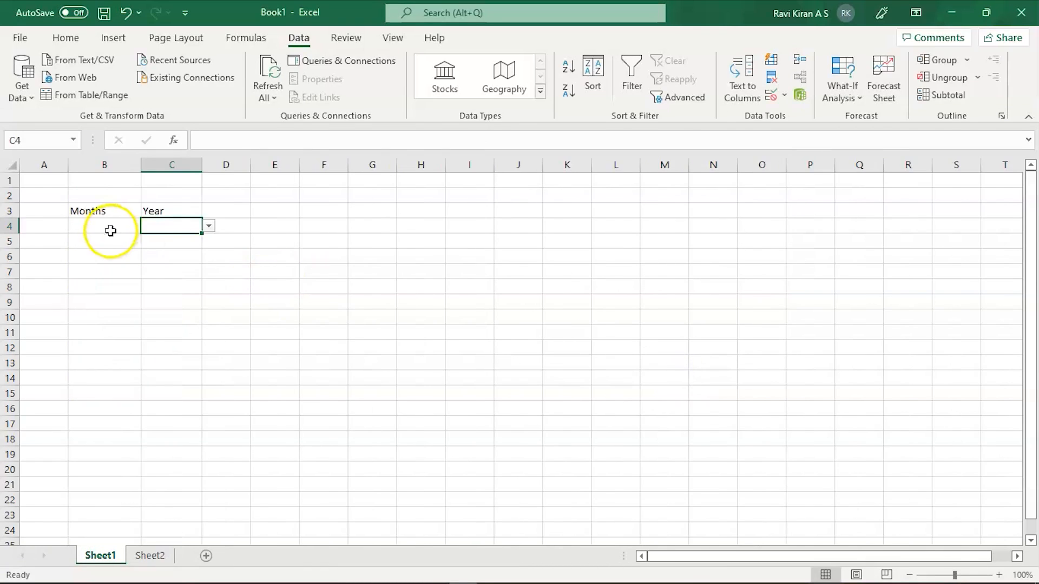
Pick 2022 from the Year dropdown and January from the Months dropdown.
click(147, 226)
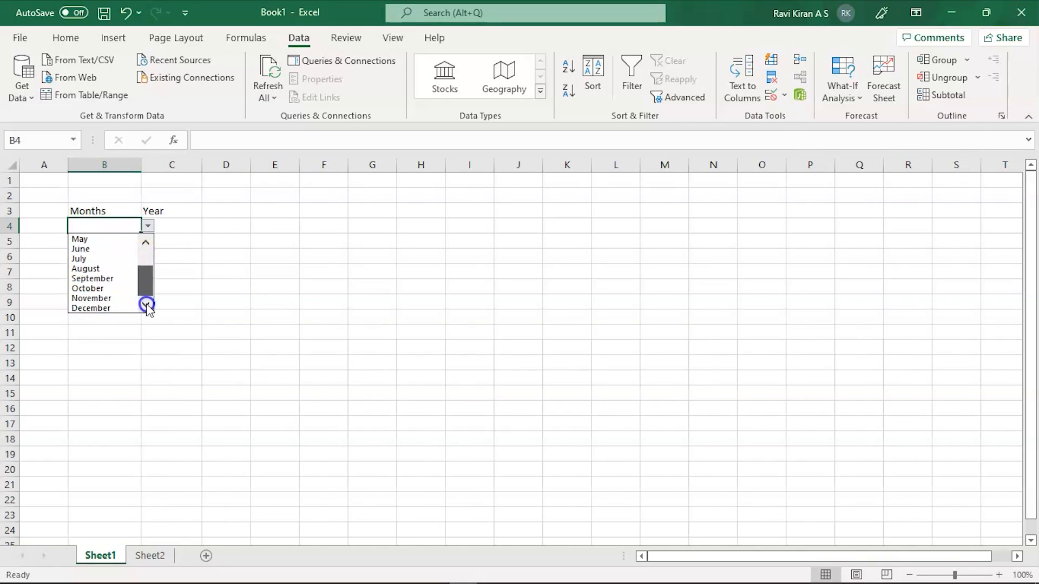
click(172, 227)
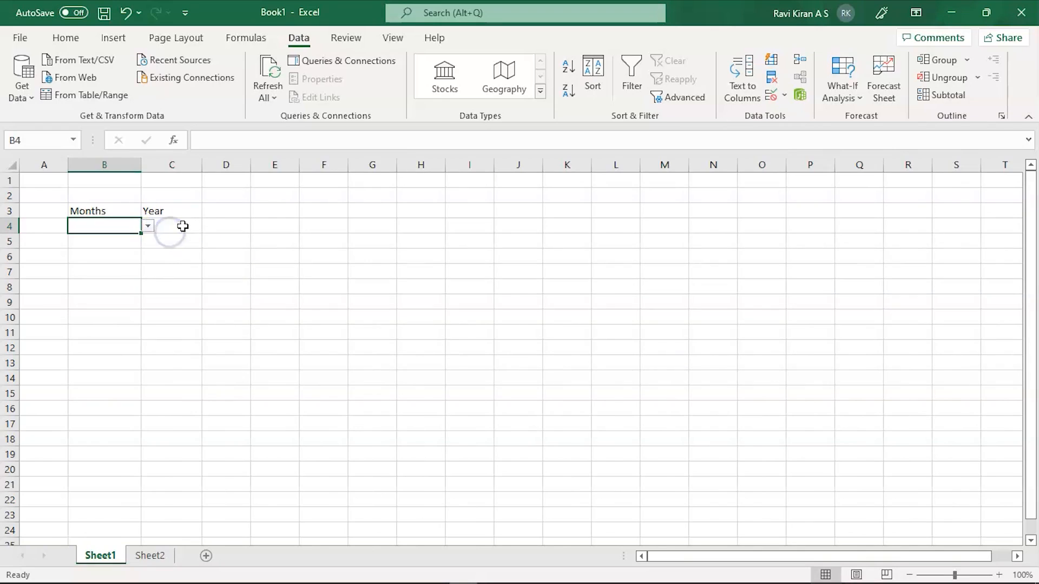
click(208, 226)
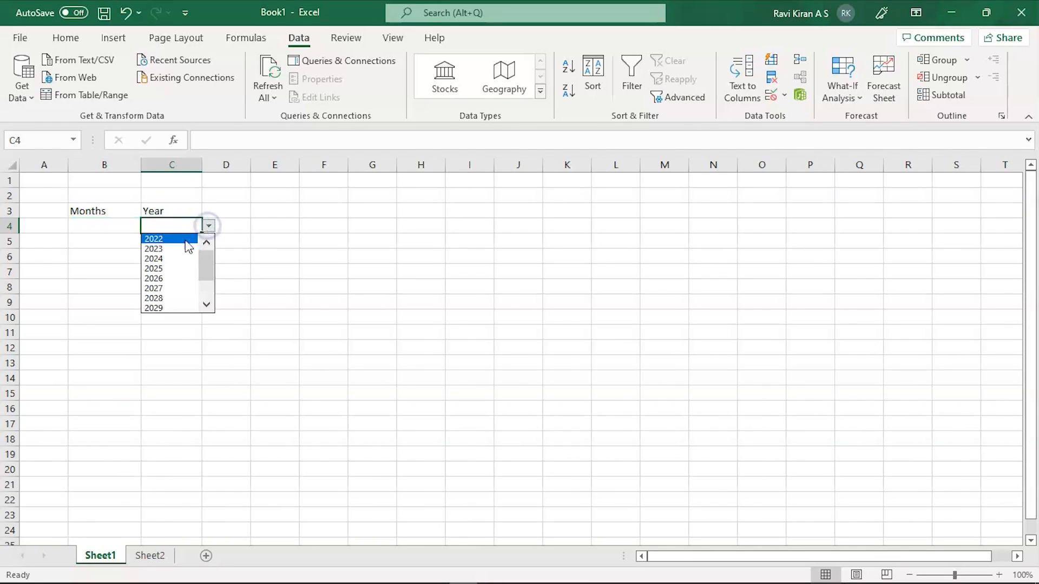
click(153, 239)
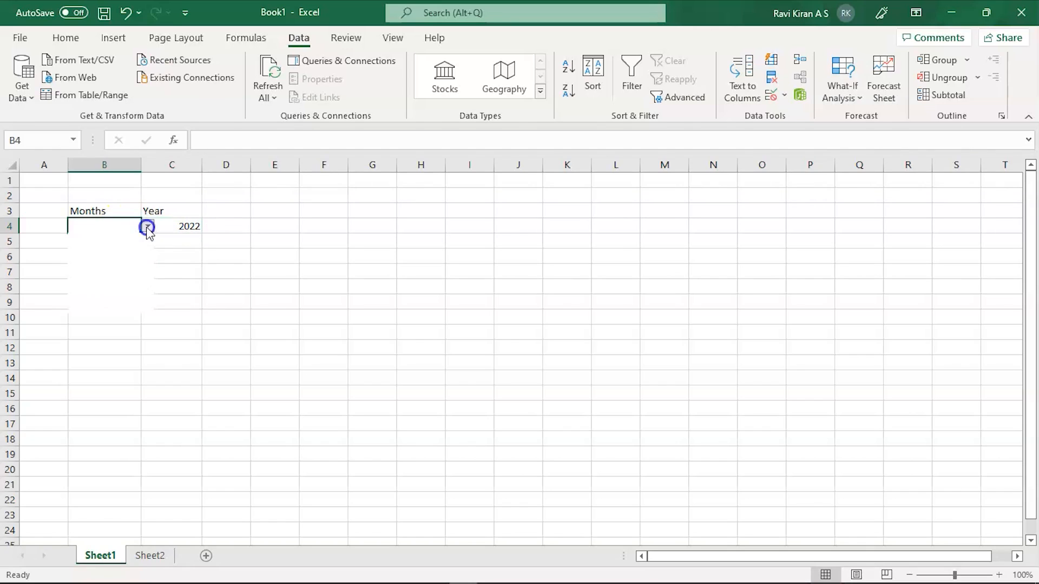
click(147, 226)
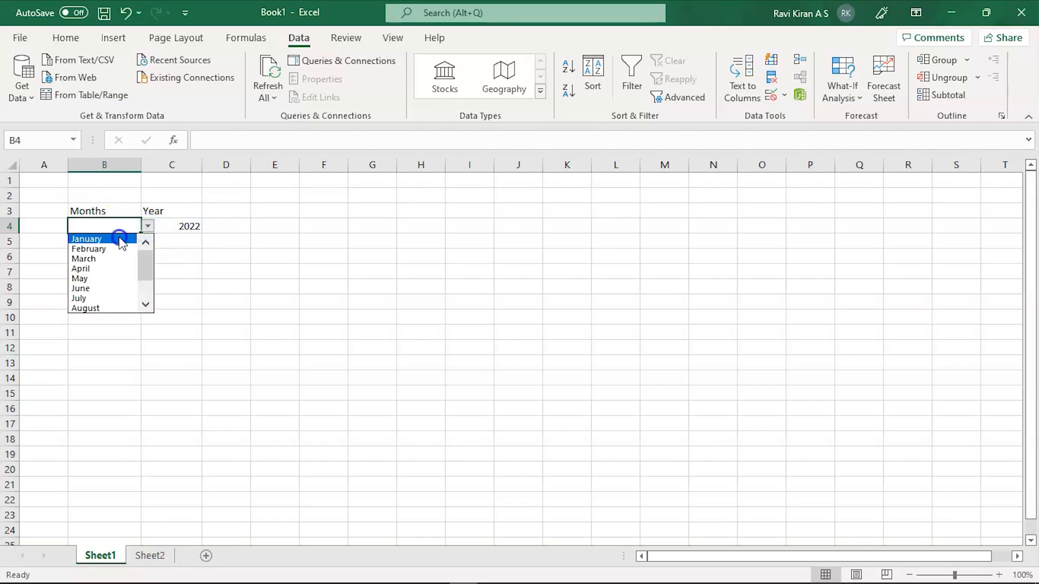
click(86, 239)
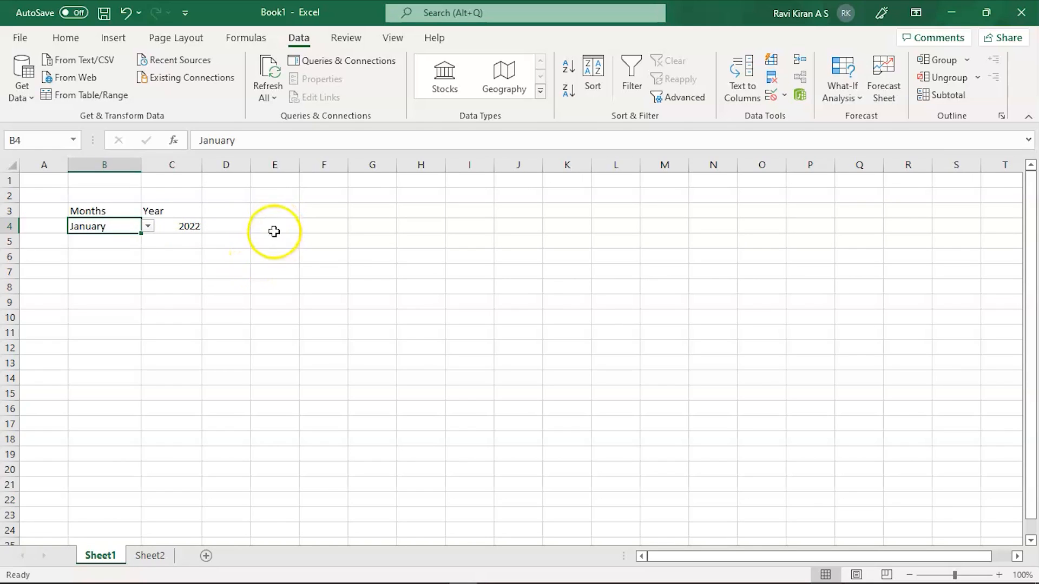
click(273, 211)
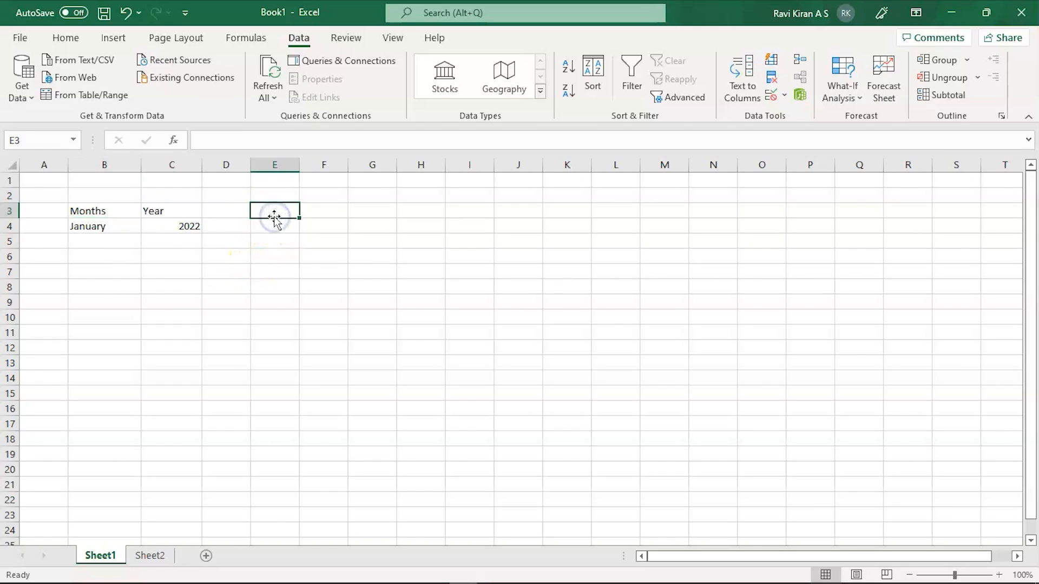
Enter Monday in E3 and fill the weekday names across to Sunday in K3.
text(Monday)
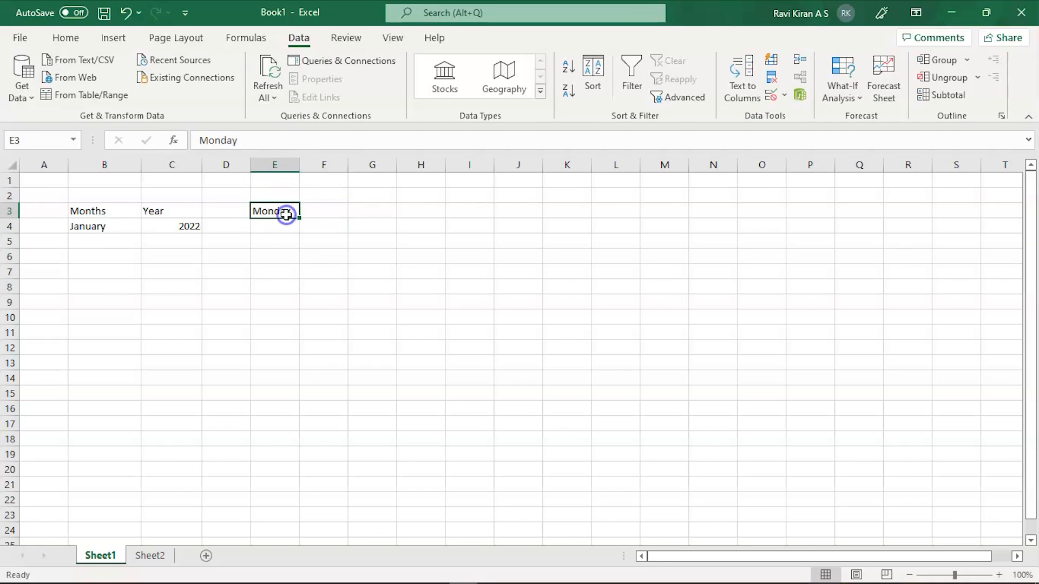
drag(286, 211, 481, 219)
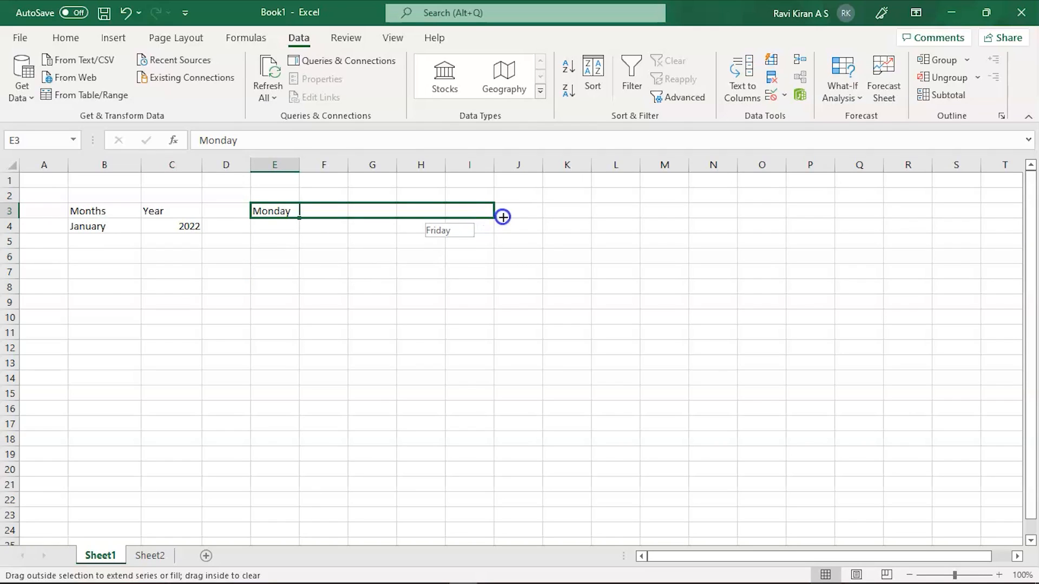
drag(502, 216, 574, 211)
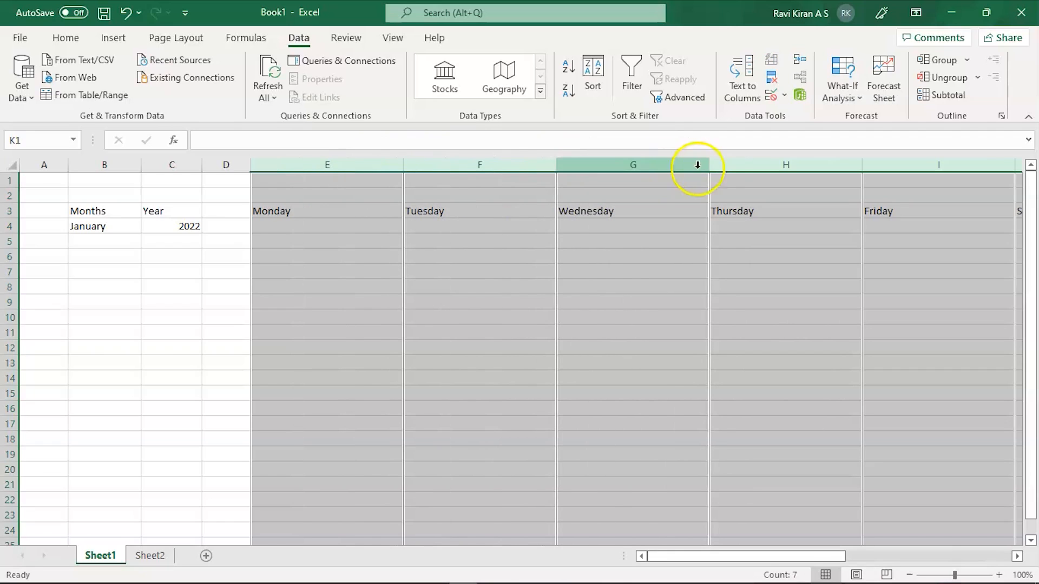
mouse_move(671, 173)
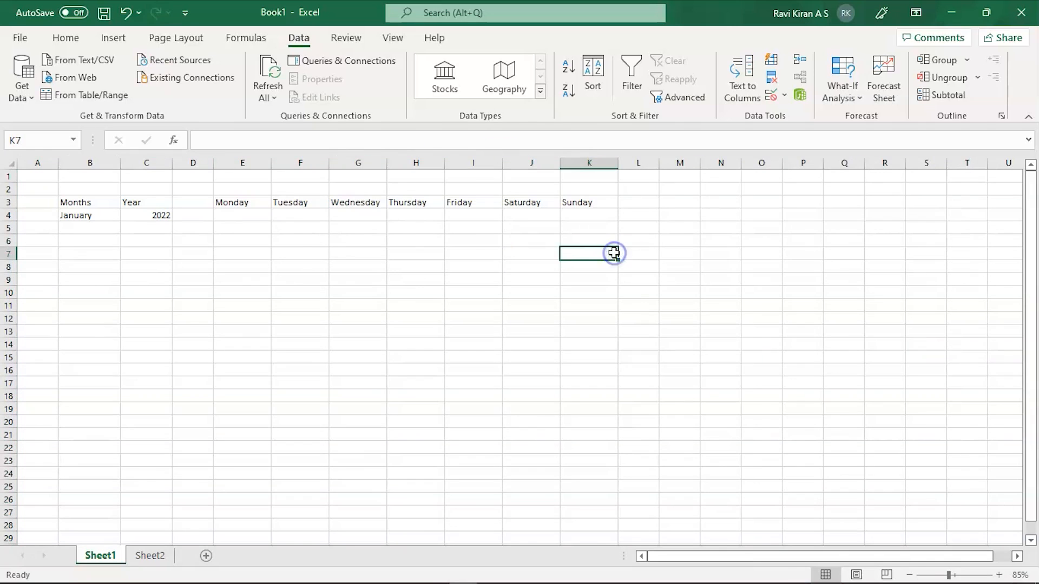
click(242, 228)
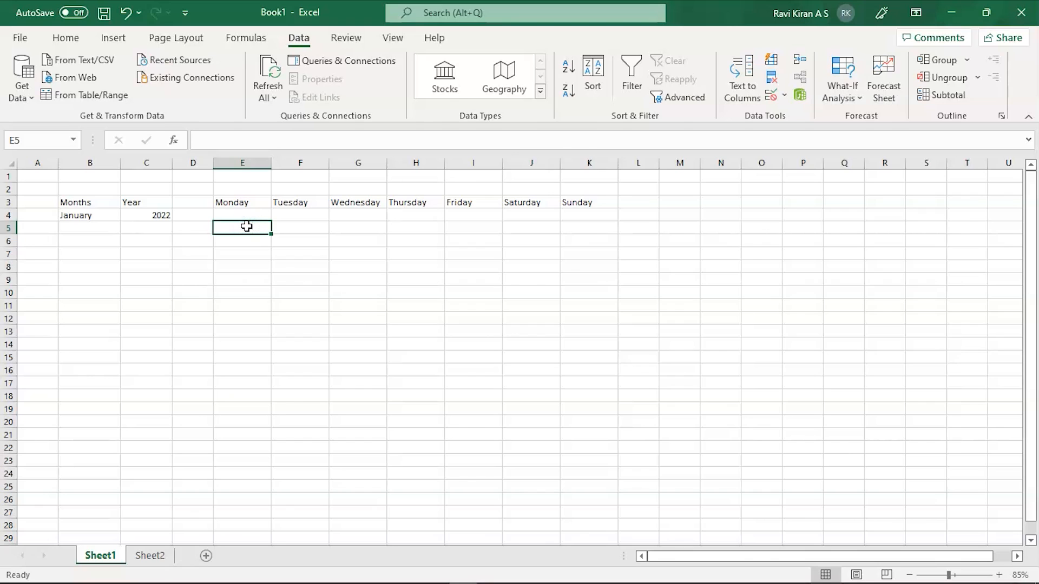
Begin the E5 formula =DATEVALUE("1-"& with the day and separator text.
text(=Dat)
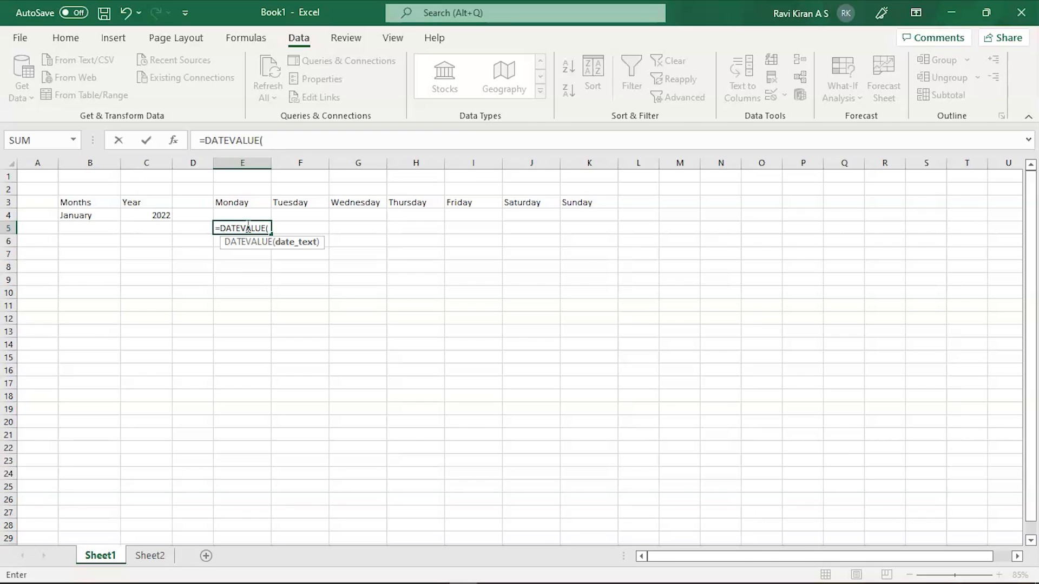
text("1-"))
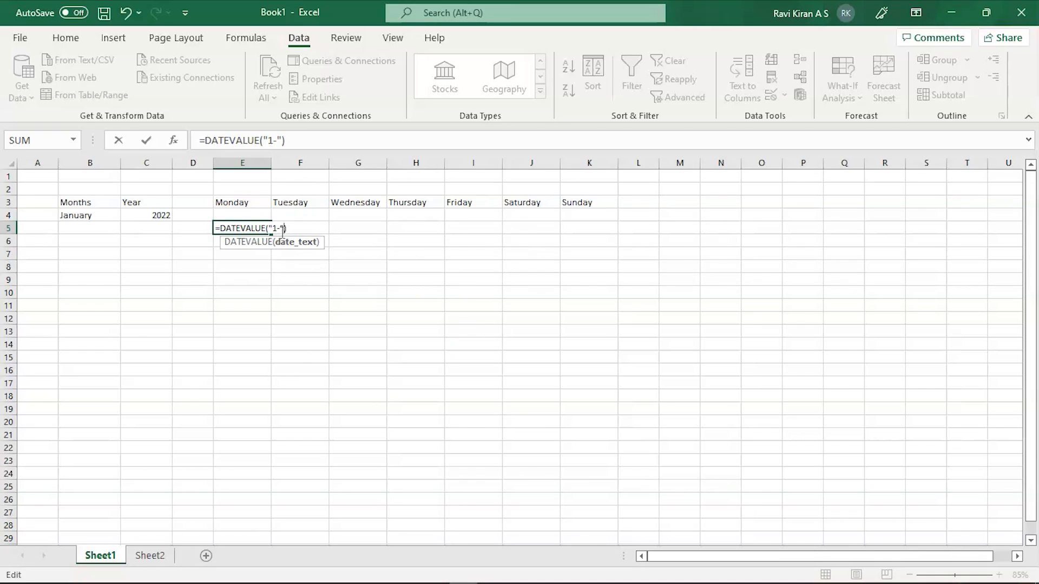
text(&)
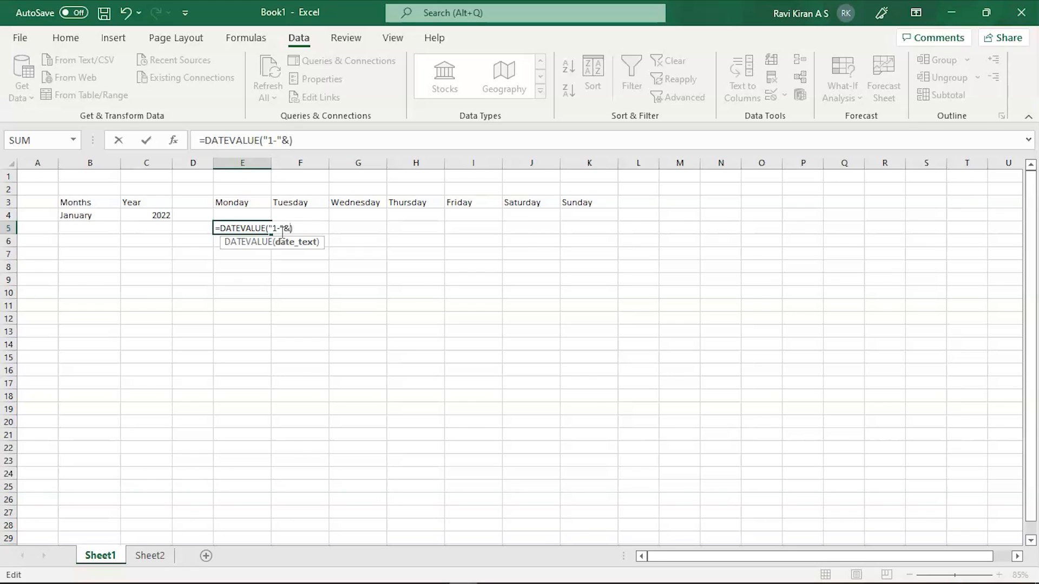
text("")
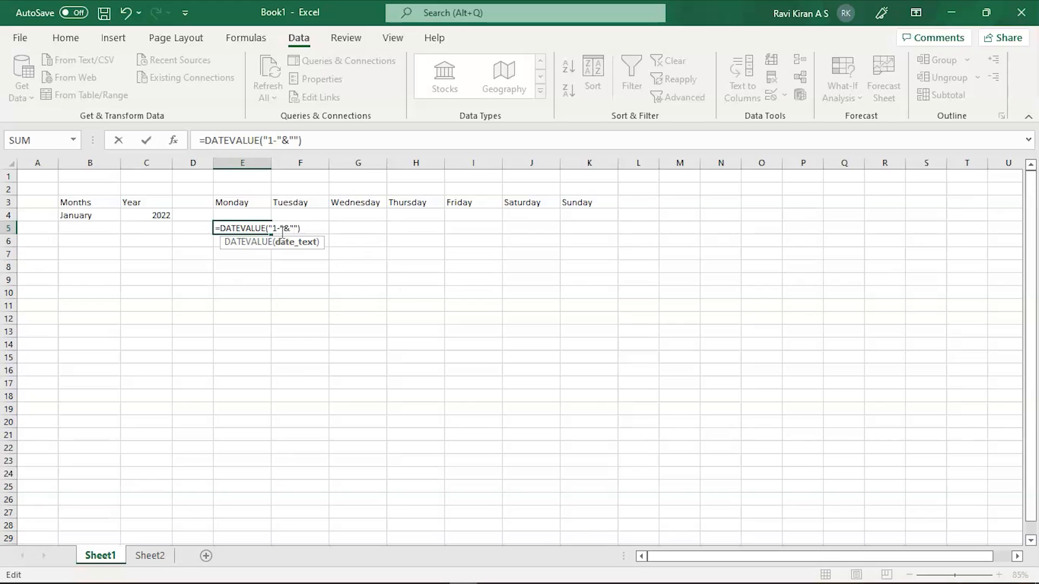
text(-)
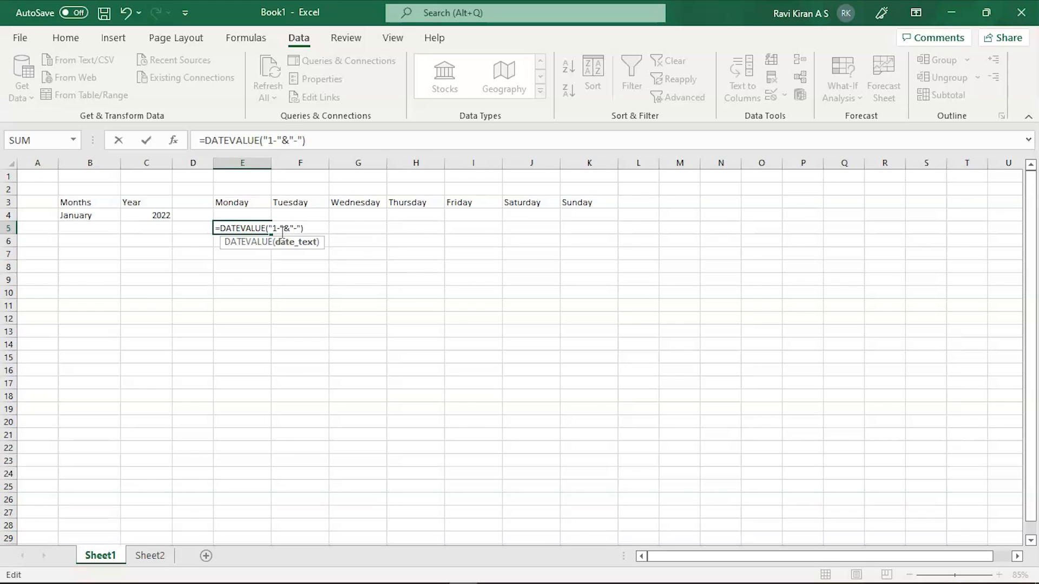
text("")
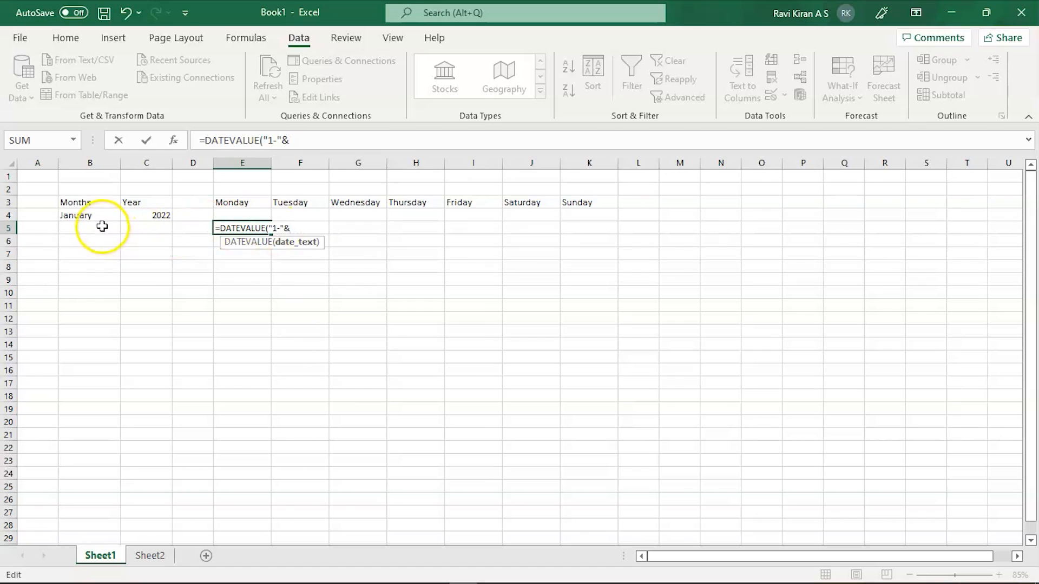
Complete the formula with references to month B4 and year C4, giving 44562.
click(90, 215)
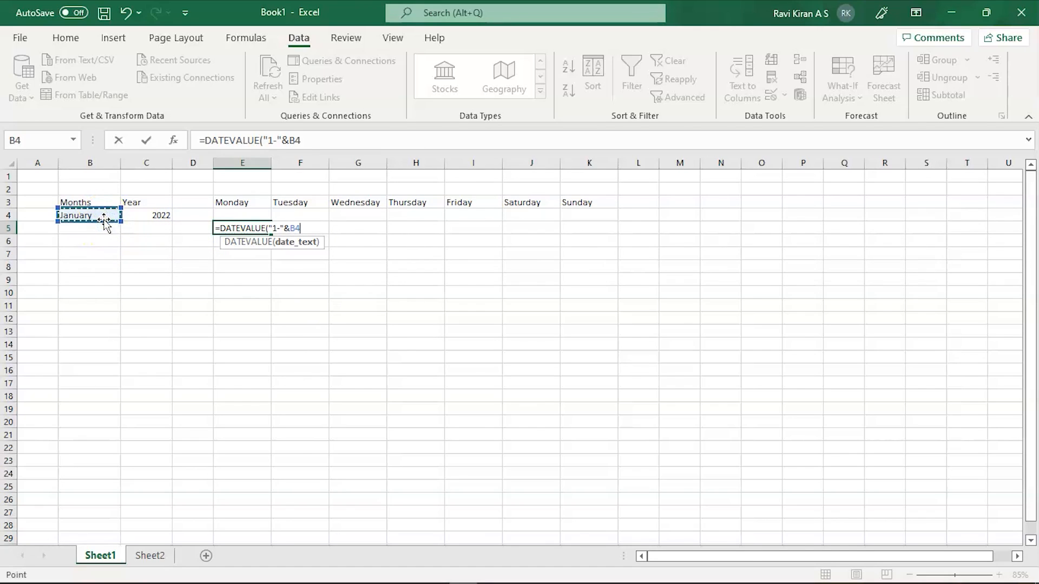
text(&)
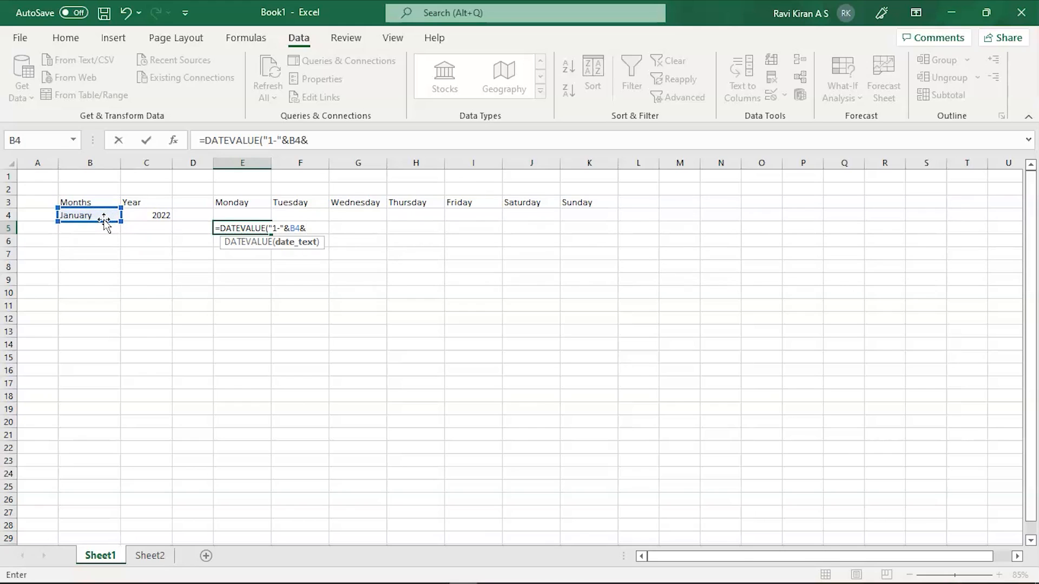
text("-)
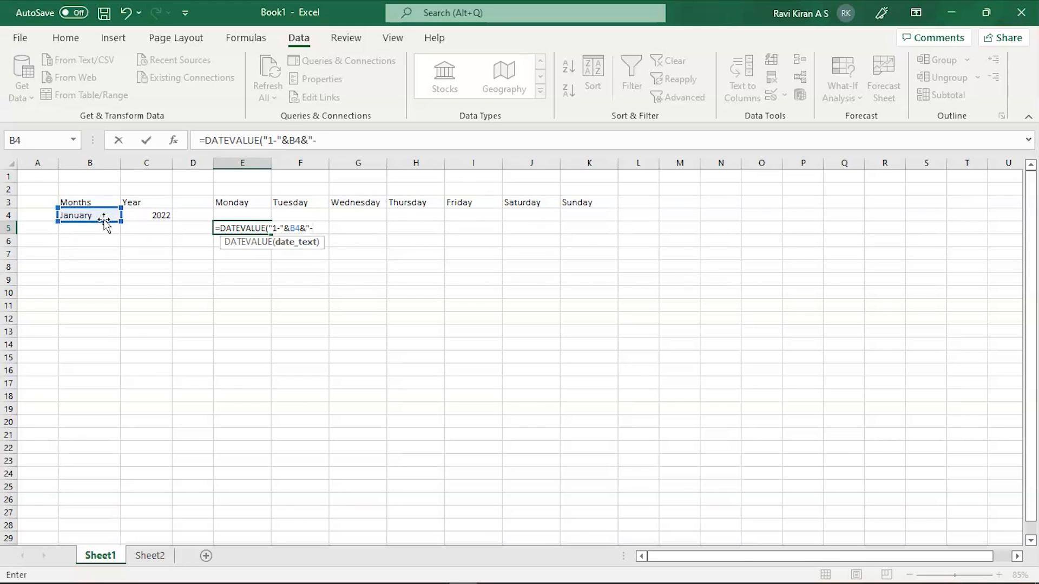
text(")
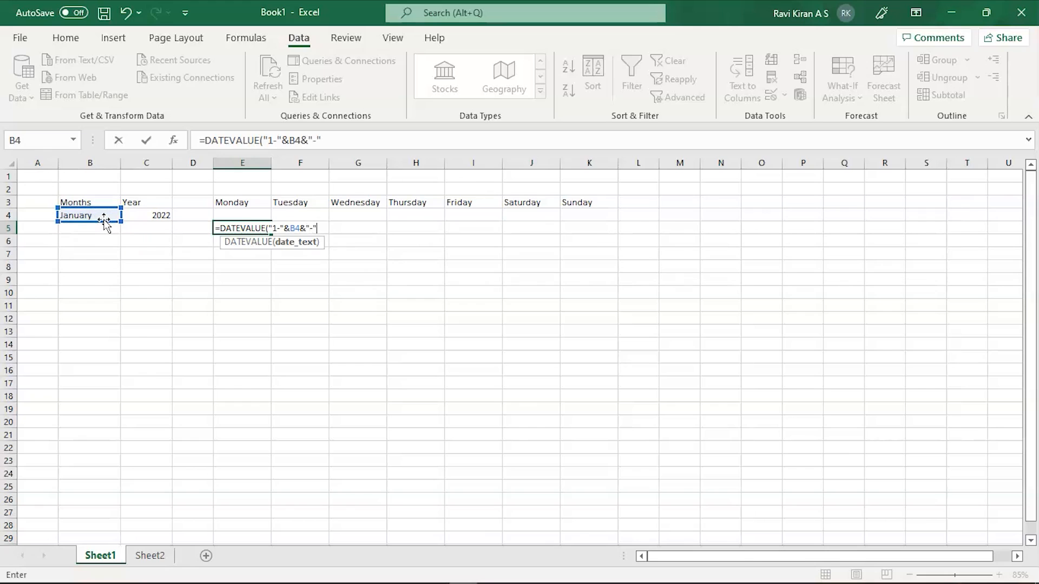
text(&)
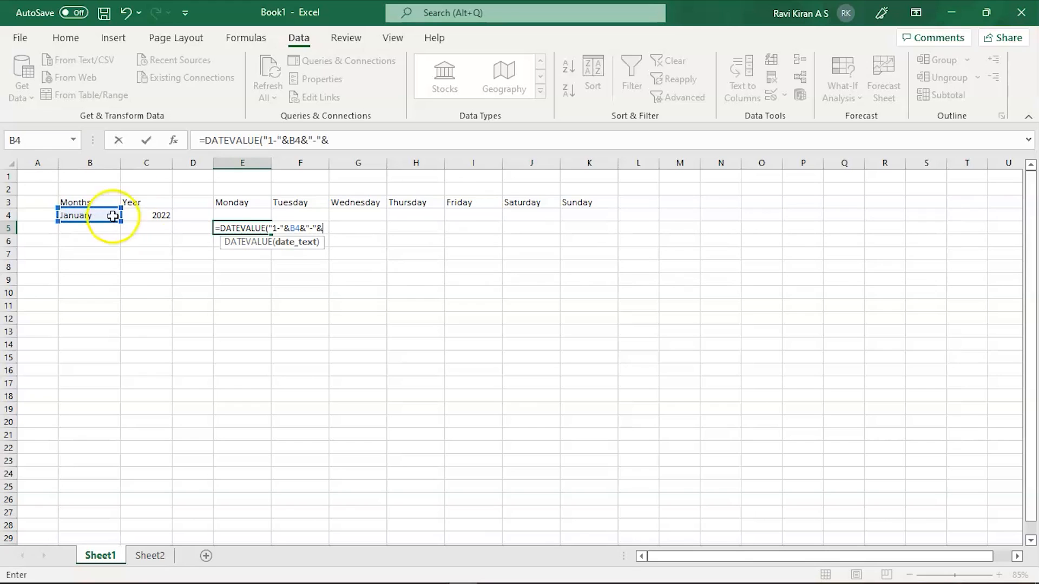
click(146, 215)
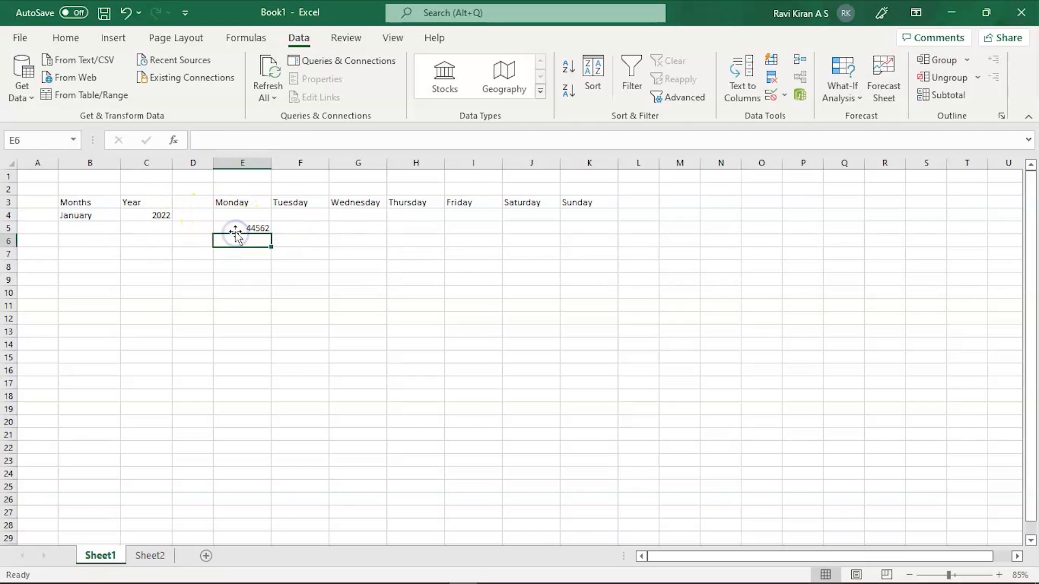
Open the Format Cells number settings for the date value in E5.
click(242, 228)
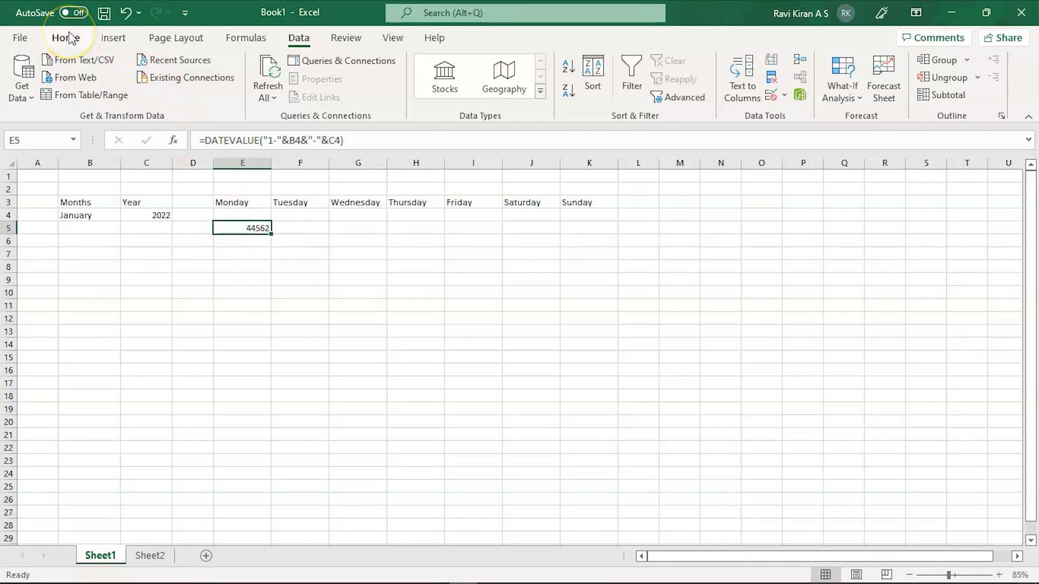
click(65, 38)
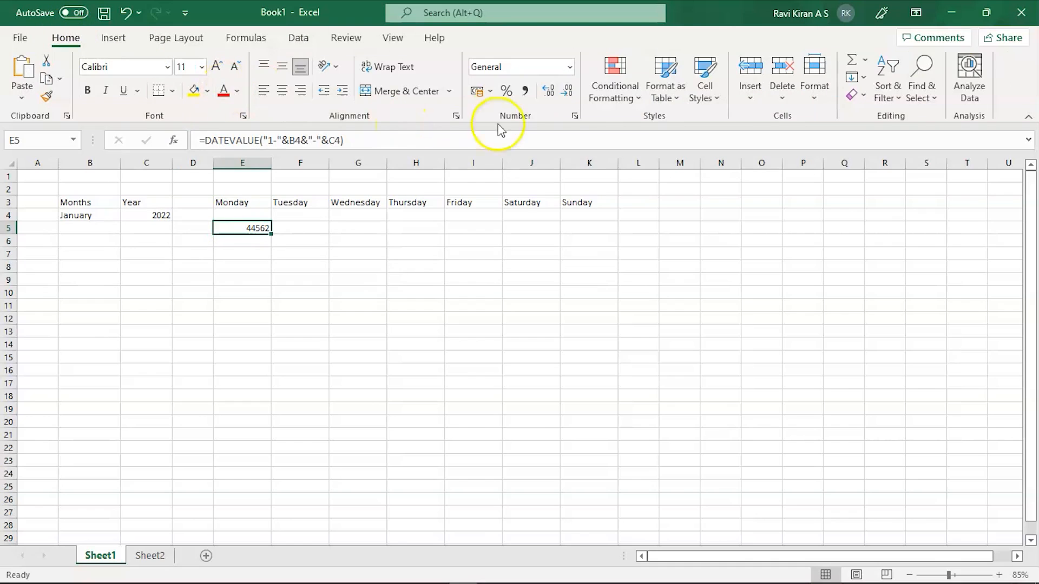
mouse_move(536, 122)
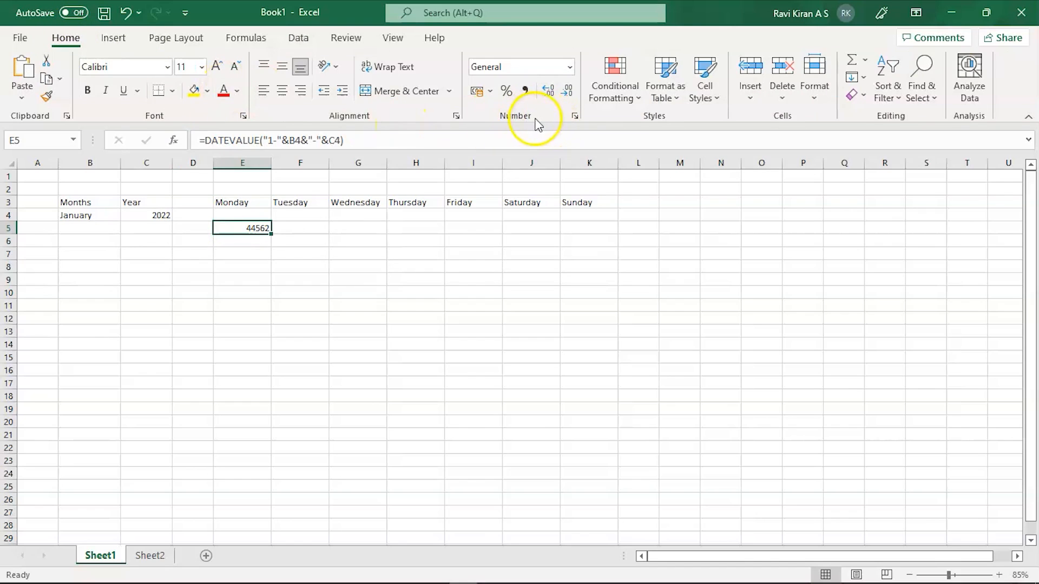
click(573, 116)
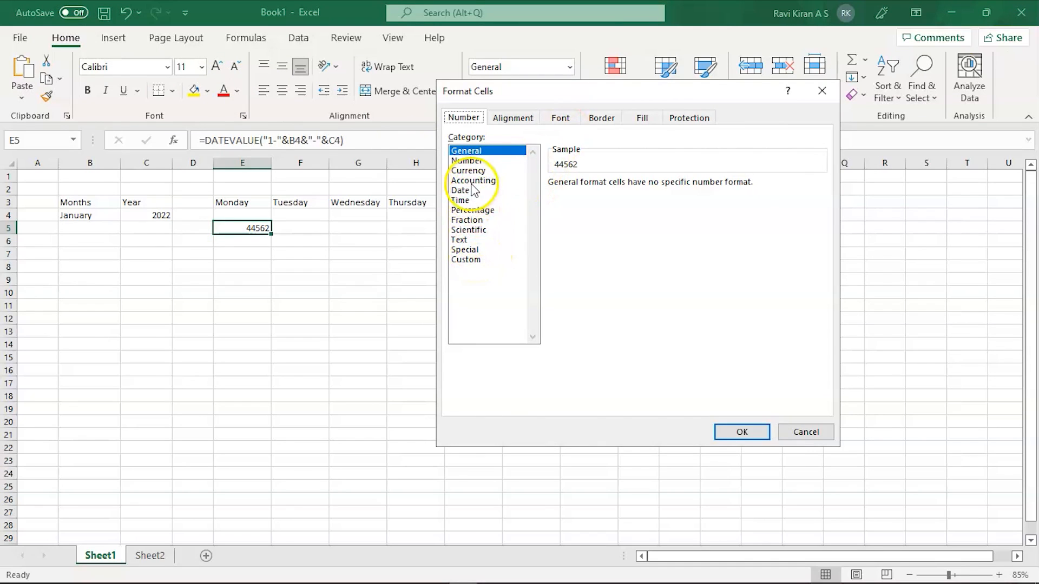
Apply a custom dd-mmm-yy ddd format so E5 shows 01-Jan-22 Sat.
click(465, 259)
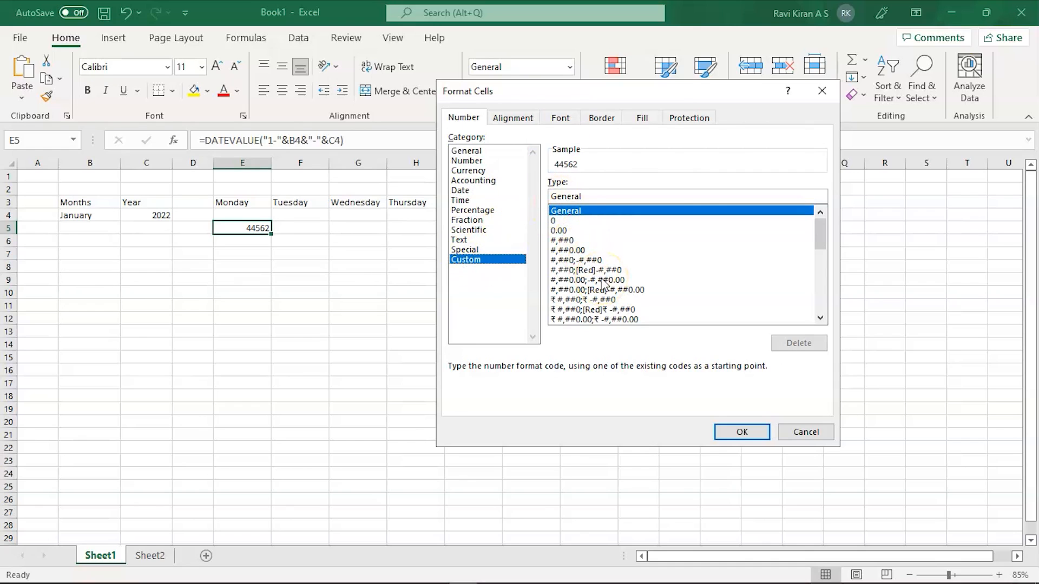
scroll(down, 3)
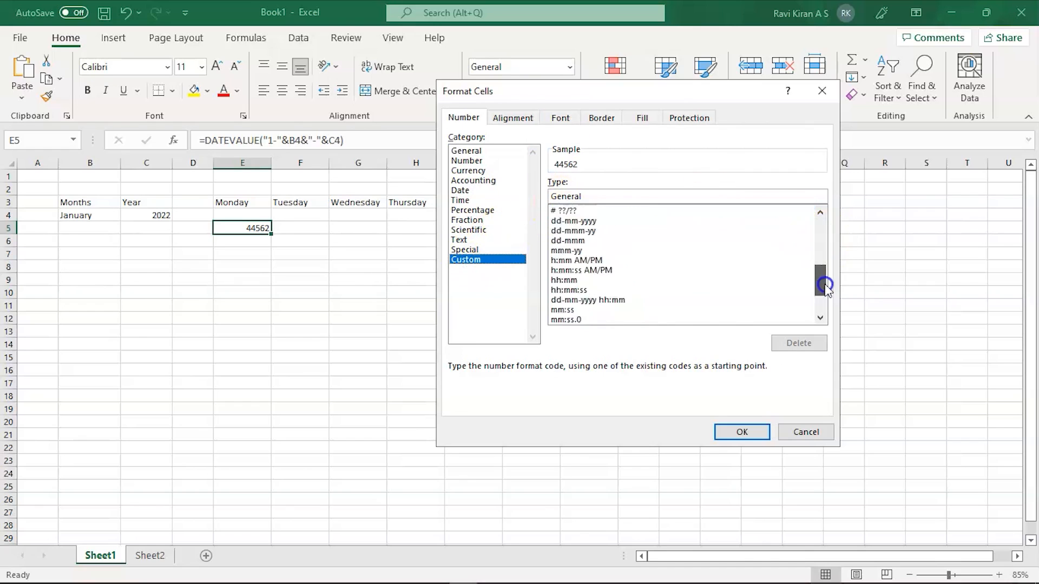
scroll(down, 3)
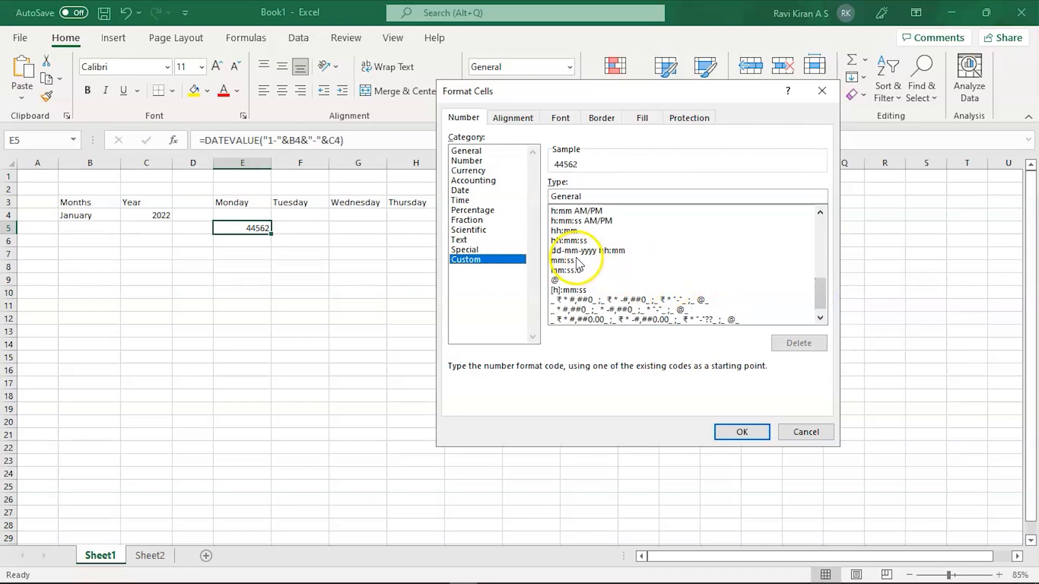
click(566, 261)
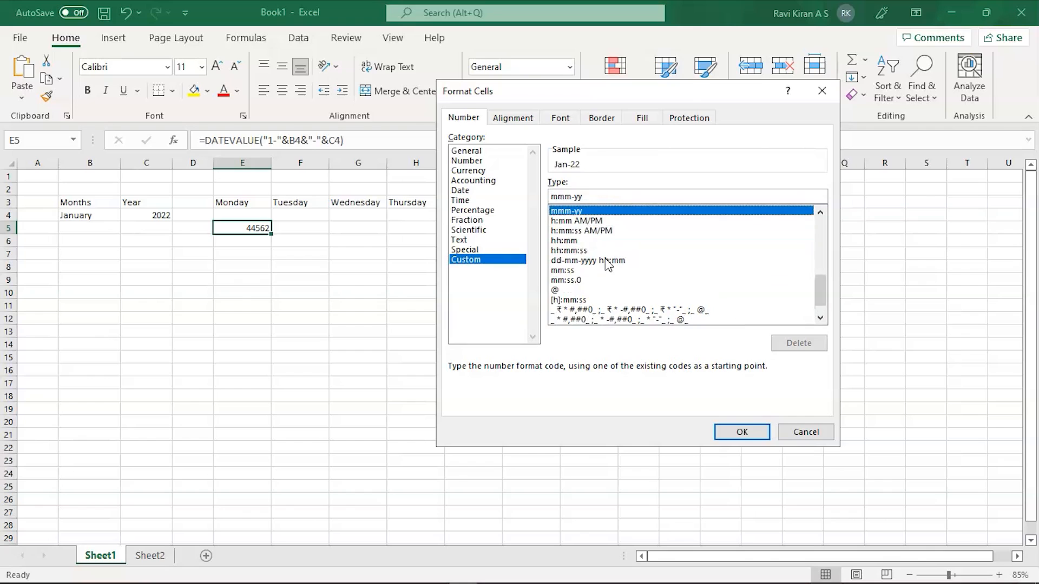
click(573, 211)
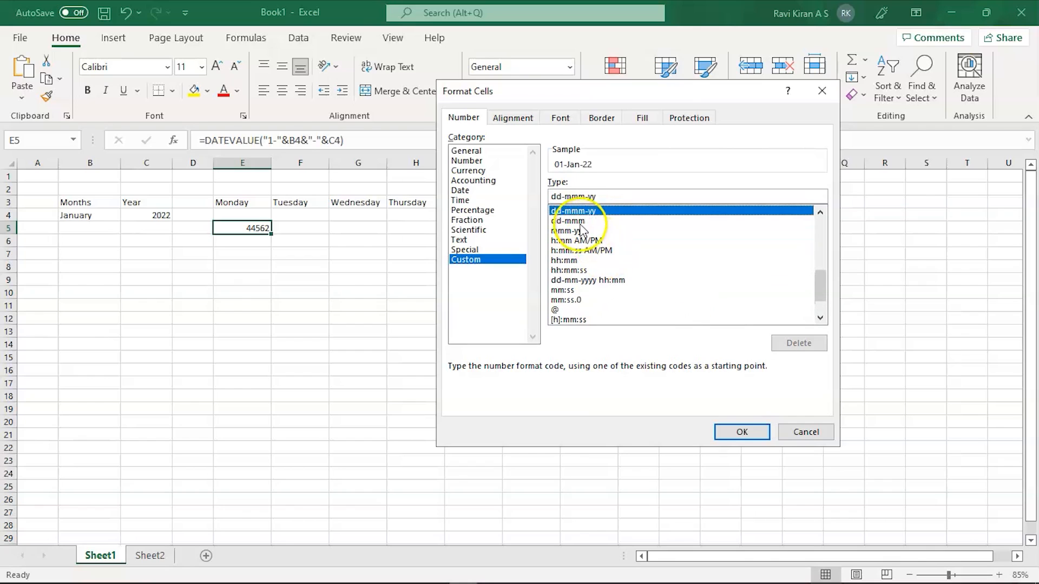
click(574, 196)
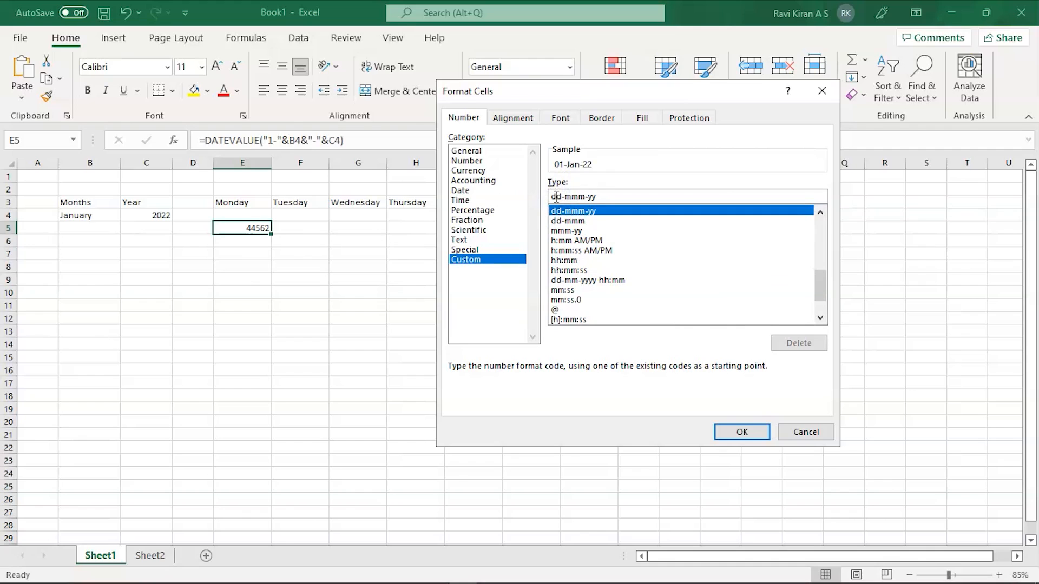
text(ddd)
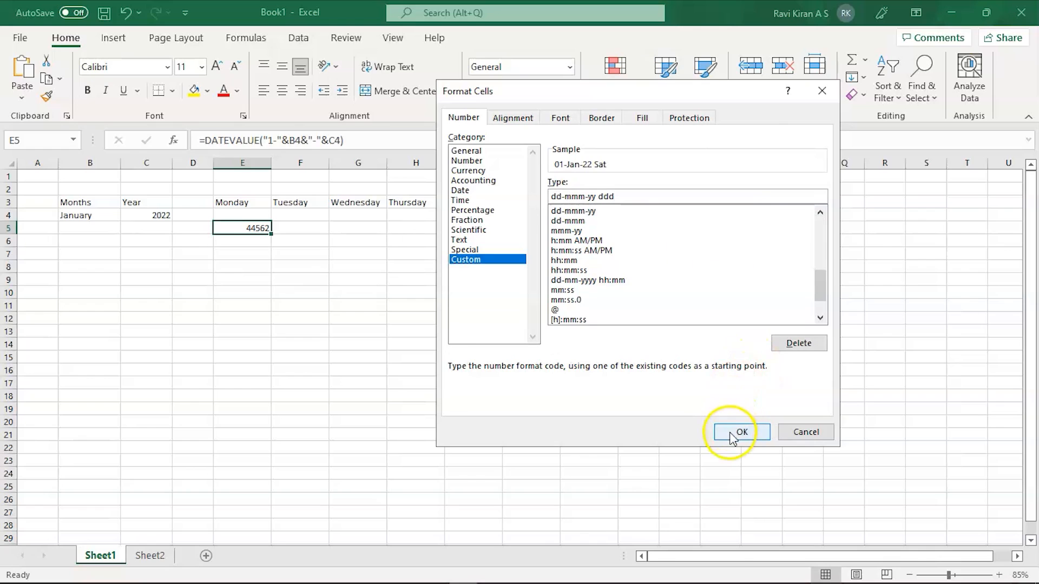
click(739, 432)
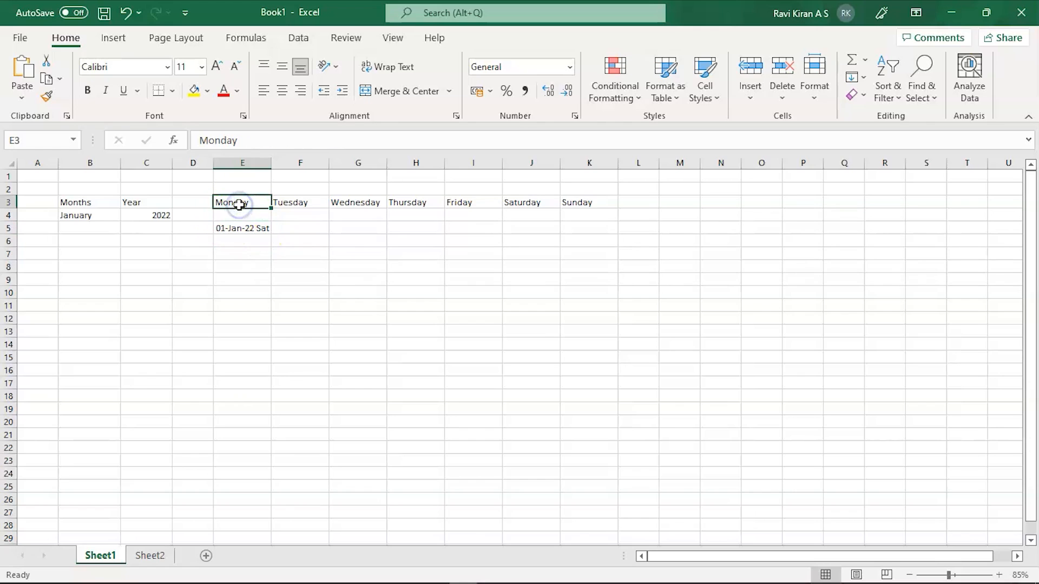
Move the first-of-month date from E5 to J5 so it reads 01-Jan-22 Sat under Saturday.
click(242, 228)
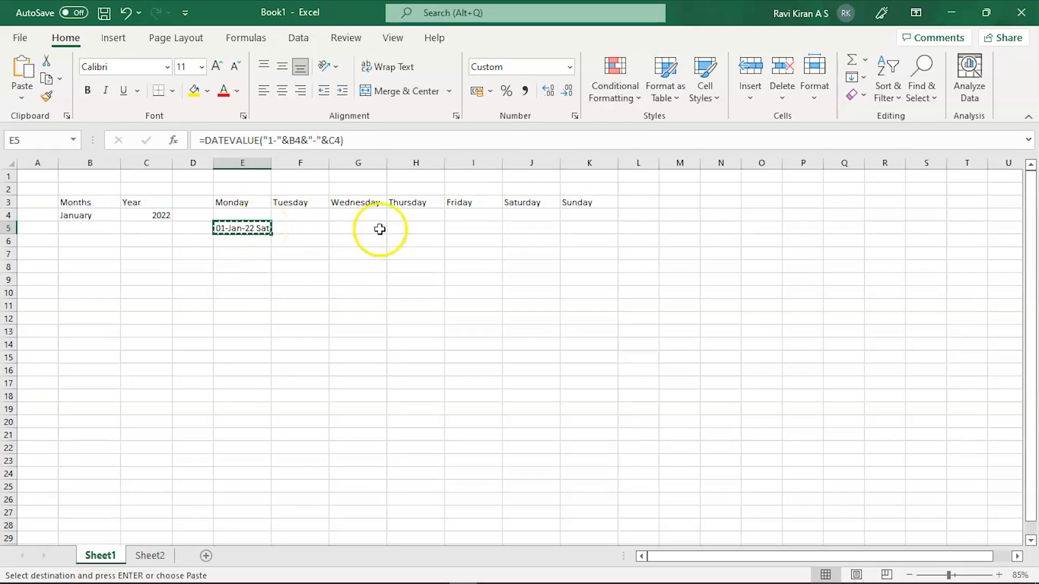
click(530, 229)
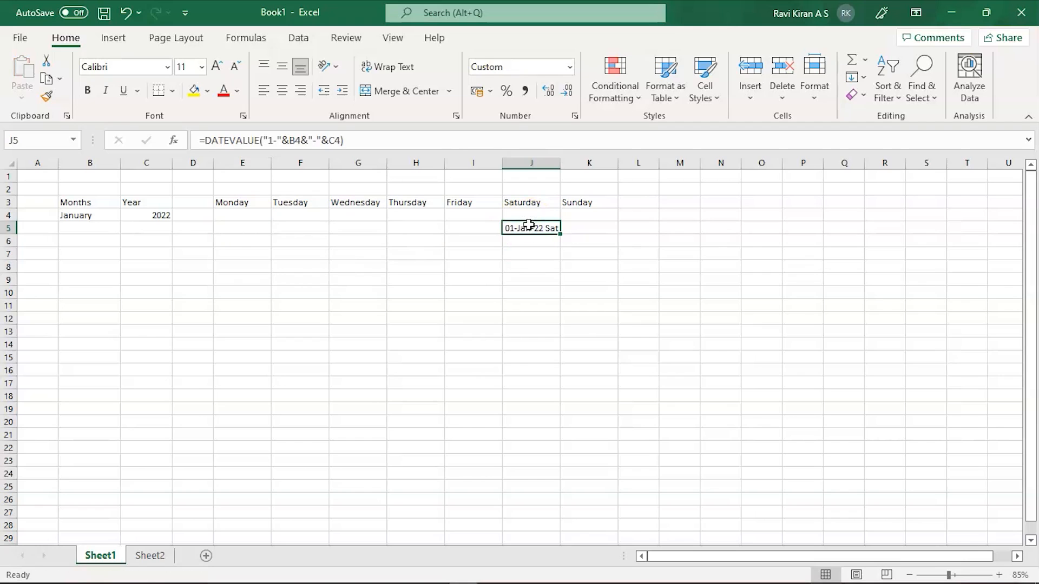
click(242, 228)
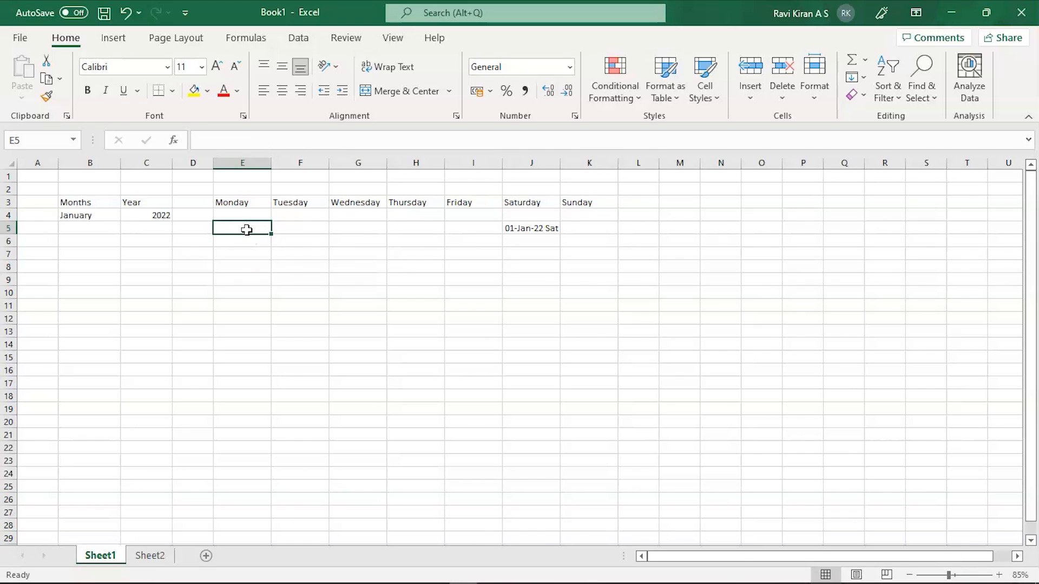
mouse_move(347, 235)
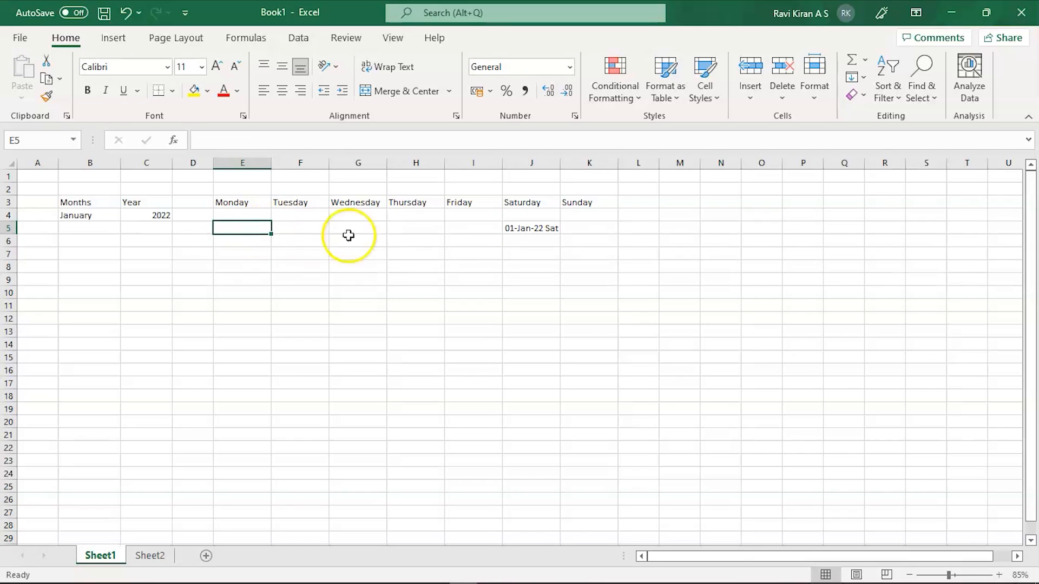
mouse_move(520, 233)
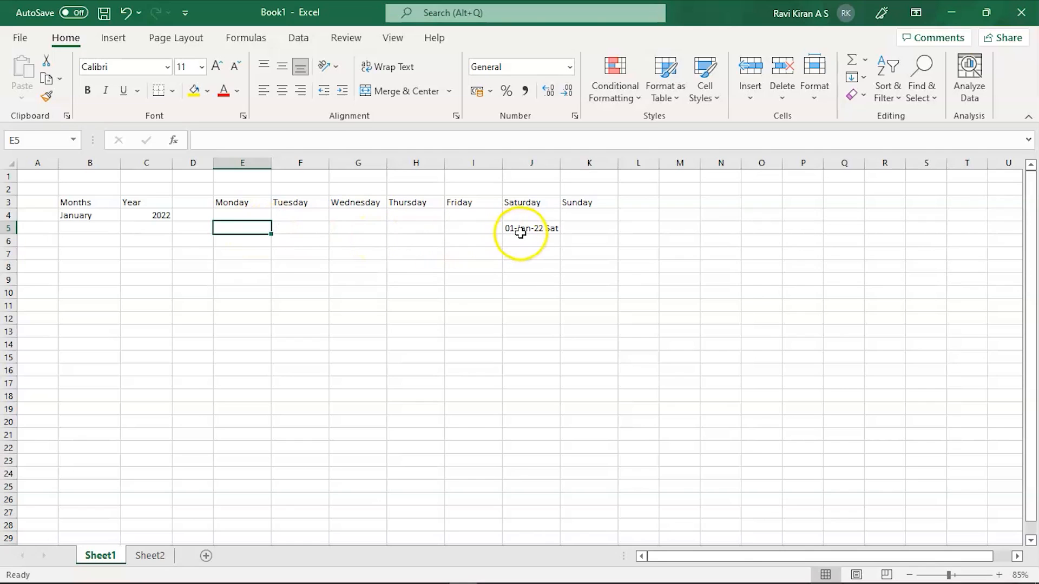
click(530, 228)
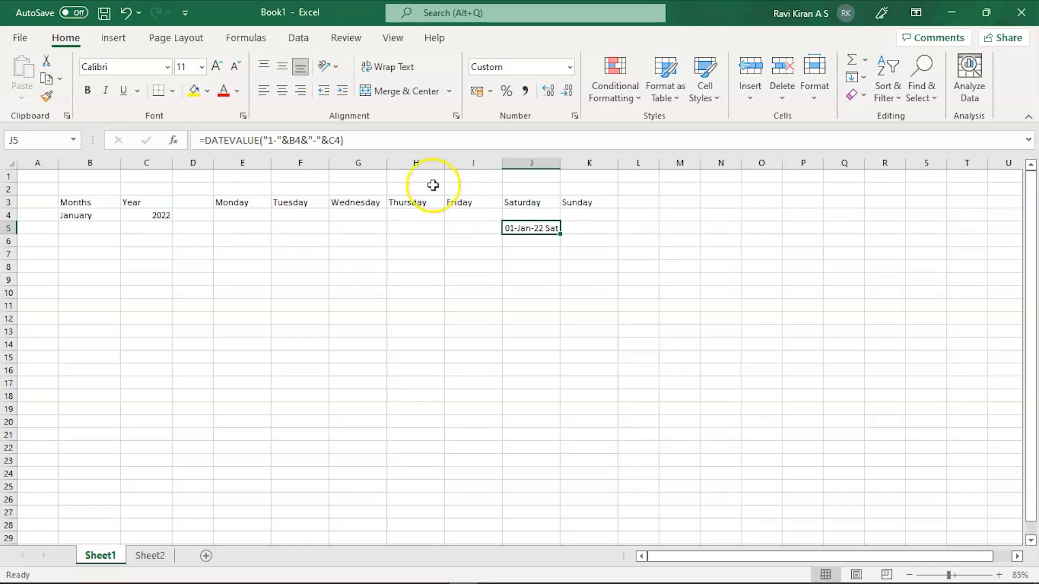
Extend J5's formula with -WEEKDAY(DATEVALUE("1-"&B4&"-"&C4),3) so it shows 27-Dec-21 Mon.
double_click(530, 228)
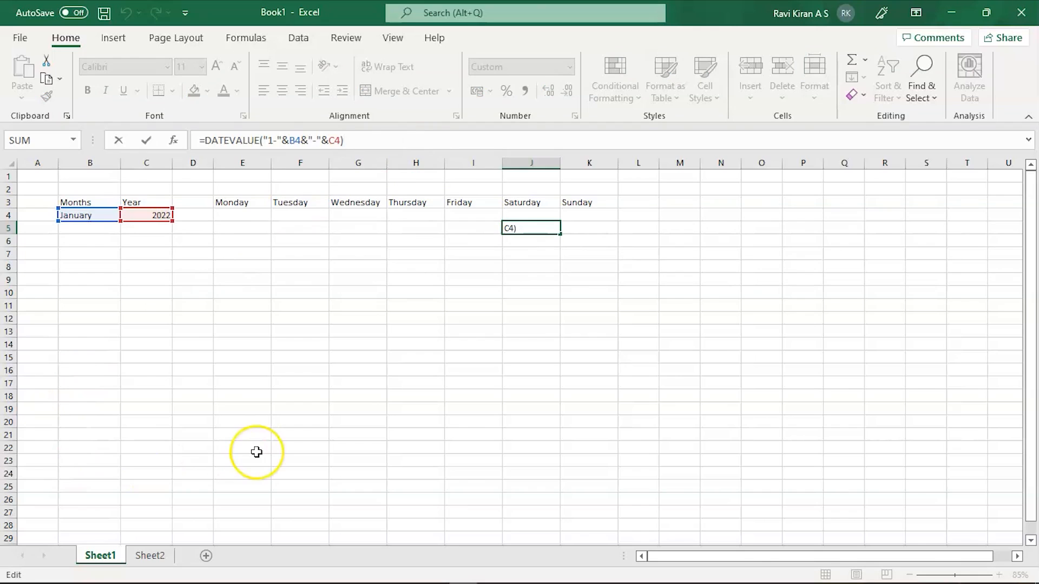
text(-)
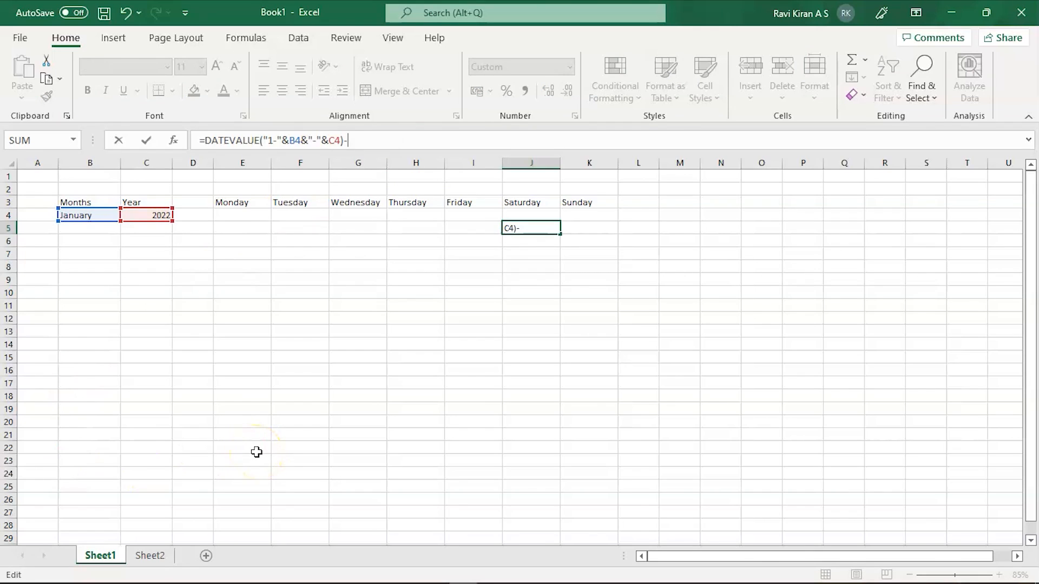
text(Wee)
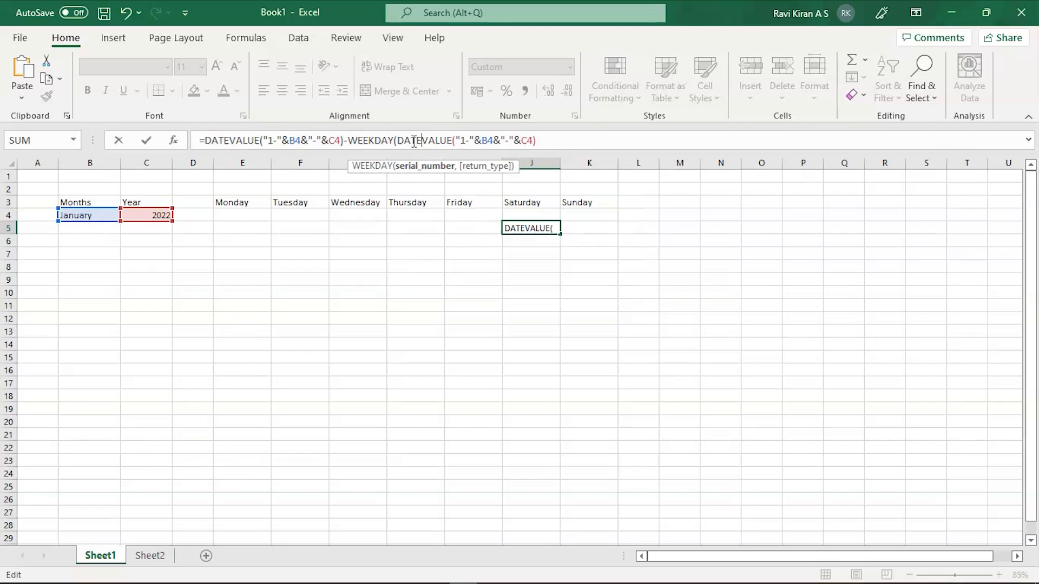
text(C4))
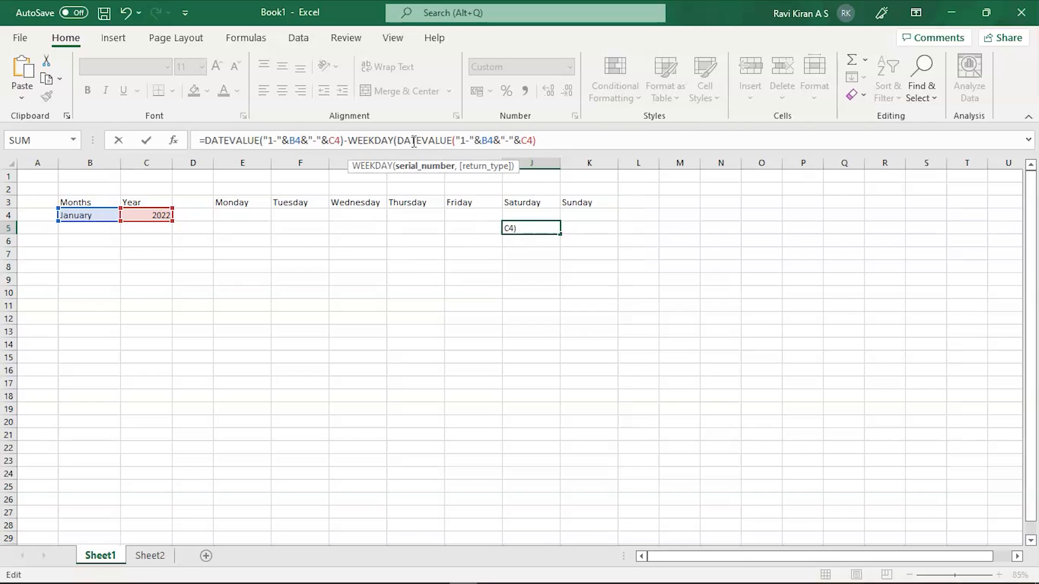
text(,)
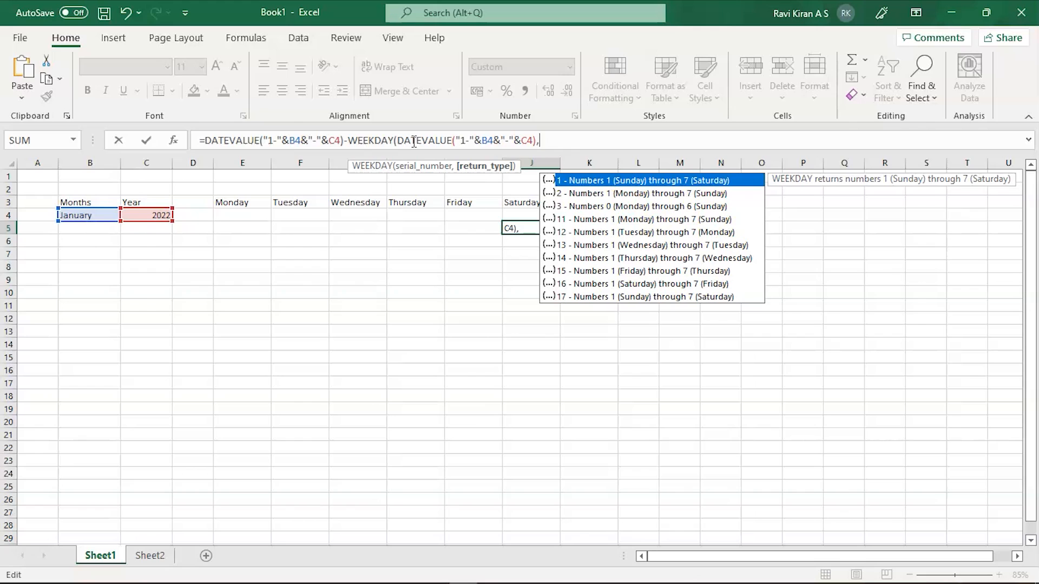
mouse_move(640, 206)
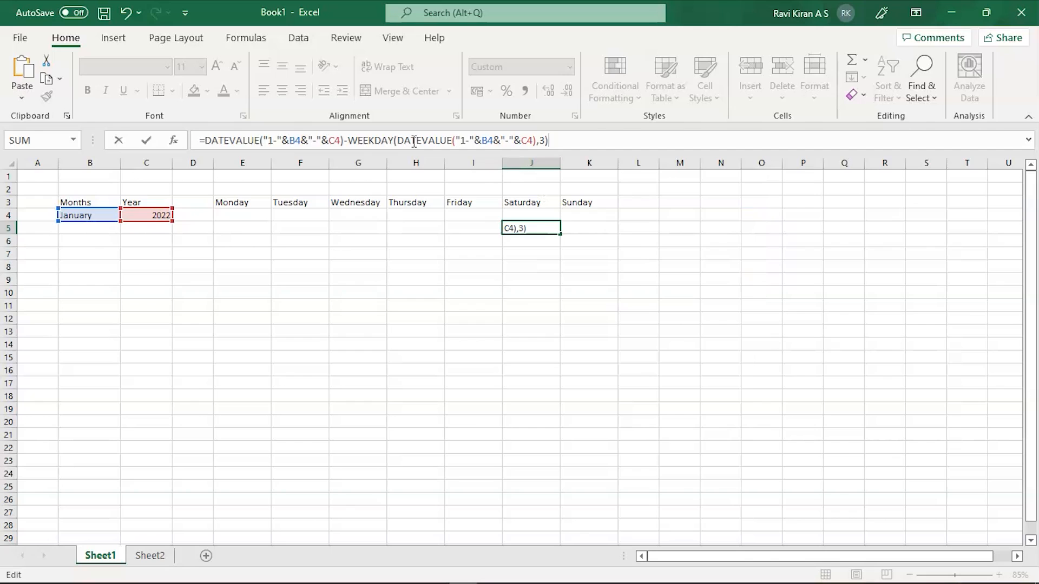
key(enter)
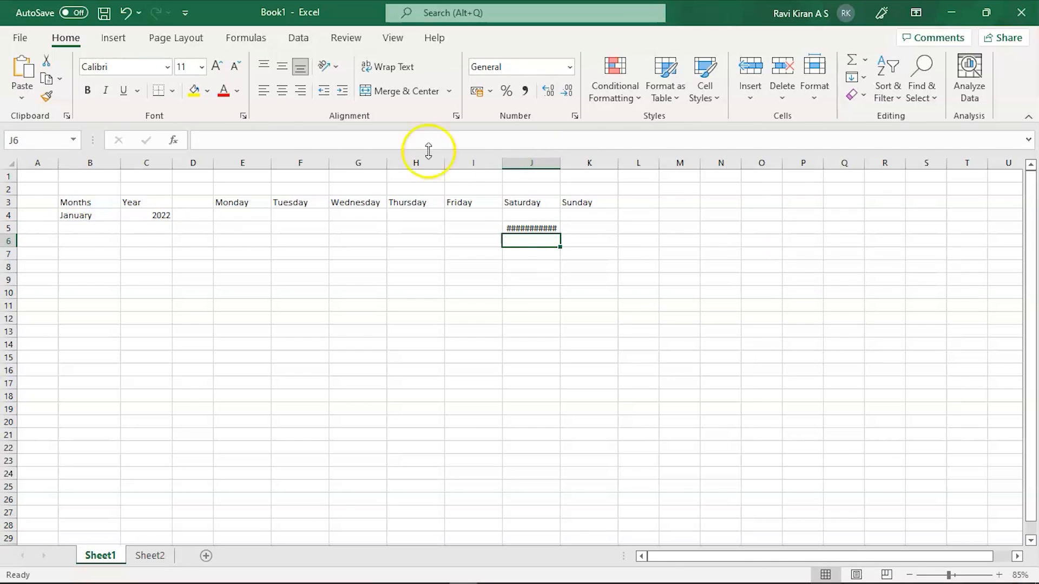
click(530, 228)
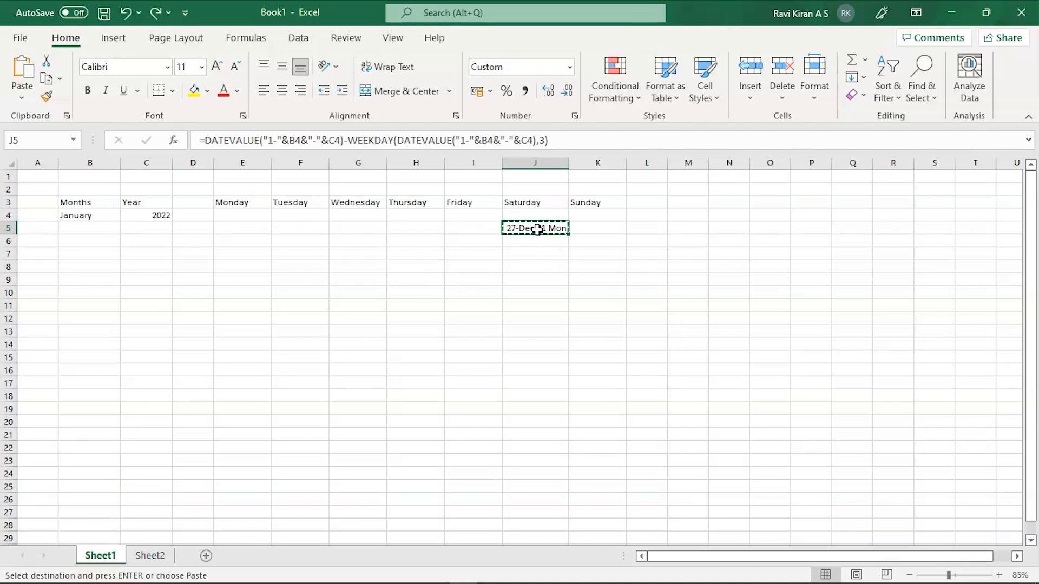
Relocate the week-start formula from J5 to E5 under Monday, showing 27-Dec-21 Mon.
click(242, 228)
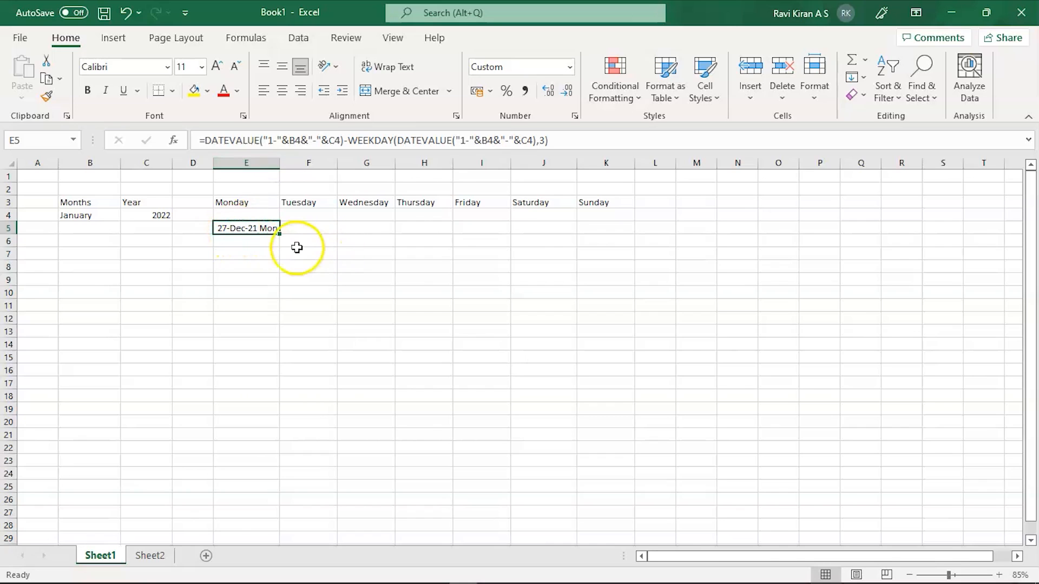
mouse_move(304, 229)
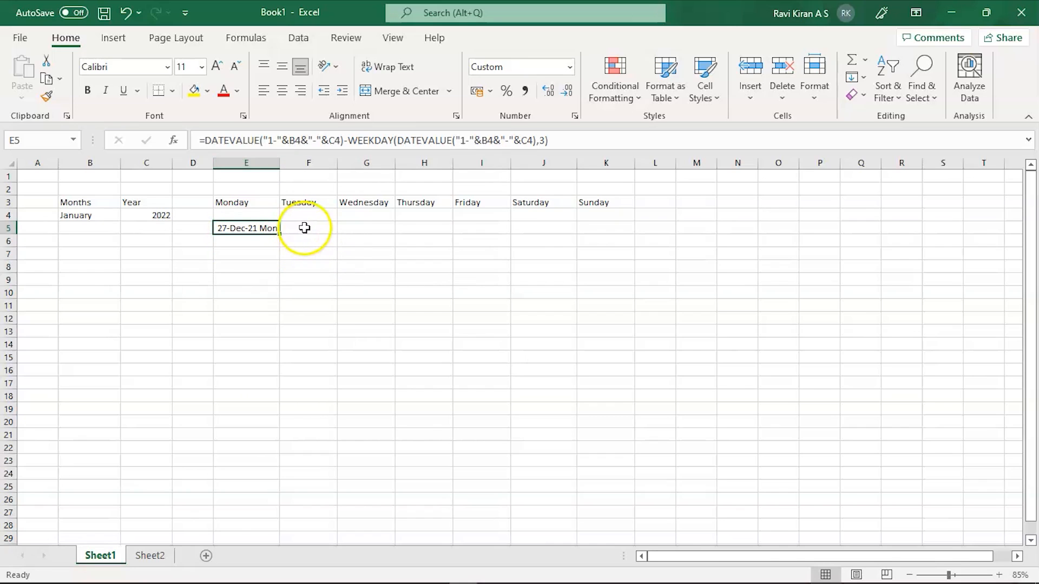
mouse_move(546, 228)
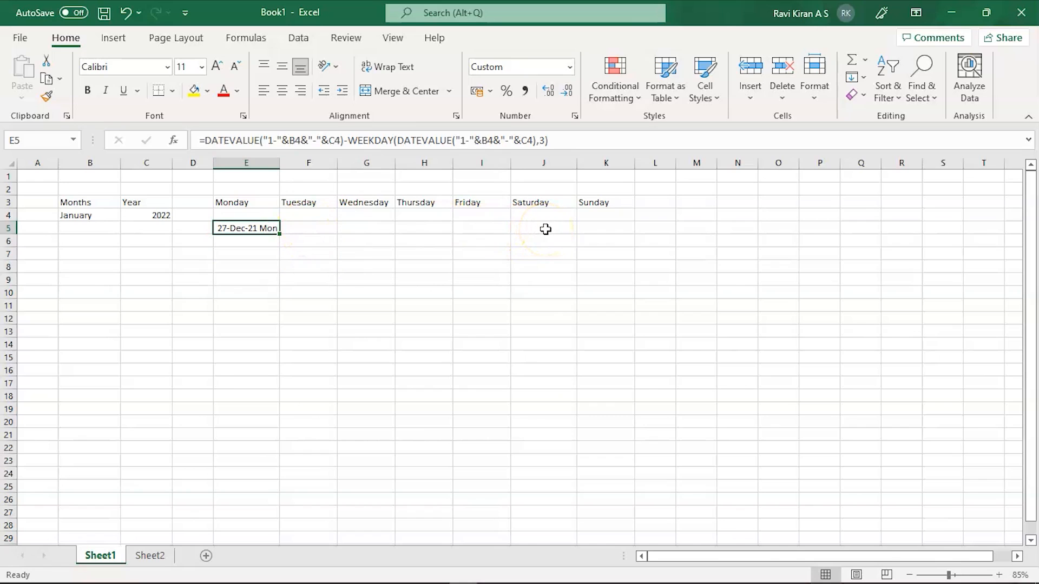
click(544, 228)
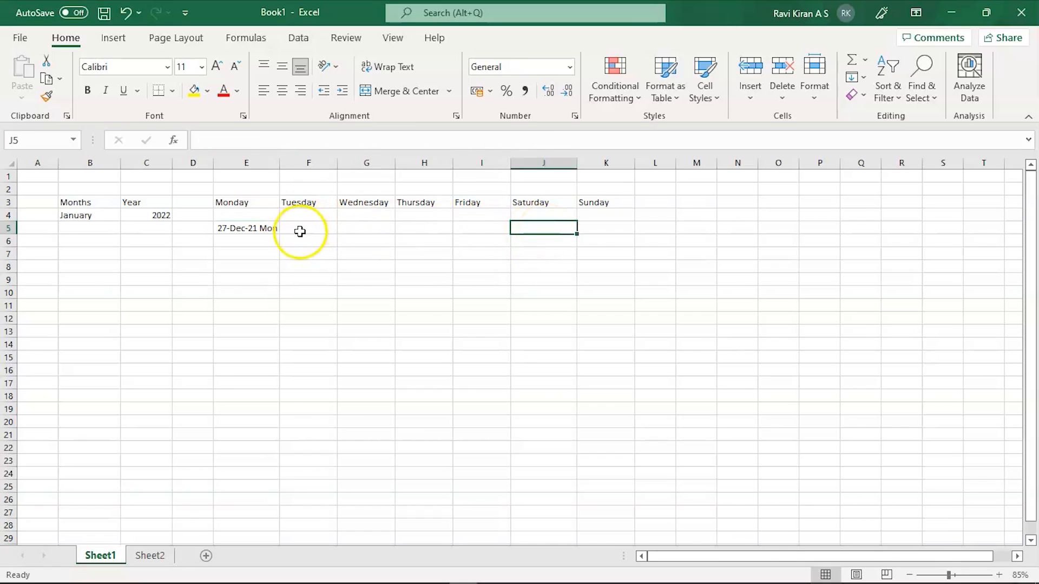
Enter =E5+1 in F5 and fill it through K5 to 02-Jan-22 Sun, widening the day columns.
click(308, 228)
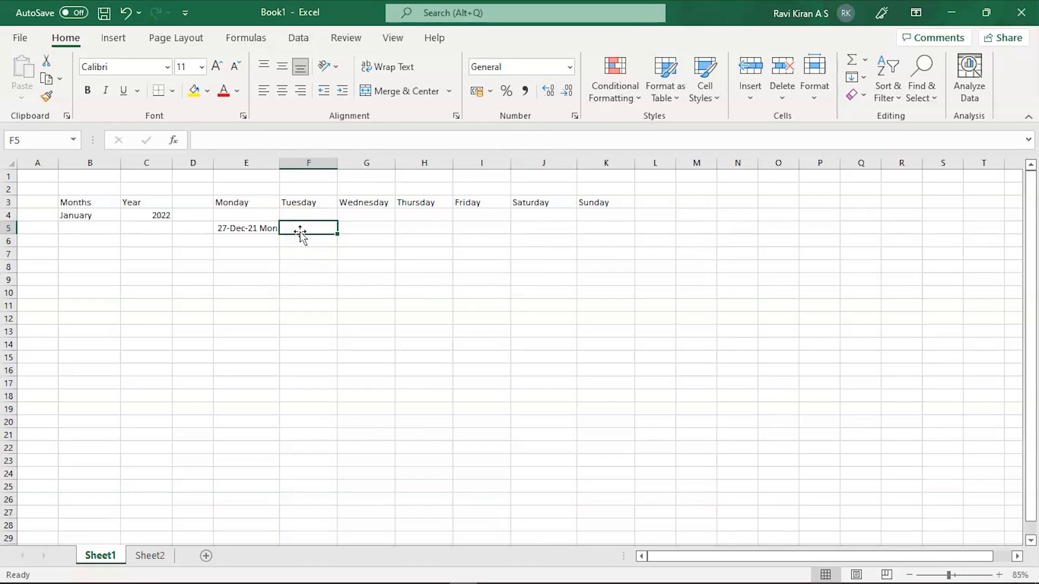
text(=)
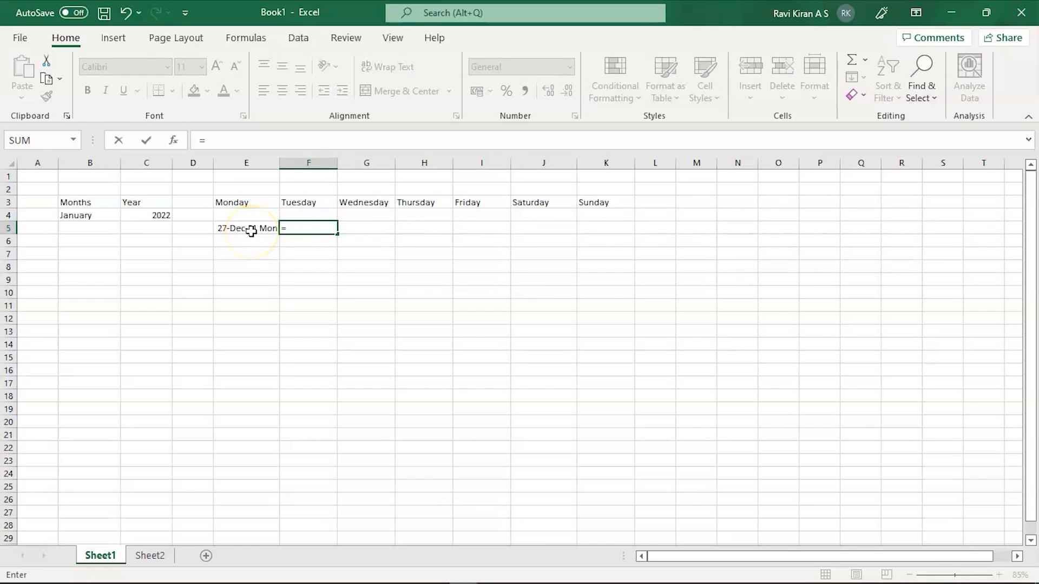
click(245, 229)
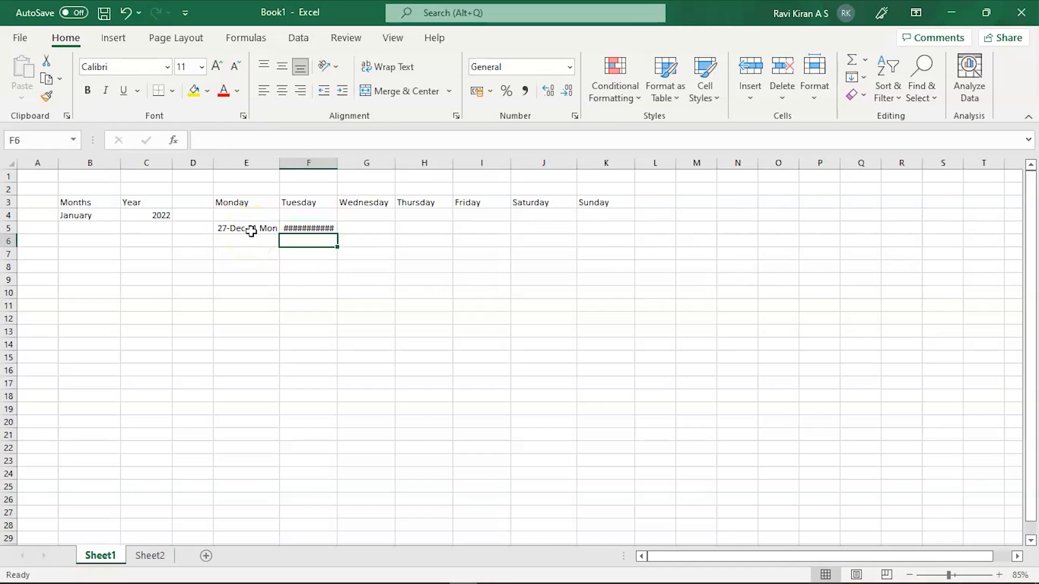
drag(335, 162, 344, 162)
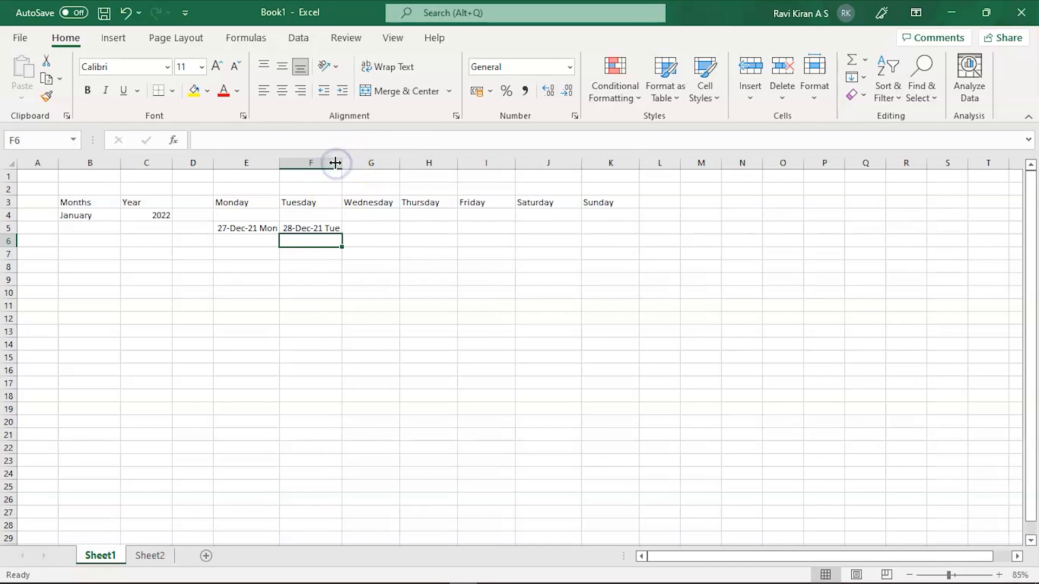
click(311, 229)
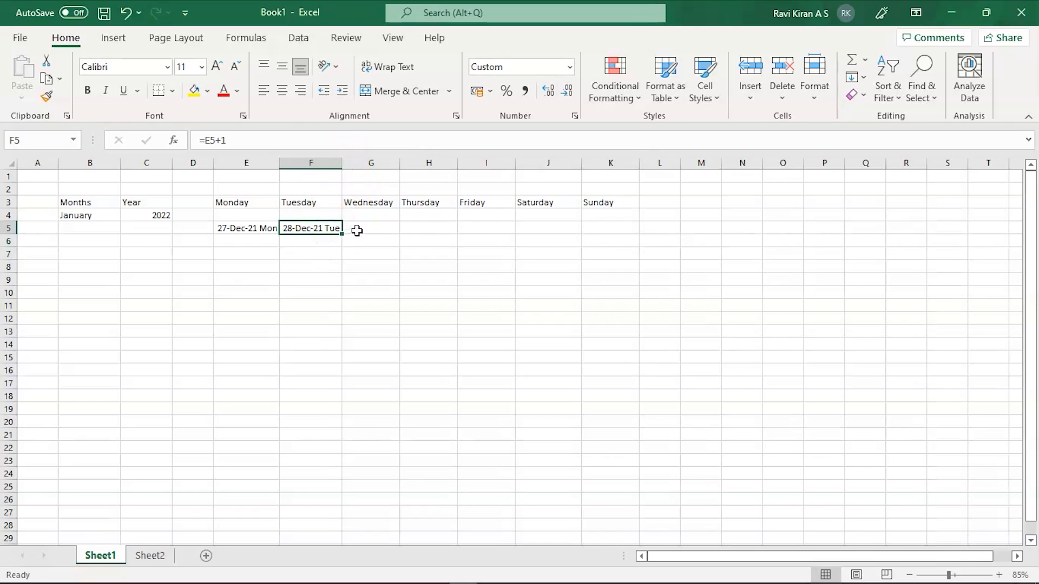
drag(341, 232, 597, 228)
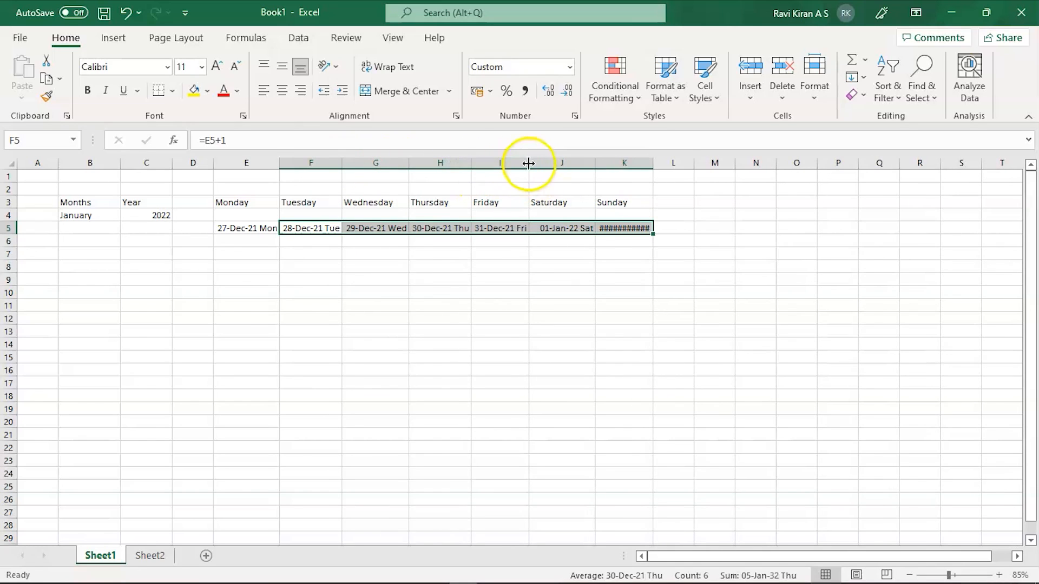
mouse_move(598, 164)
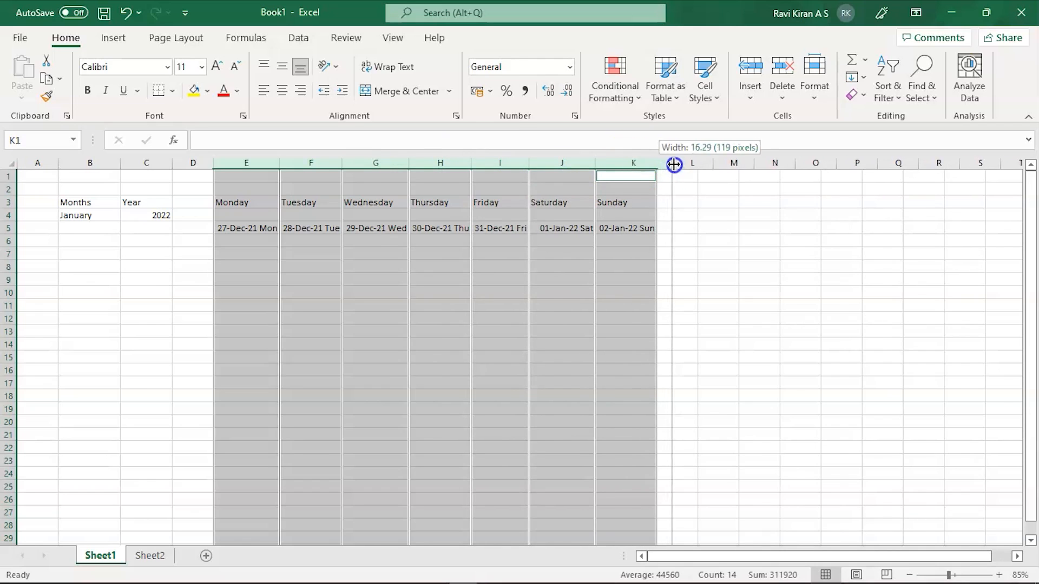
drag(673, 163, 752, 164)
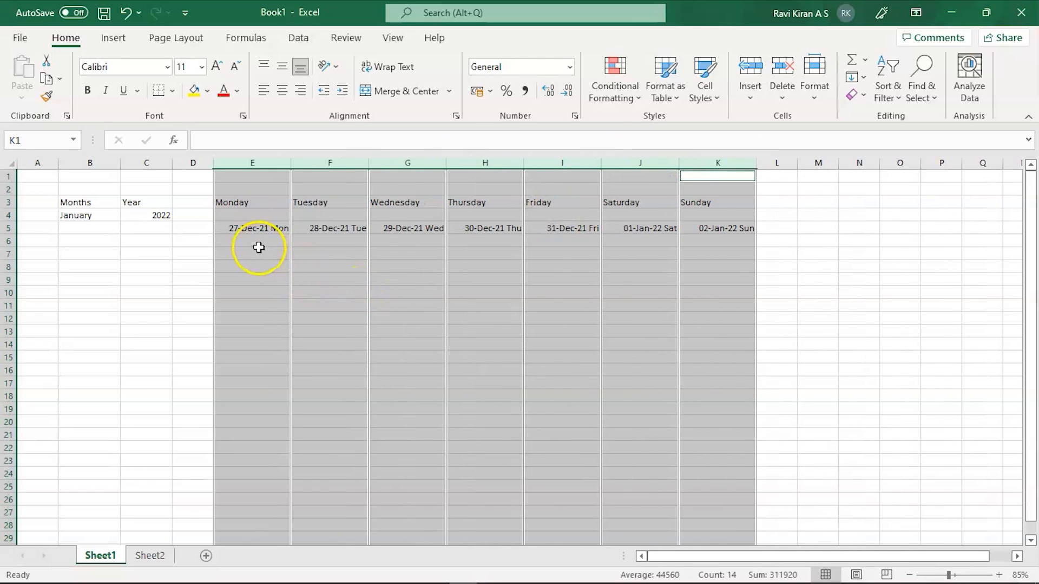
click(252, 240)
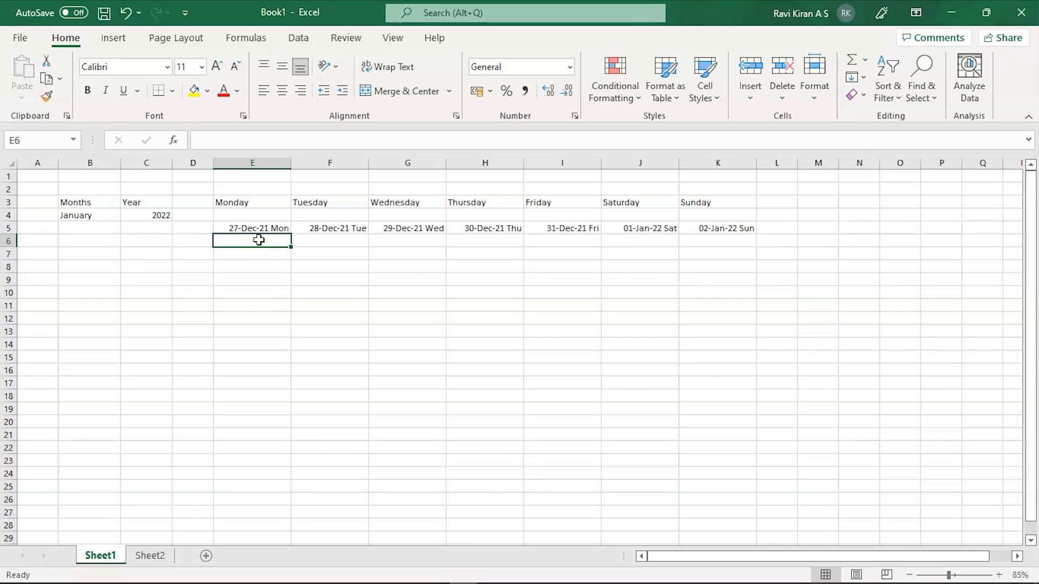
Enter a week-later formula in E6 and fill rows 6-10 so the grid ends at 06-Feb-22 Sun.
text(=)
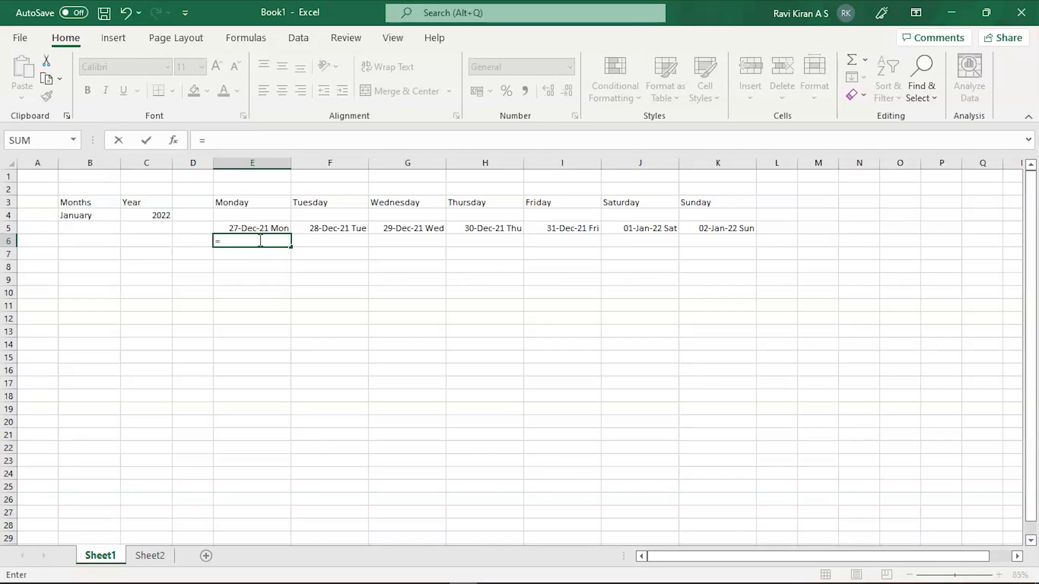
click(252, 228)
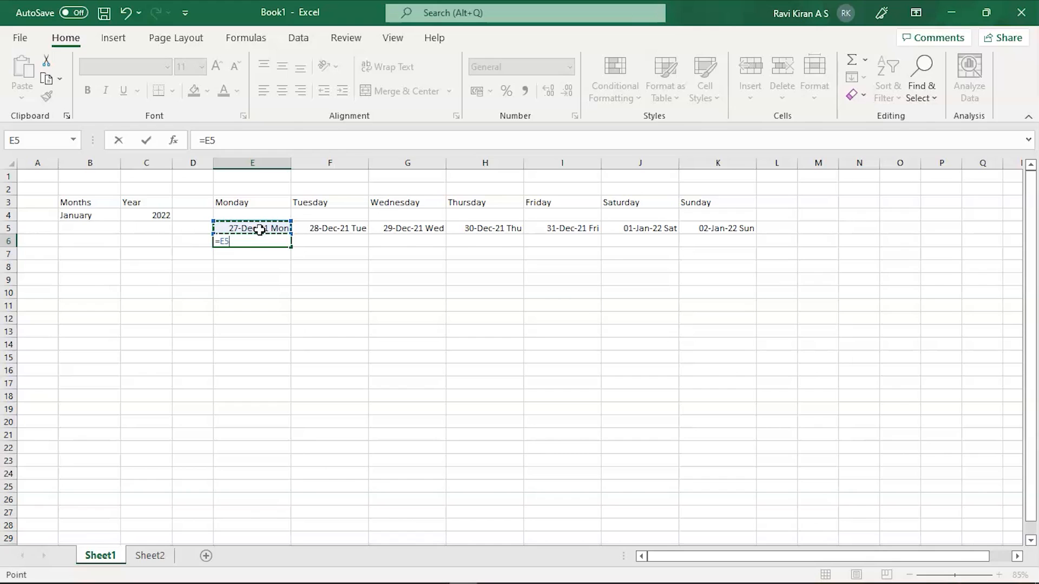
text(+1)
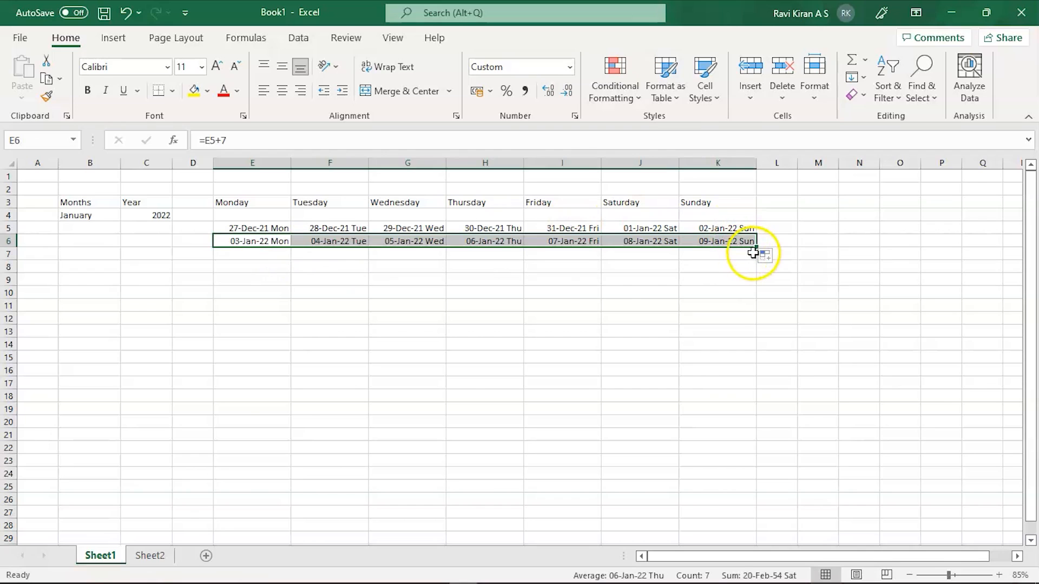
drag(753, 241, 756, 277)
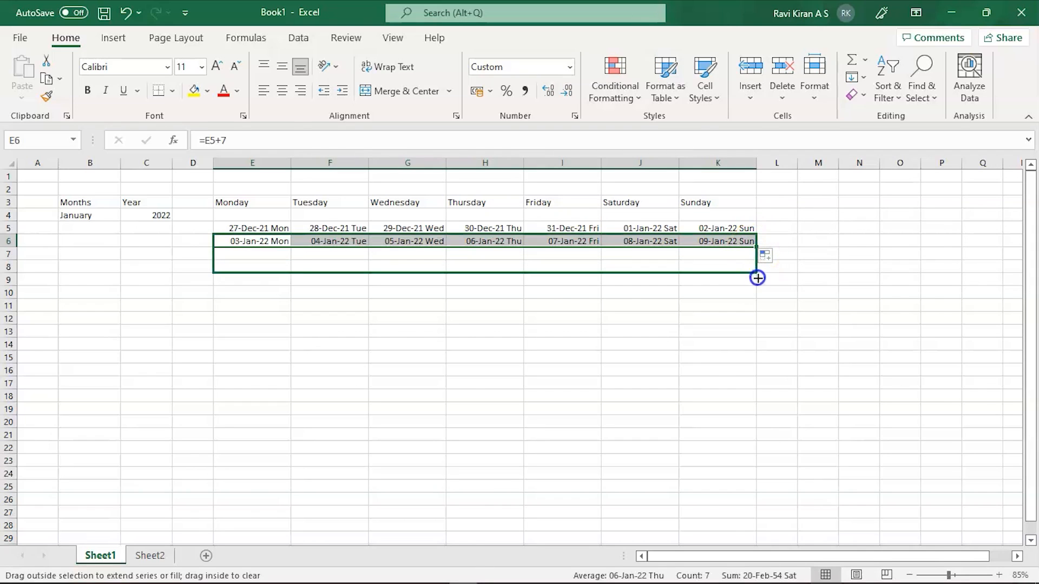
drag(756, 278, 760, 290)
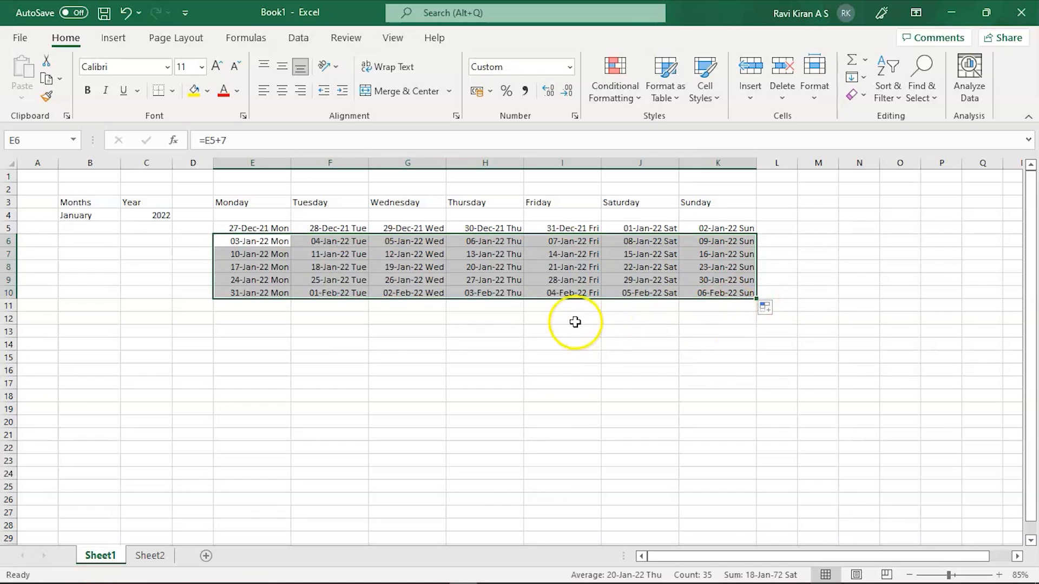
click(562, 318)
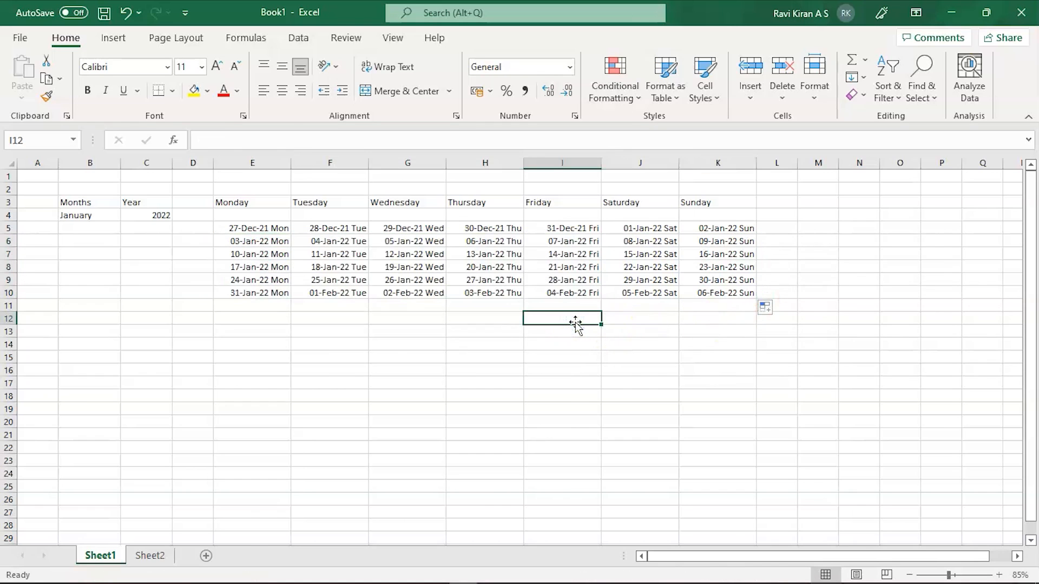
Apply a custom 'd' number format to E5:K10 so cells show only day numbers.
drag(253, 228, 561, 266)
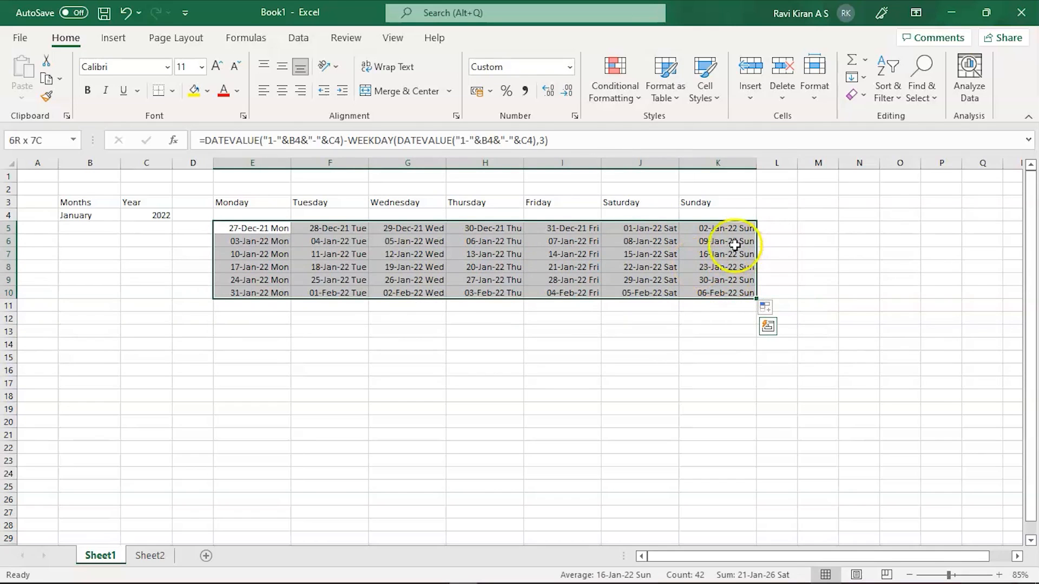
mouse_move(740, 232)
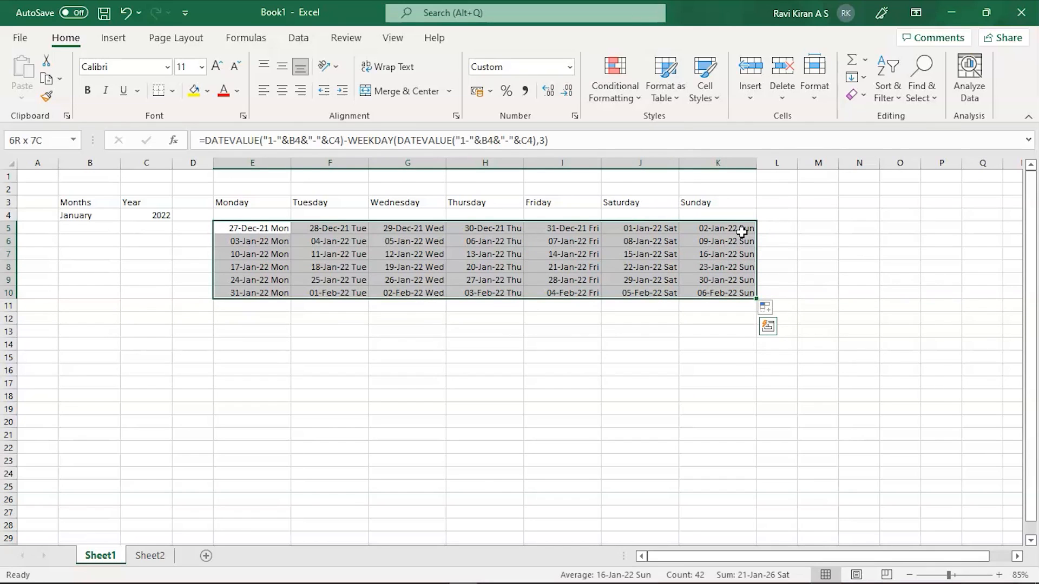
mouse_move(555, 116)
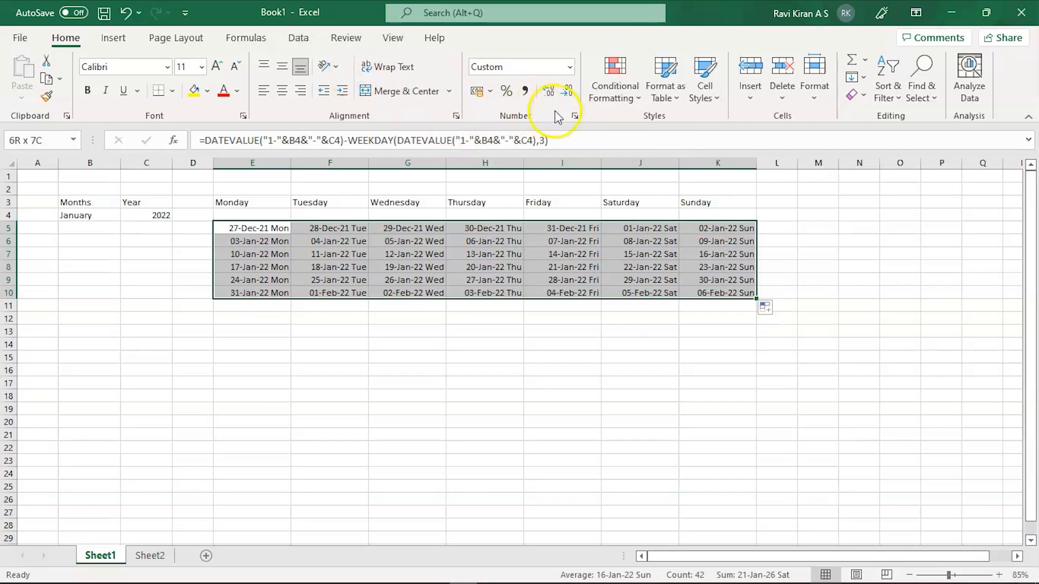
click(575, 116)
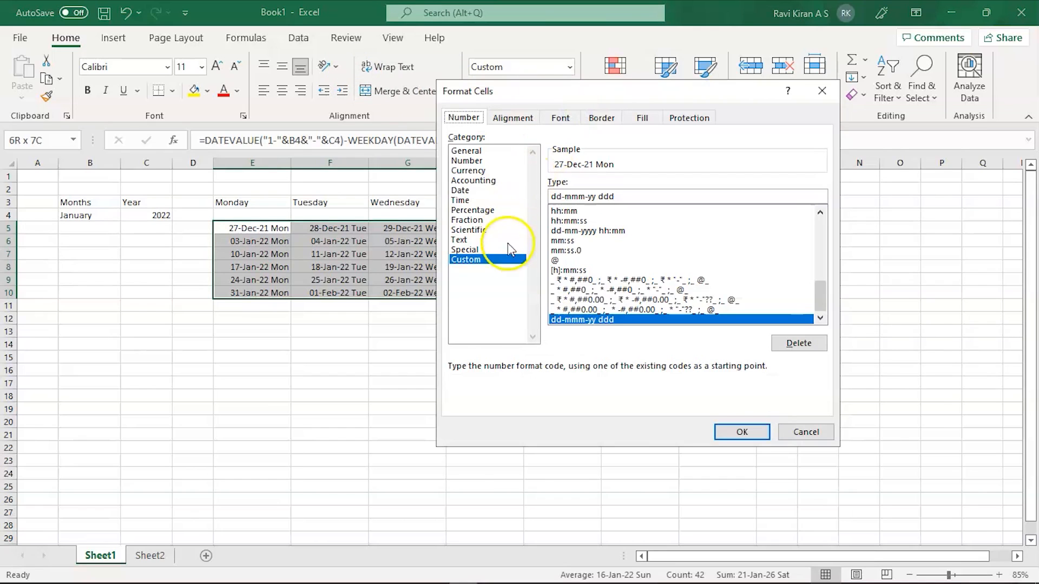
click(613, 196)
text(d)
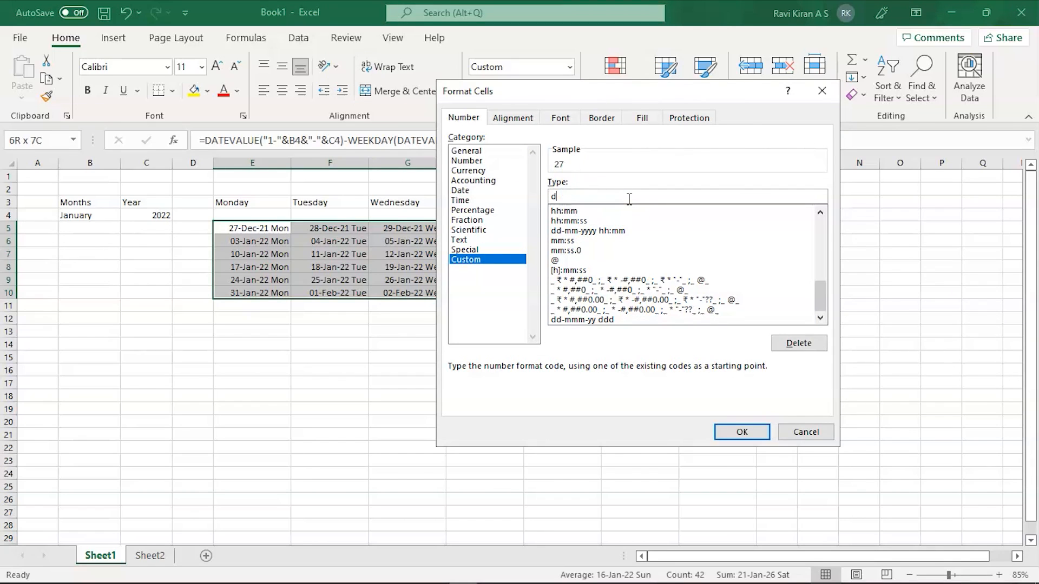
click(741, 432)
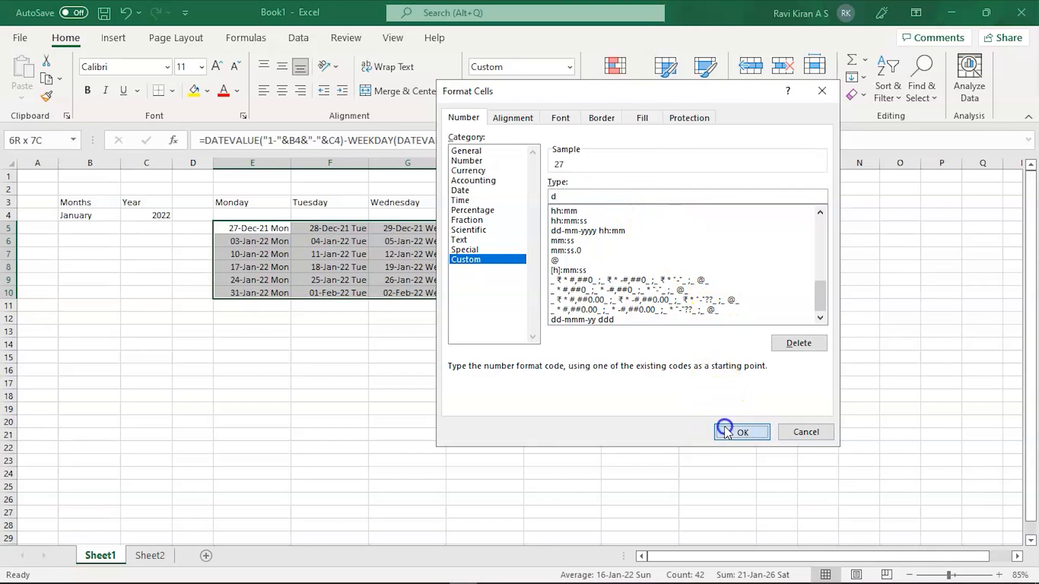
click(740, 432)
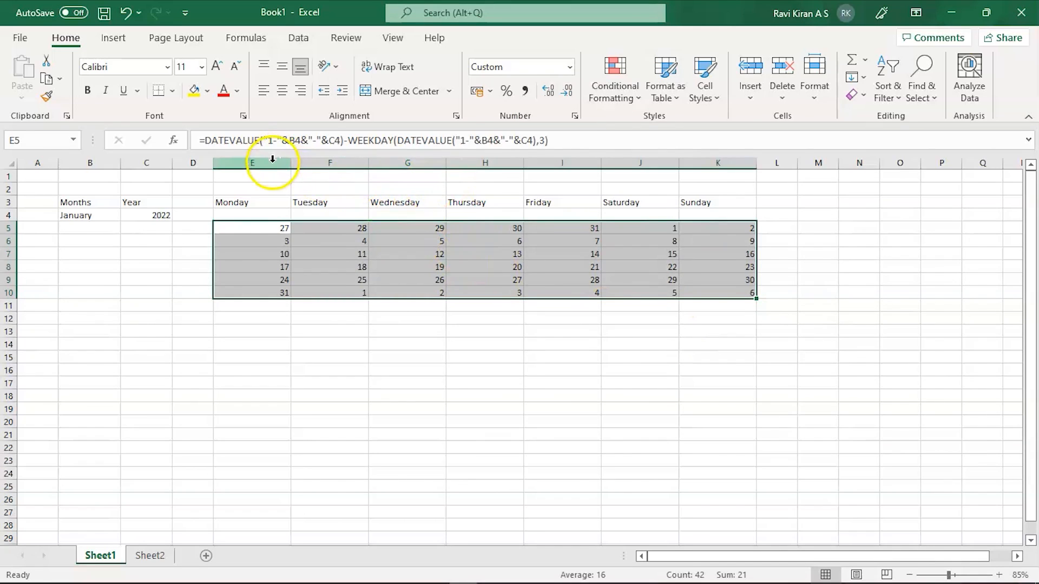
Shorten headers to M T W T F S S and make columns E:K narrow with centred contents.
drag(252, 162, 407, 162)
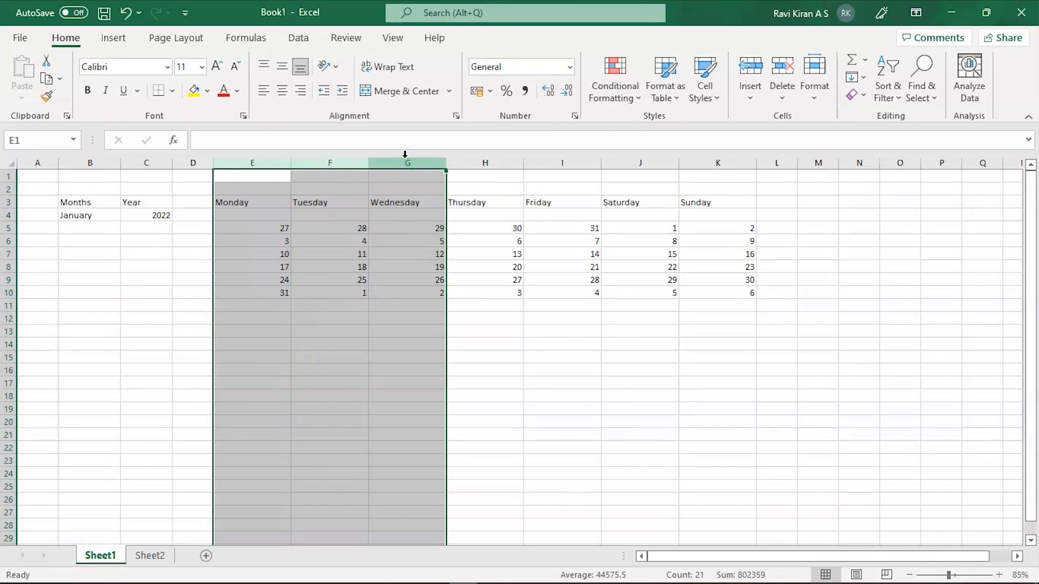
click(562, 394)
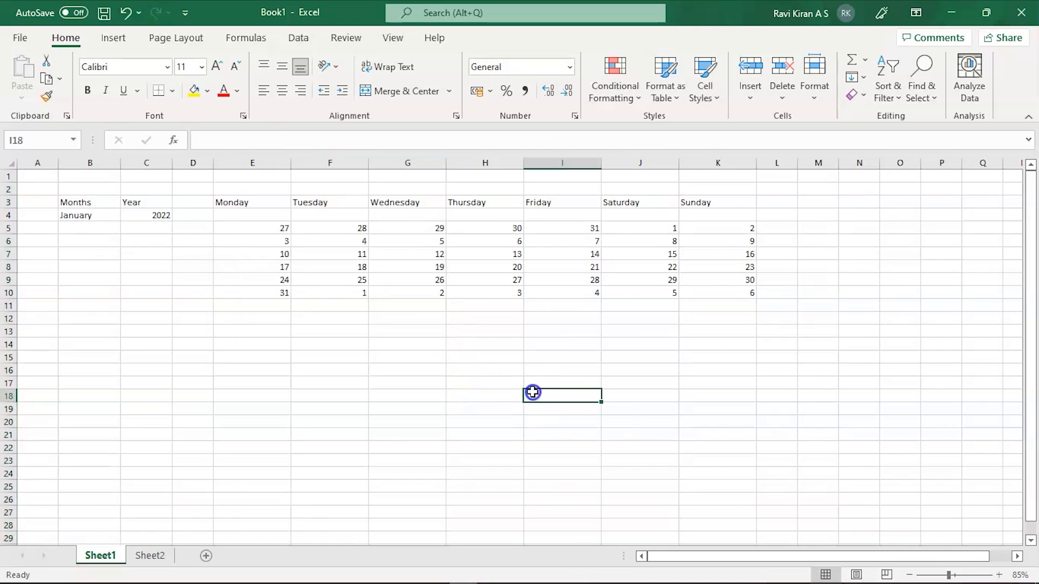
click(252, 203)
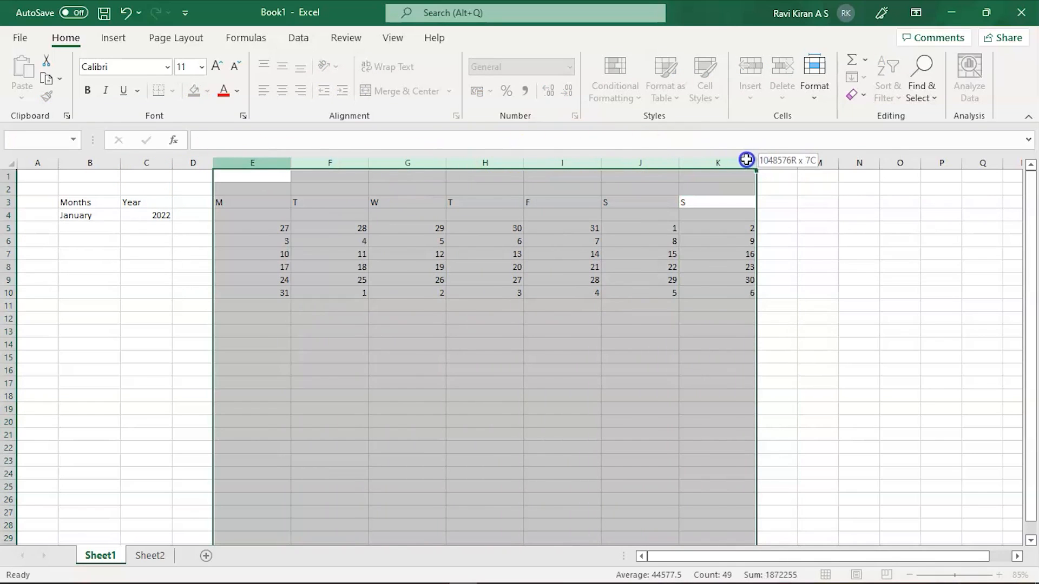
click(281, 91)
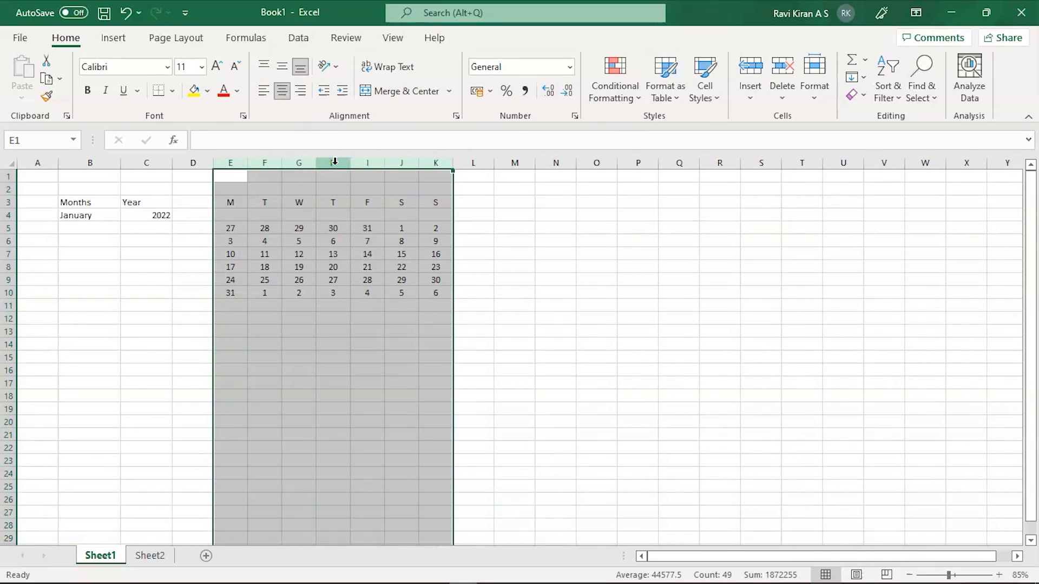
click(473, 305)
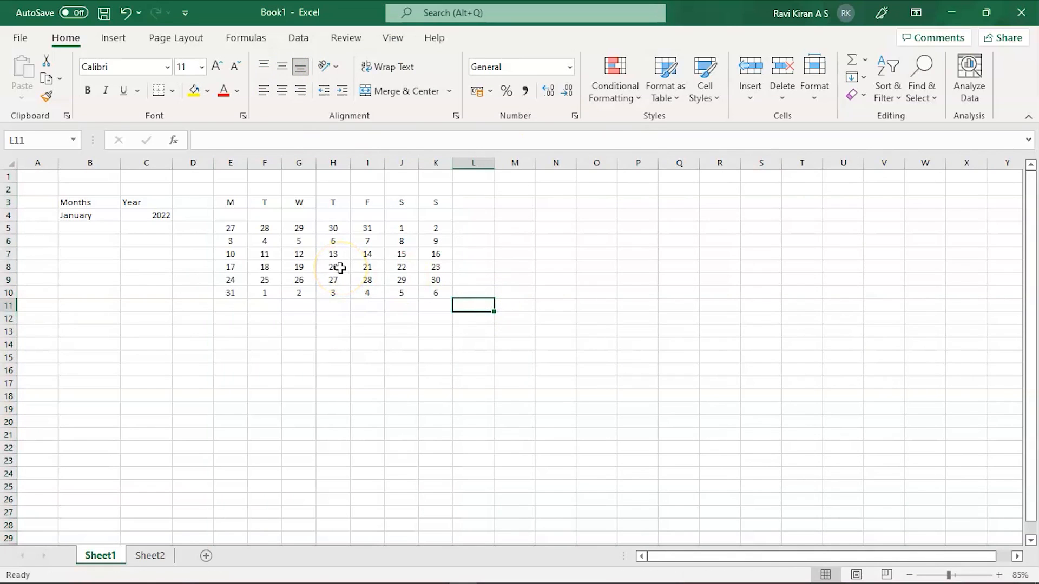
click(230, 229)
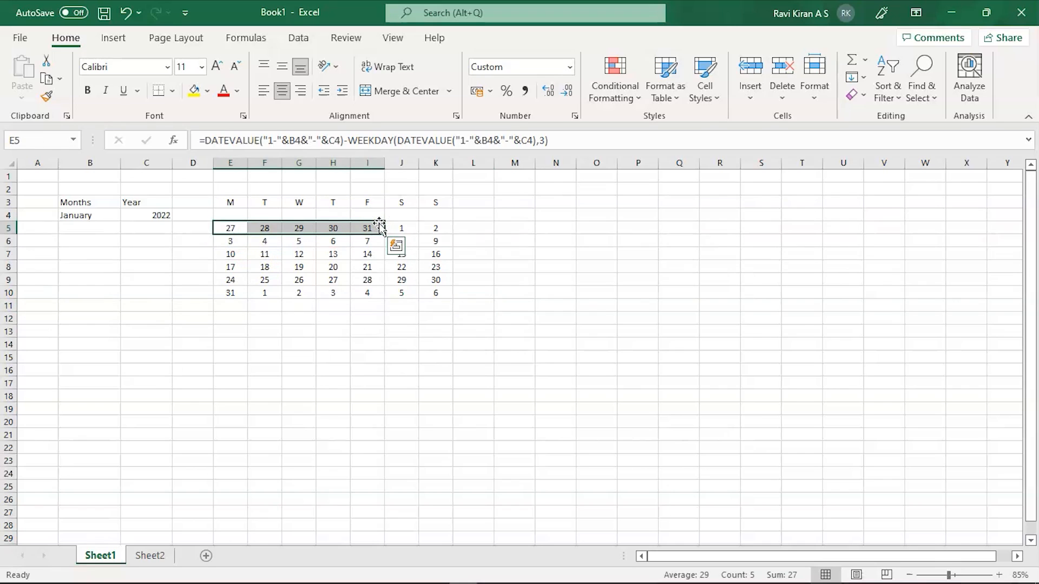
mouse_move(371, 241)
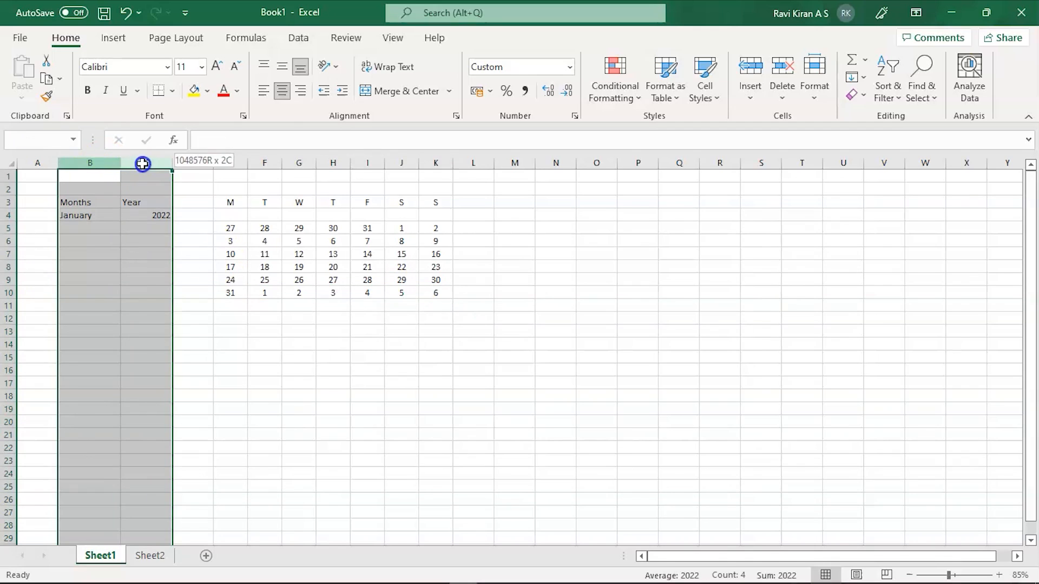
Centre the Months and Year columns B:C with January and 2022 beneath their headings.
click(281, 91)
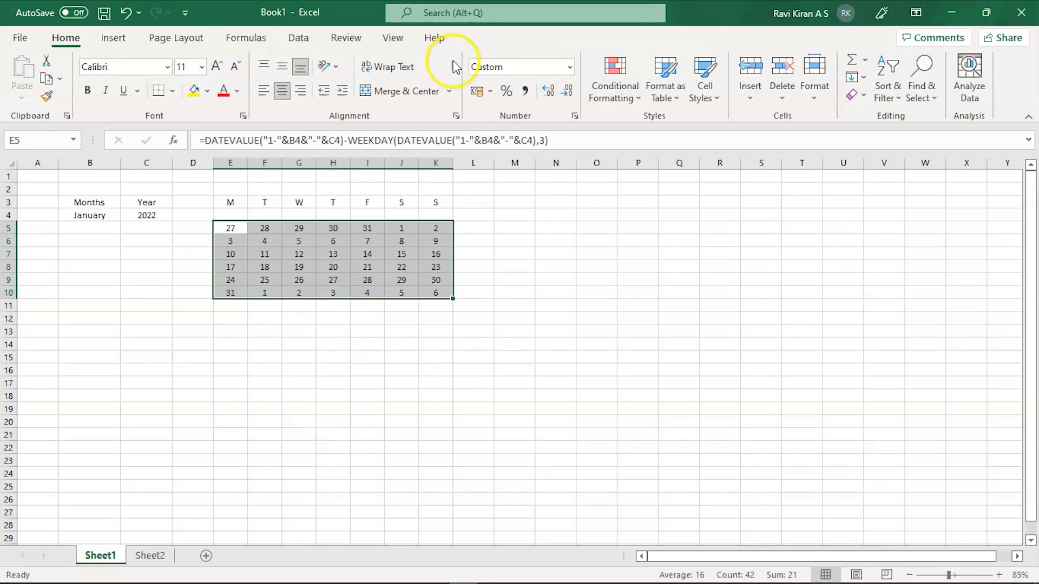
Create a formula-based conditional formatting rule =Month(E5)<>Month($H$7) for the date grid.
click(613, 75)
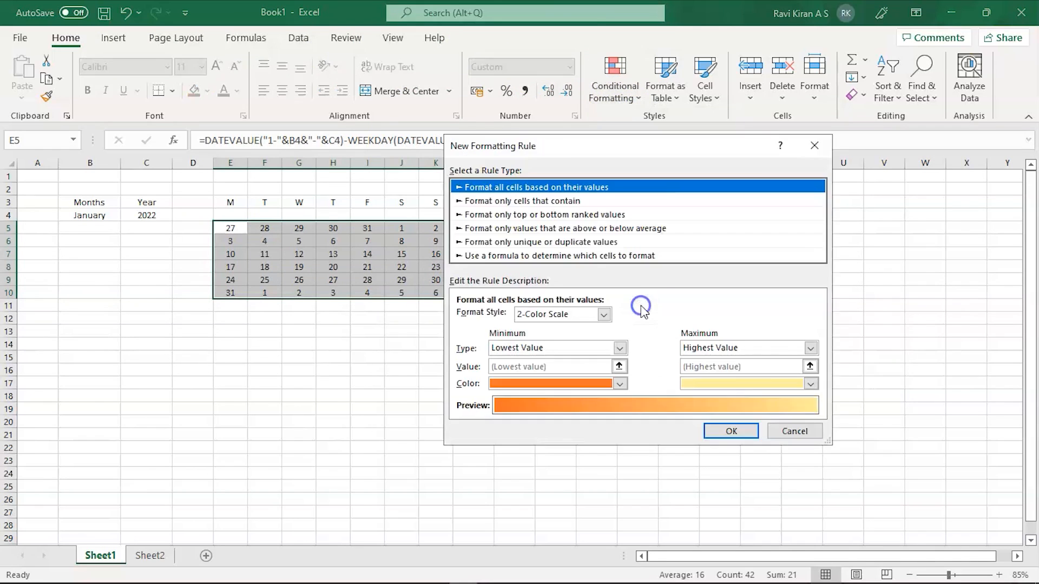
click(558, 255)
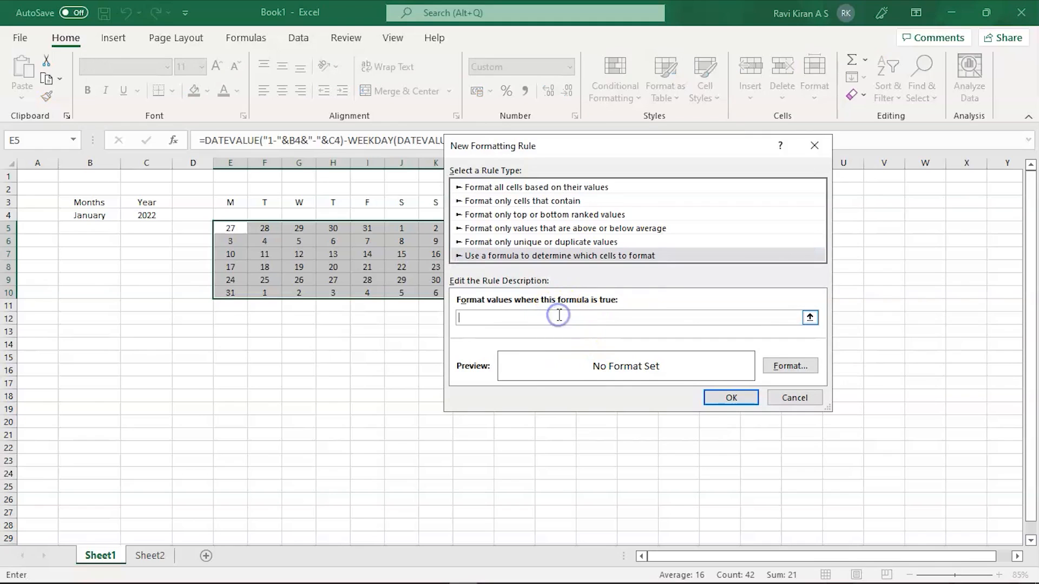
text(=Month)
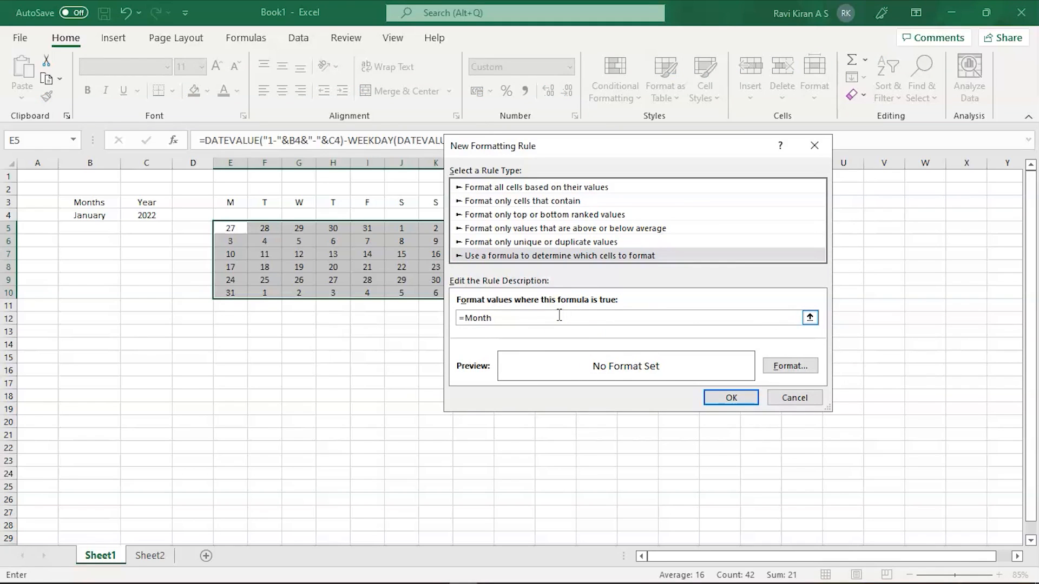
text(()
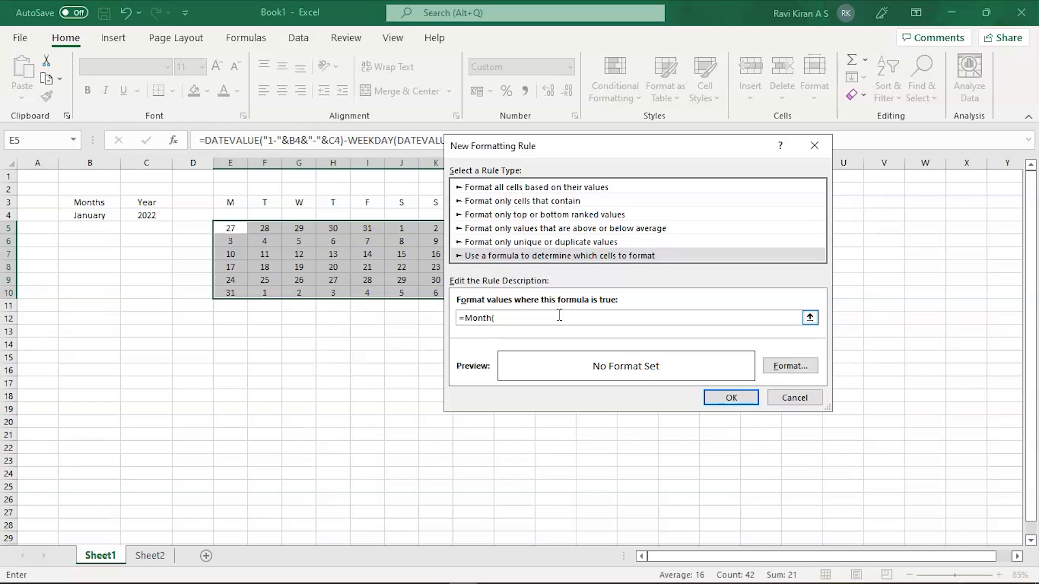
text(E)
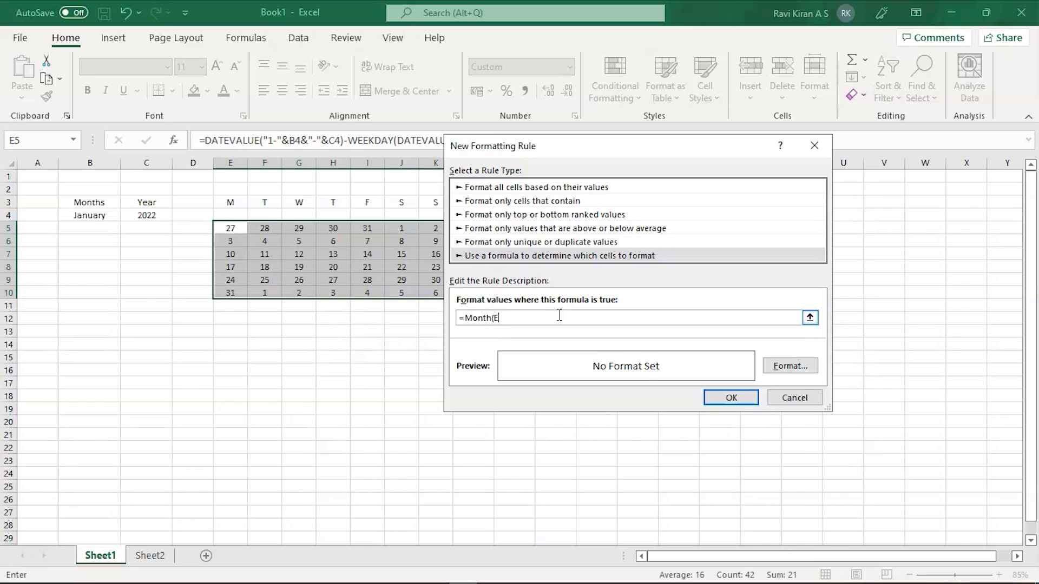
text(5)
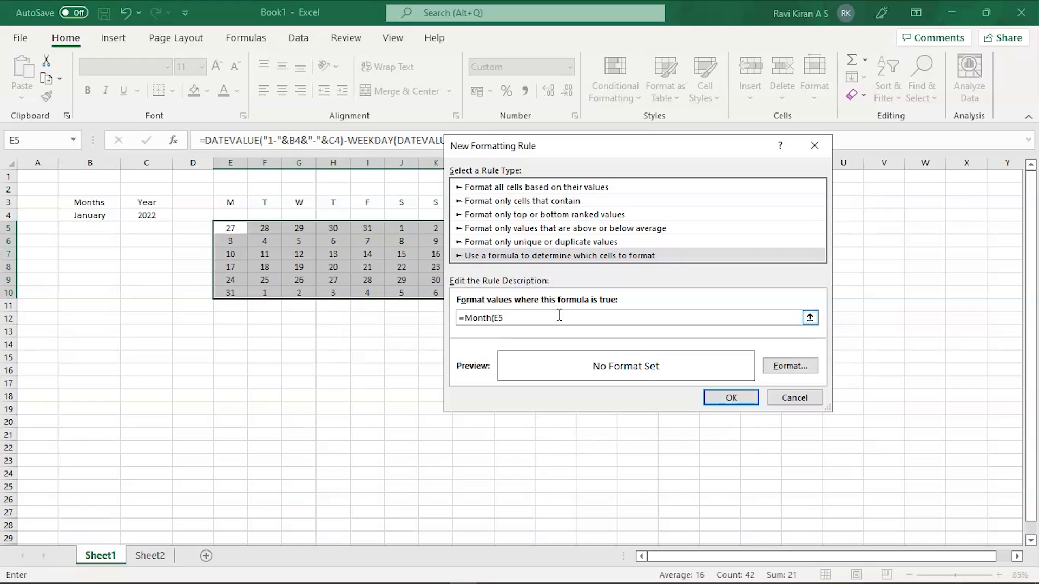
text(<>)
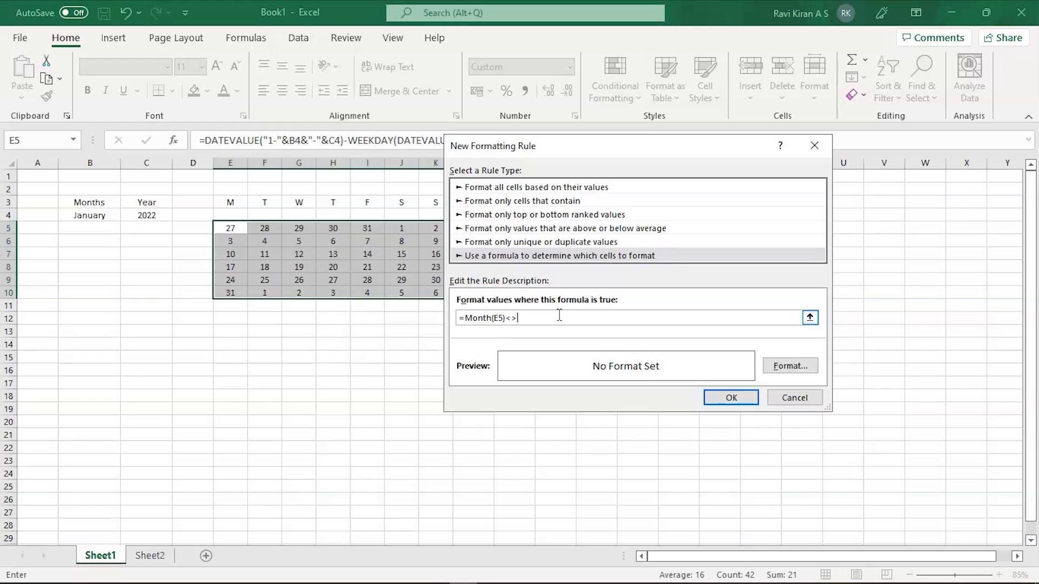
text(Month()
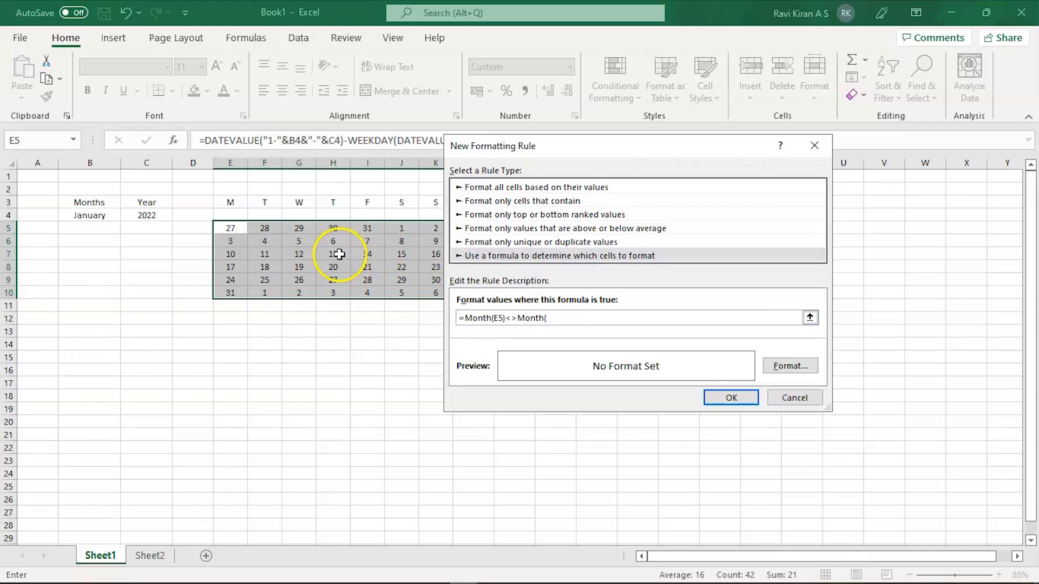
click(332, 253)
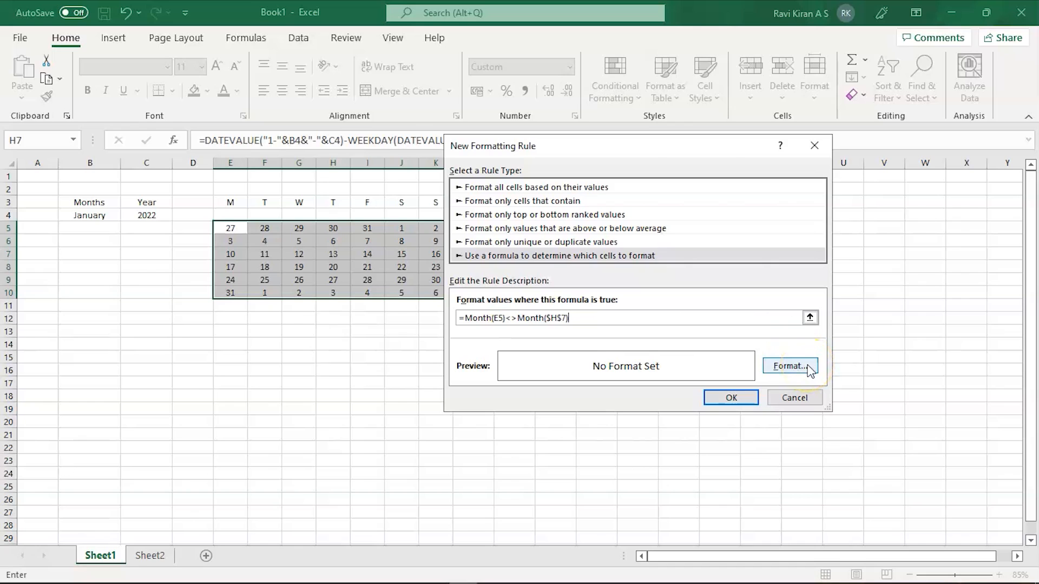
Give the out-of-month rule a custom ;;; number format that hides those dates.
click(789, 367)
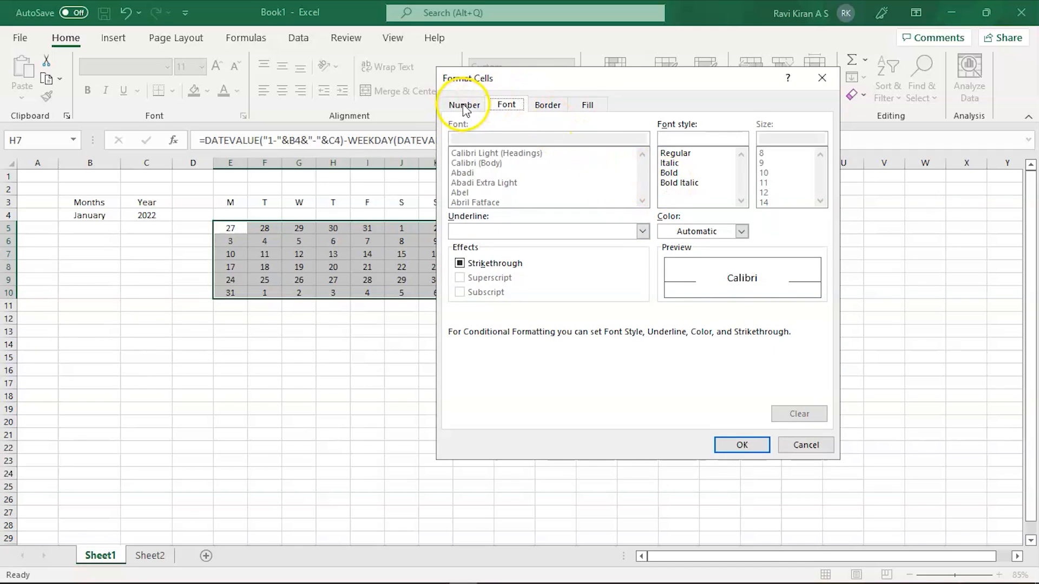
click(464, 105)
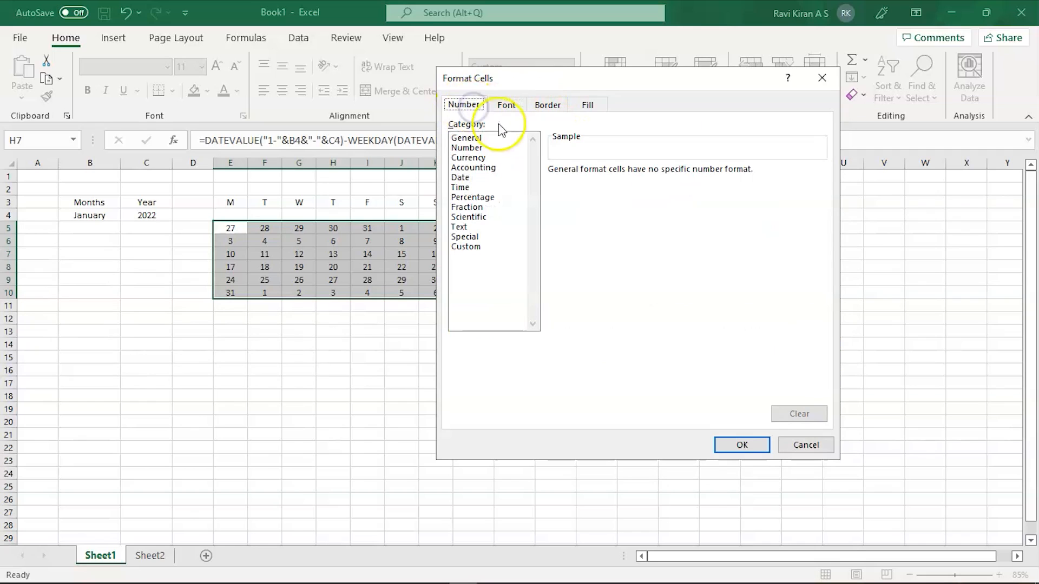
click(465, 247)
text(;;;)
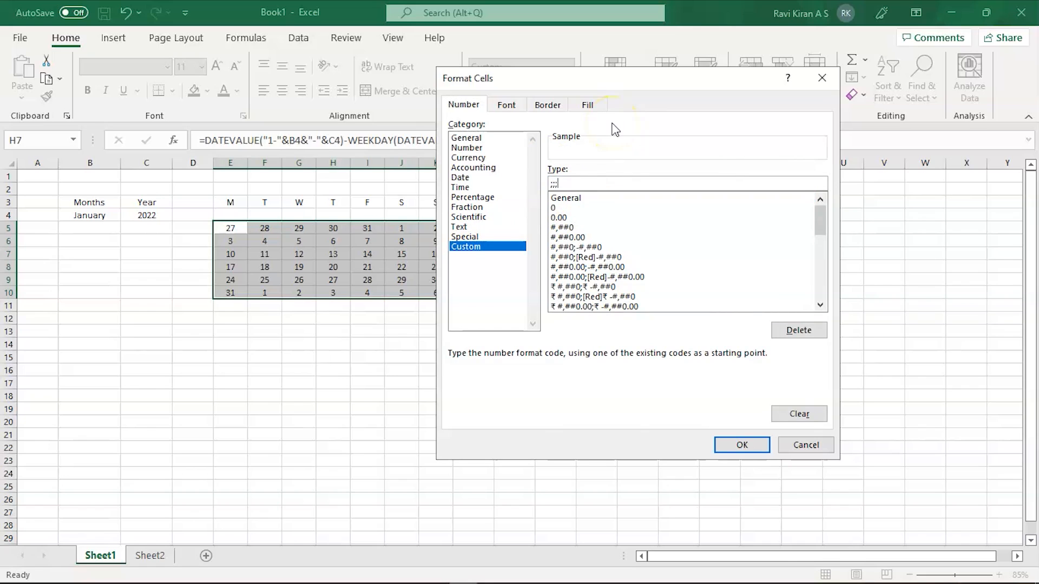
mouse_move(648, 221)
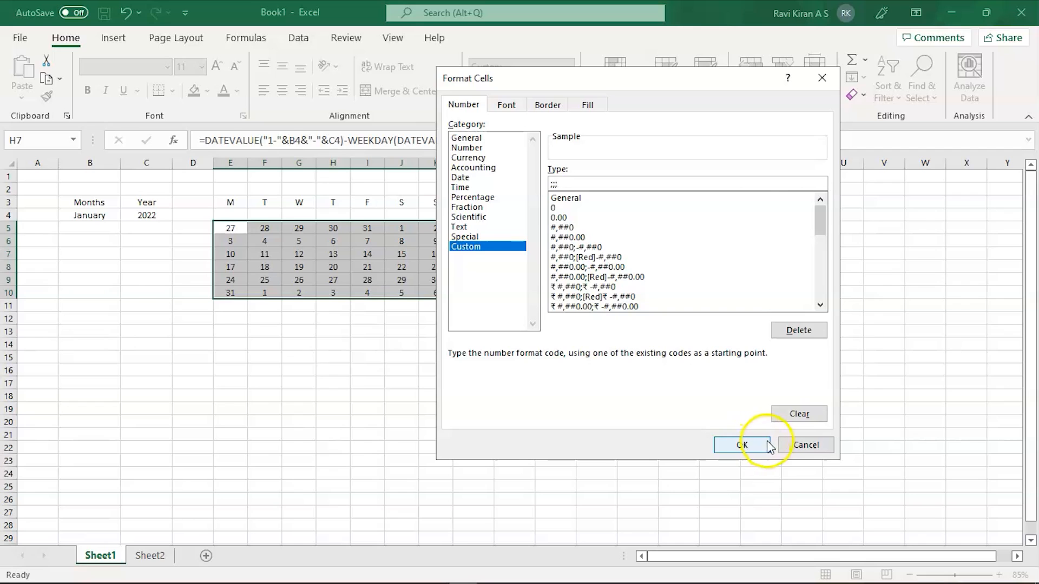
click(741, 444)
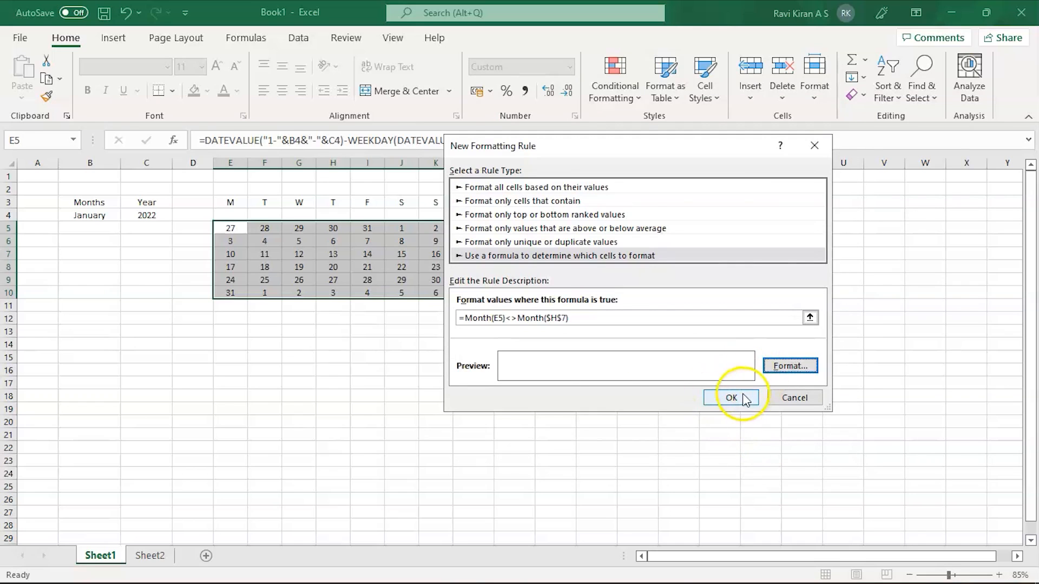
Apply the hide-other-months rule, then review the grid's custom 'd' number format without changing it.
click(732, 397)
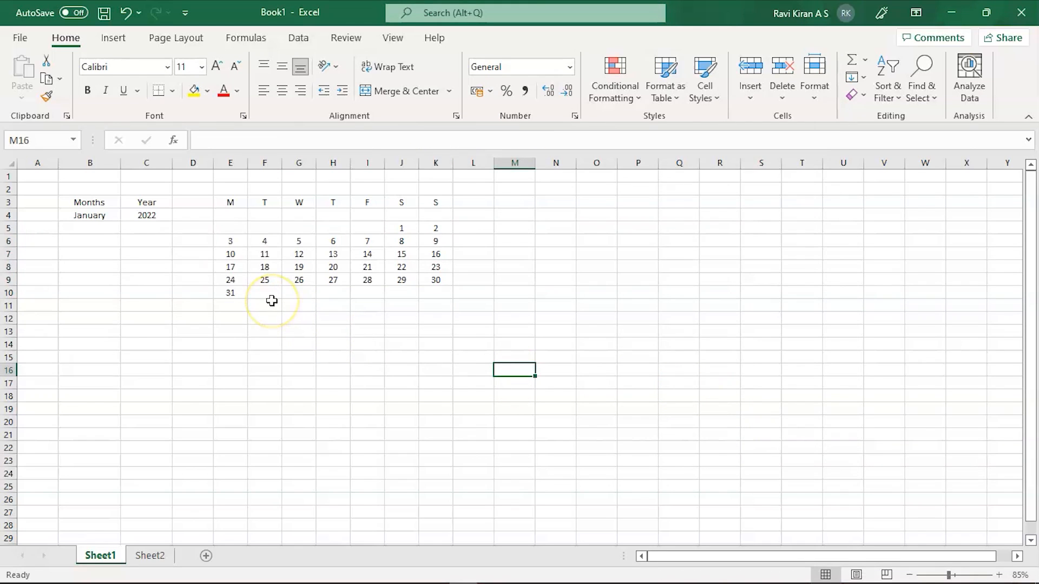
mouse_move(271, 301)
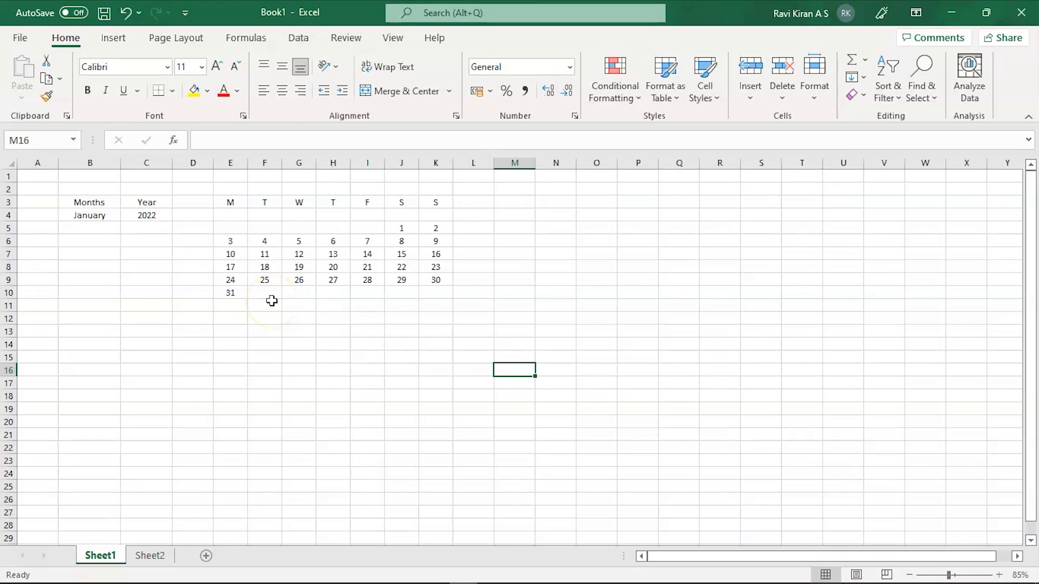
mouse_move(232, 247)
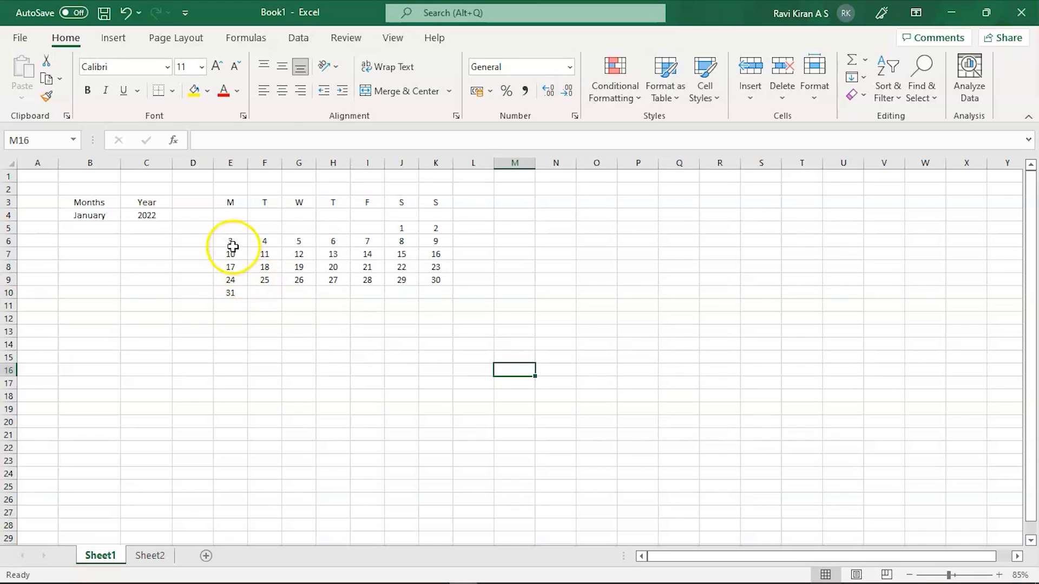
drag(230, 228, 435, 293)
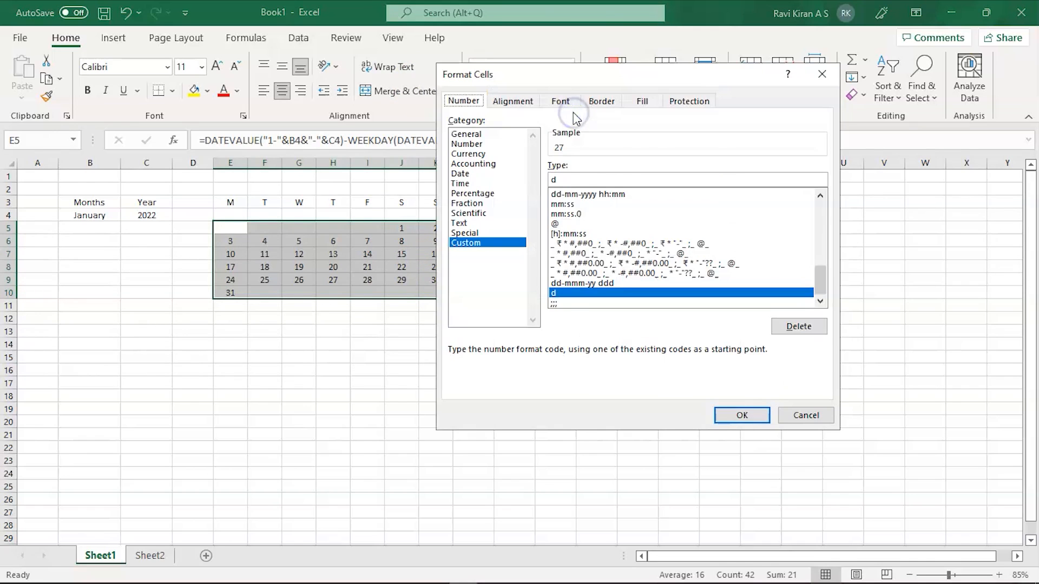
mouse_move(649, 222)
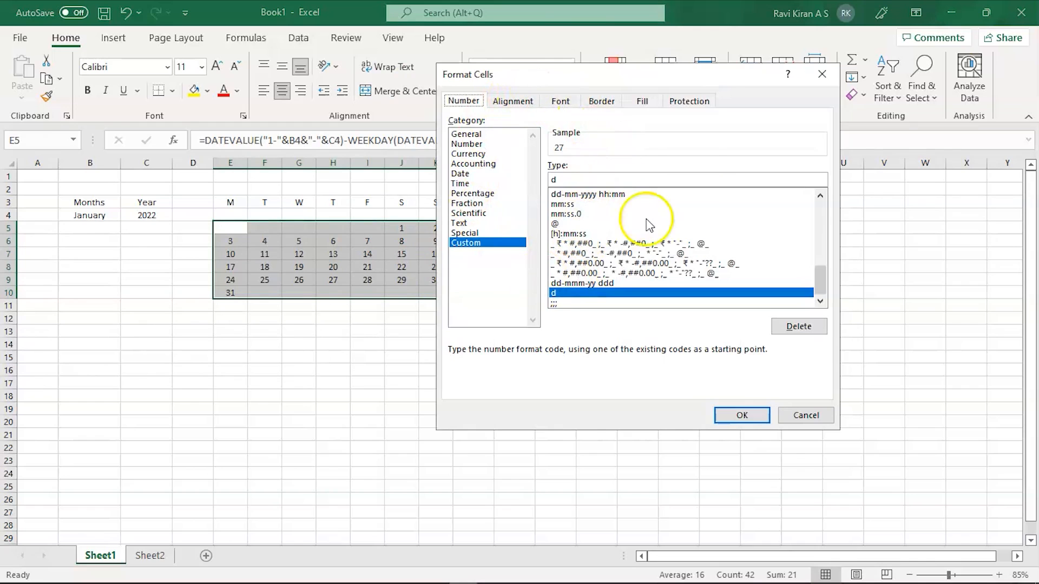
mouse_move(547, 228)
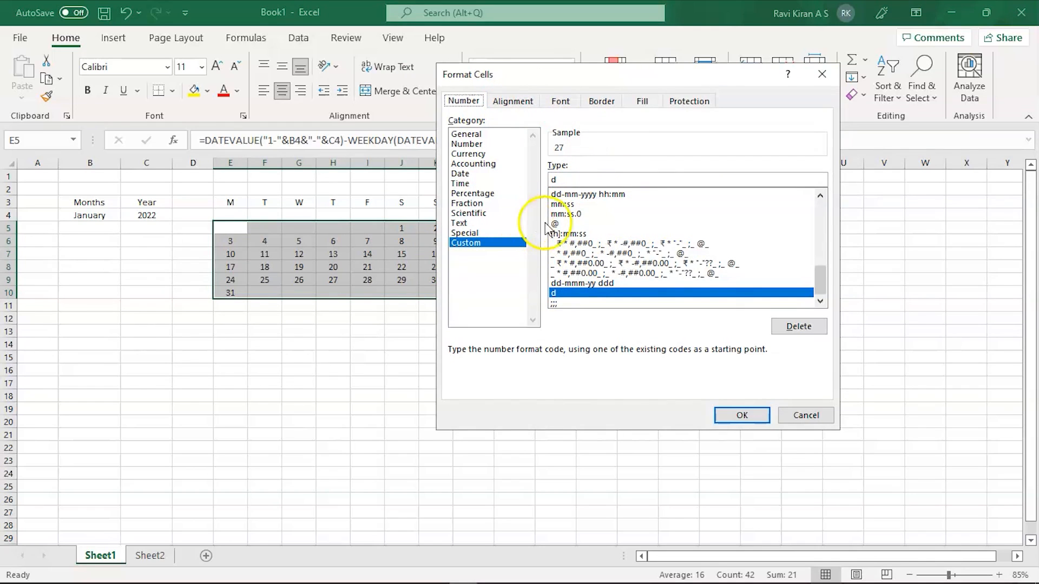
click(740, 416)
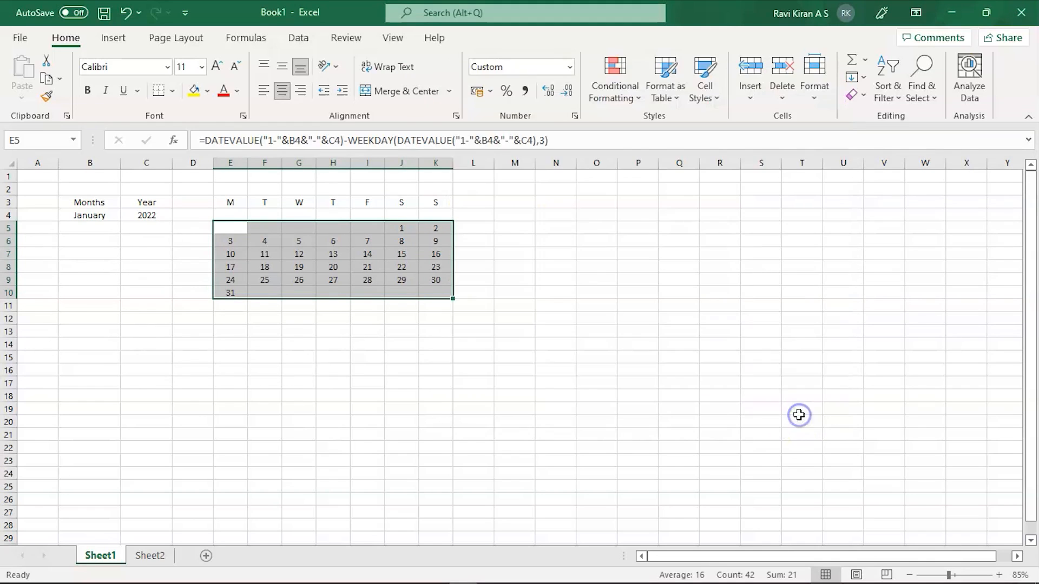
Create a formula-based conditional rule =Month(E5)=Month($H$7) for the date grid.
click(612, 76)
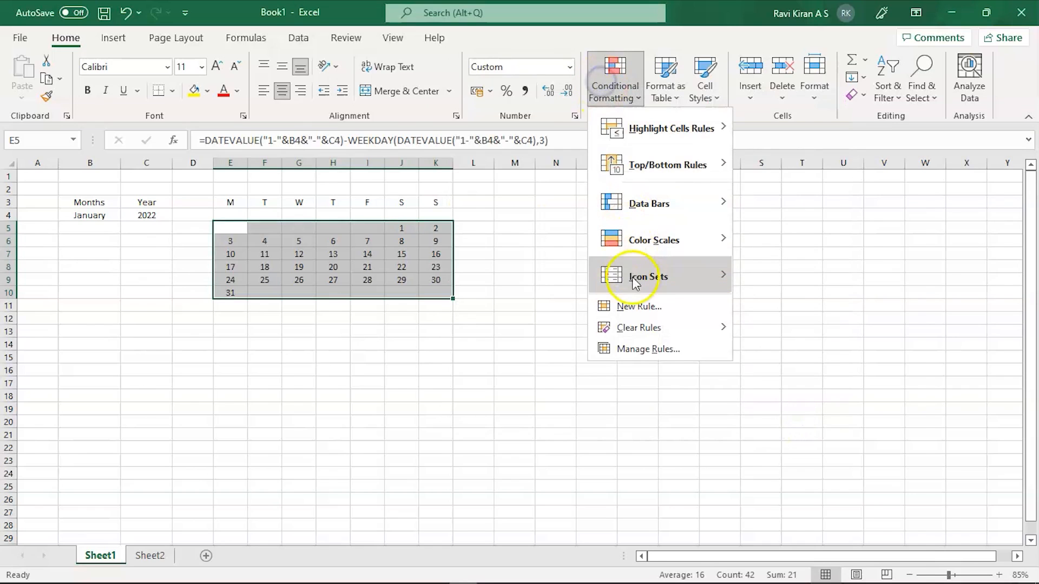
click(639, 307)
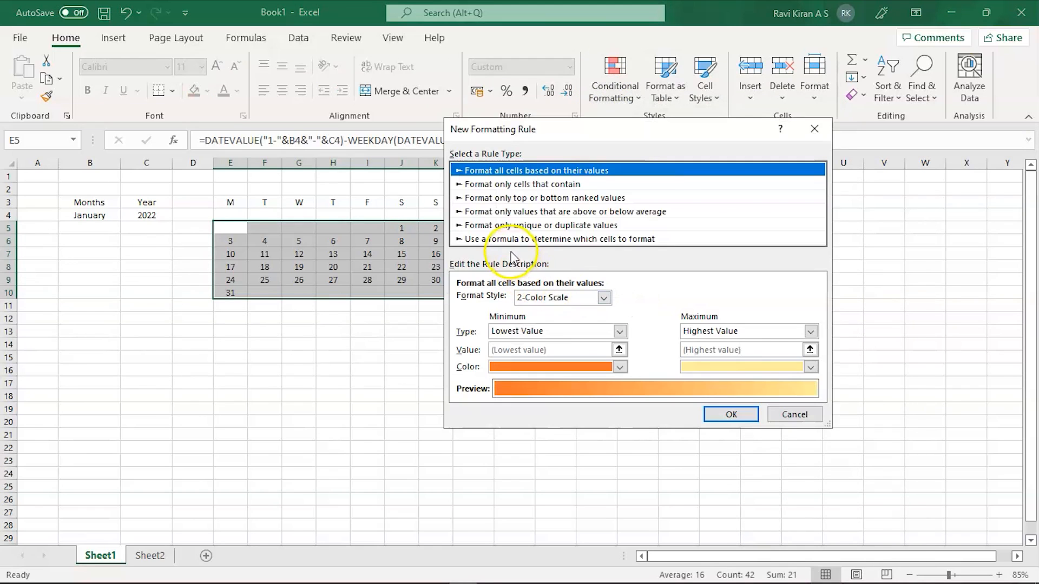
click(560, 239)
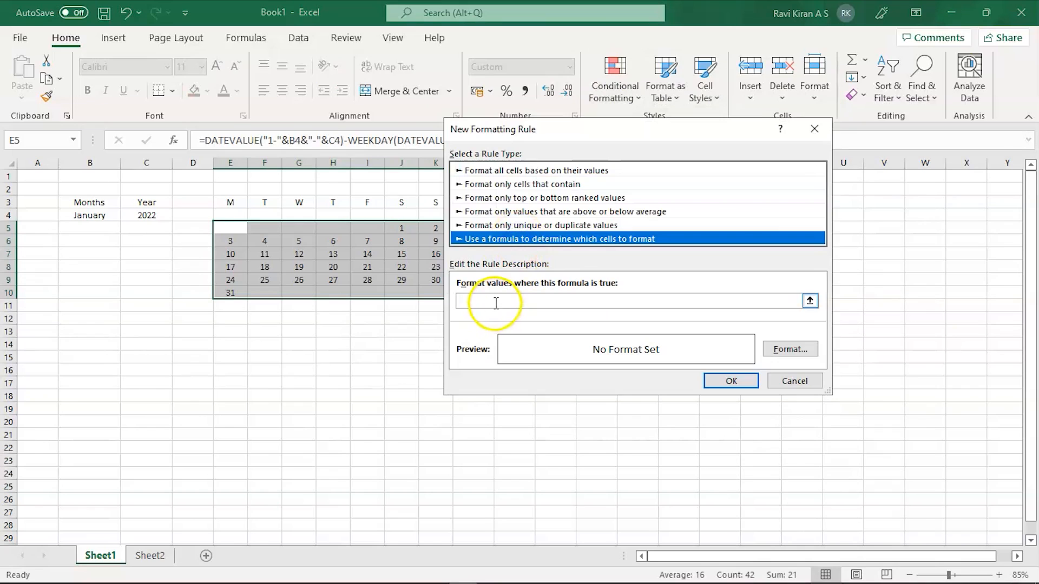
text(=)
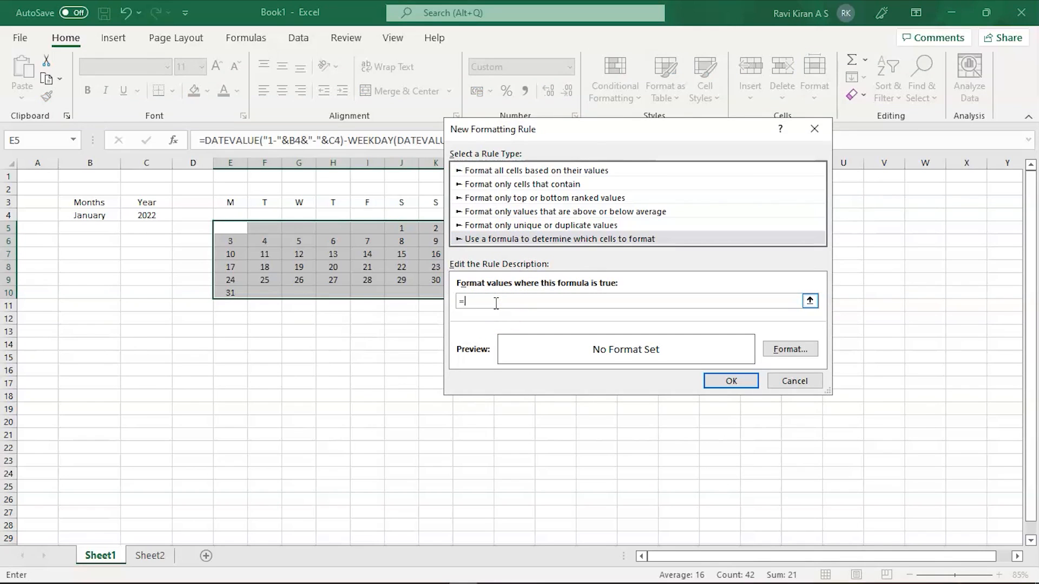
text(Mont)
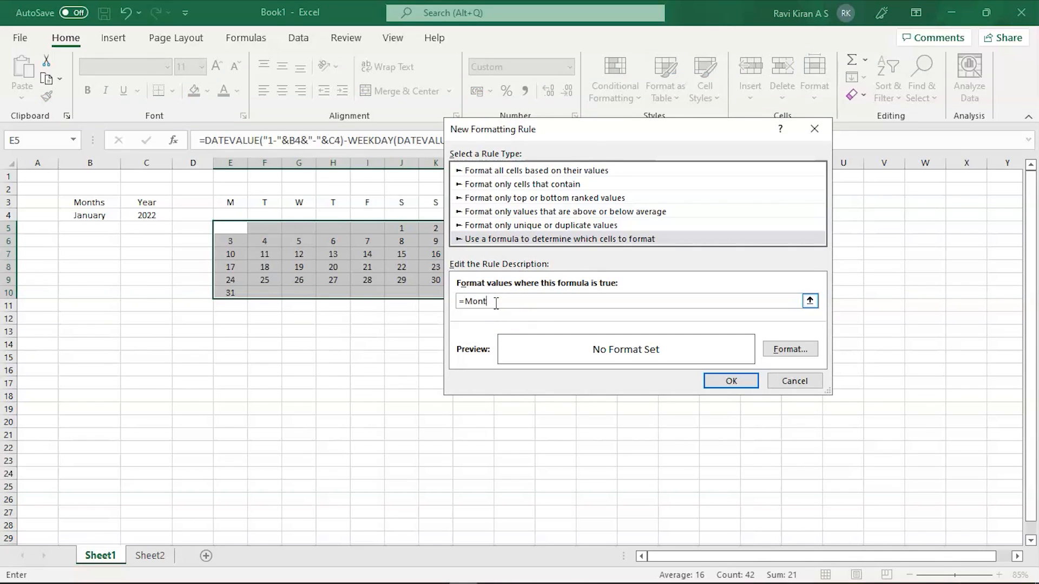
text(h)
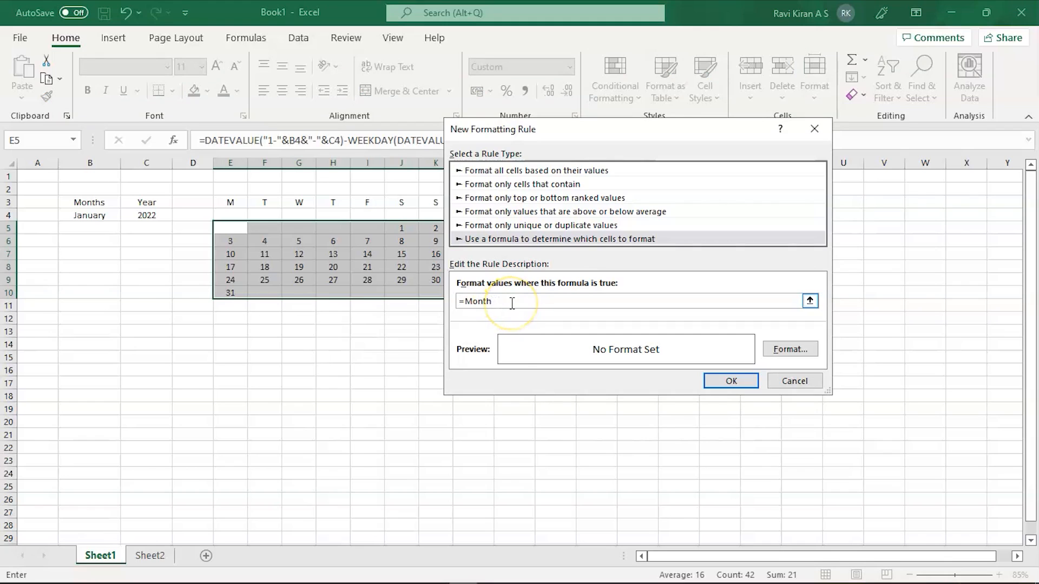
text((E)
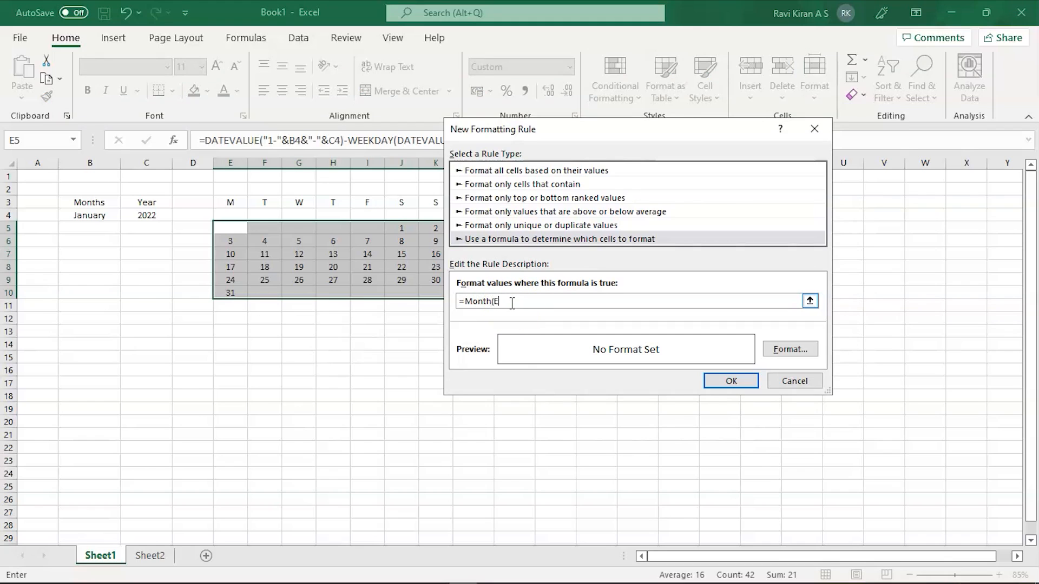
text(5))
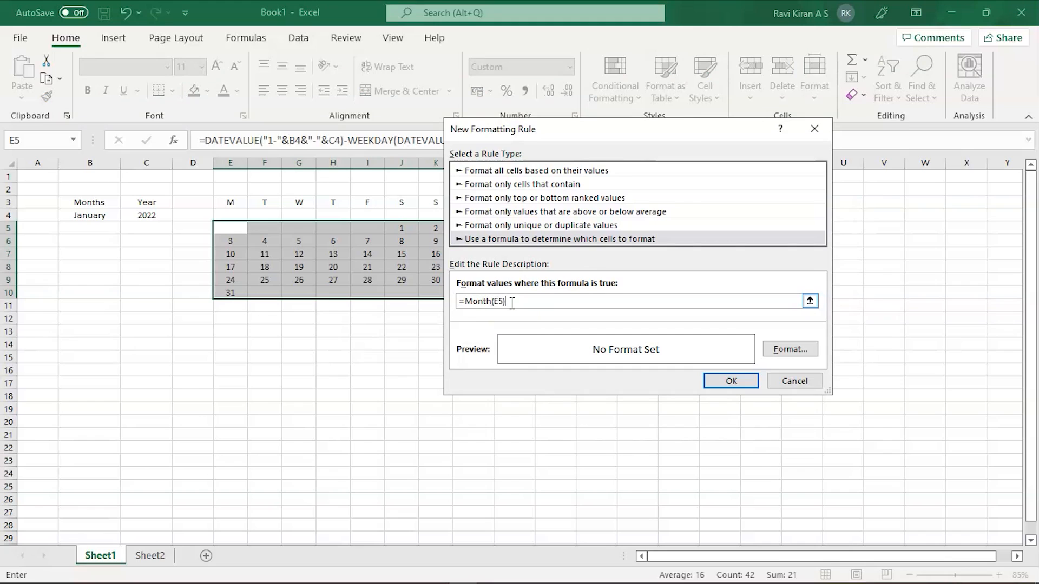
text(=Mo)
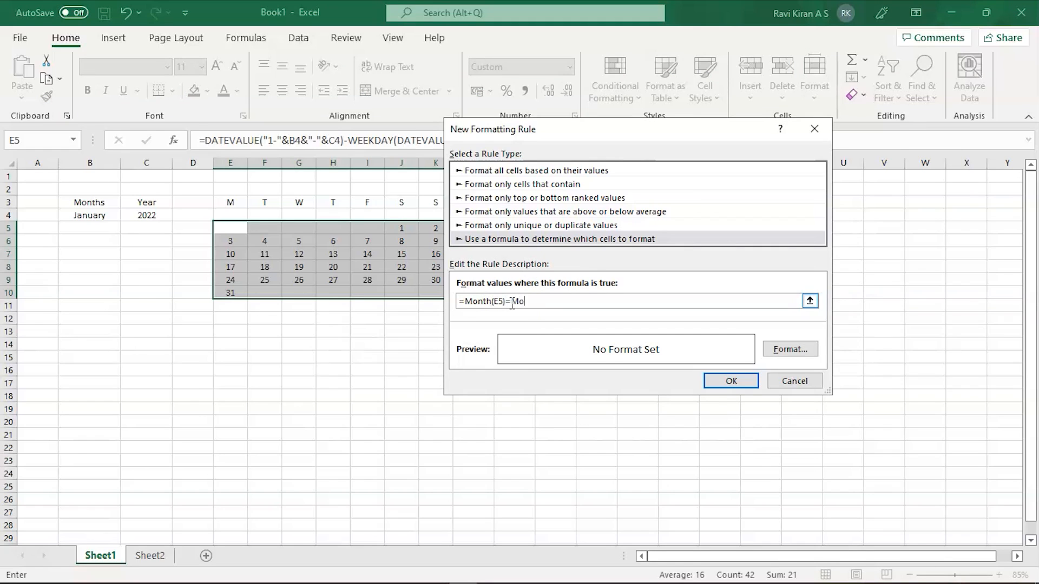
text(nth()
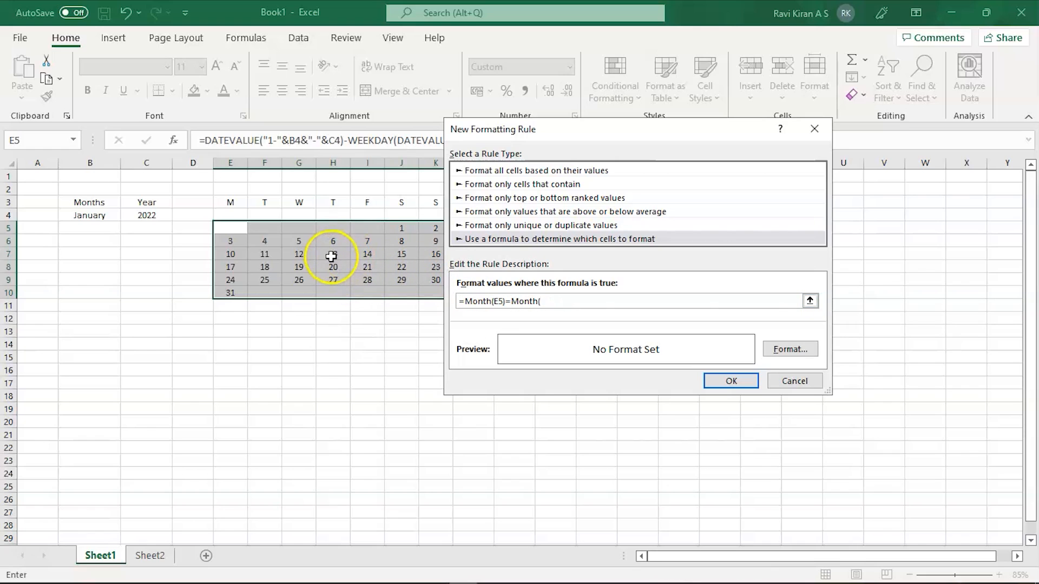
click(401, 267)
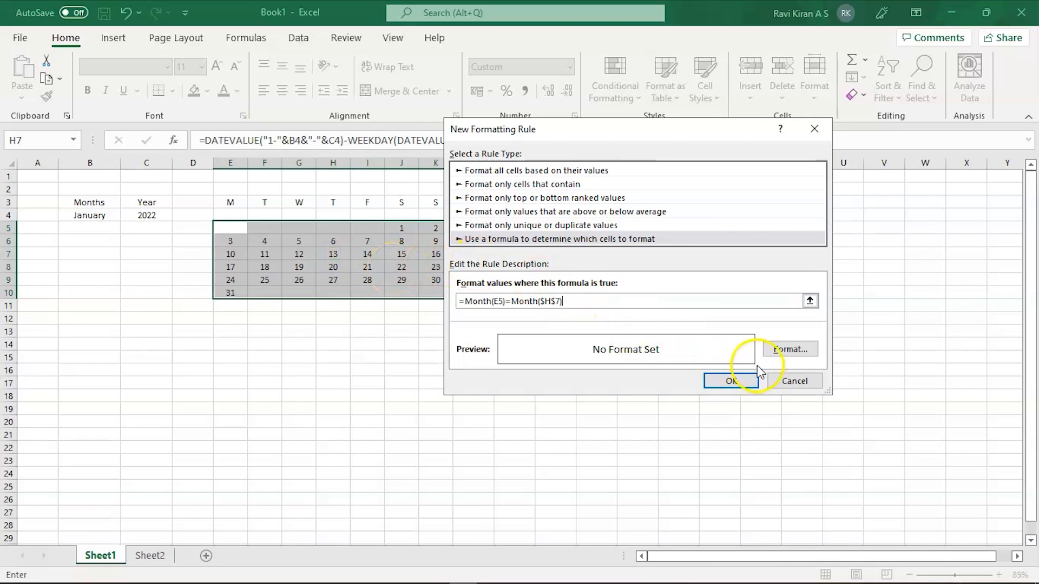
Give that rule a light blue cell fill.
click(789, 350)
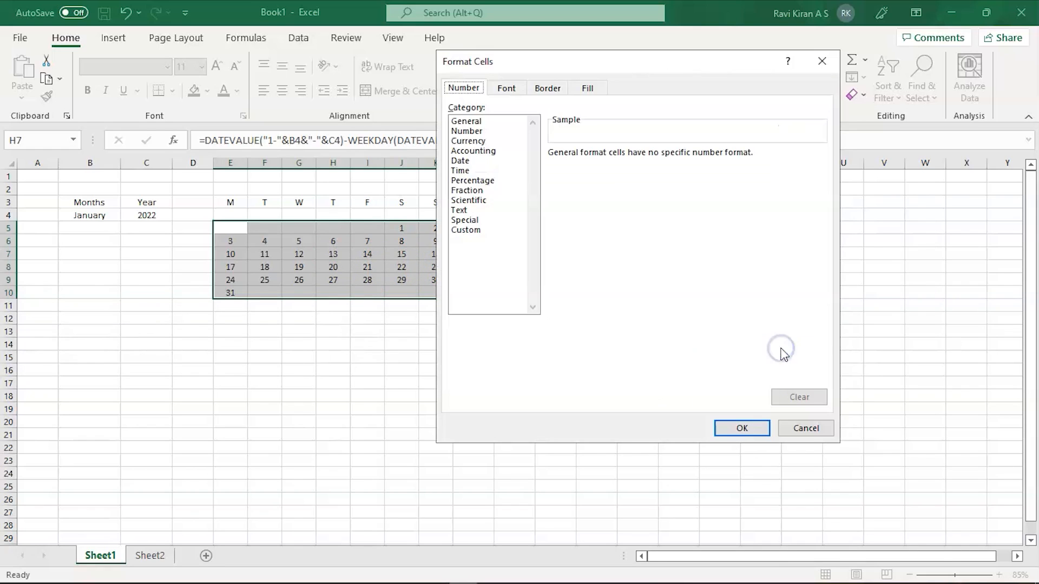
click(587, 87)
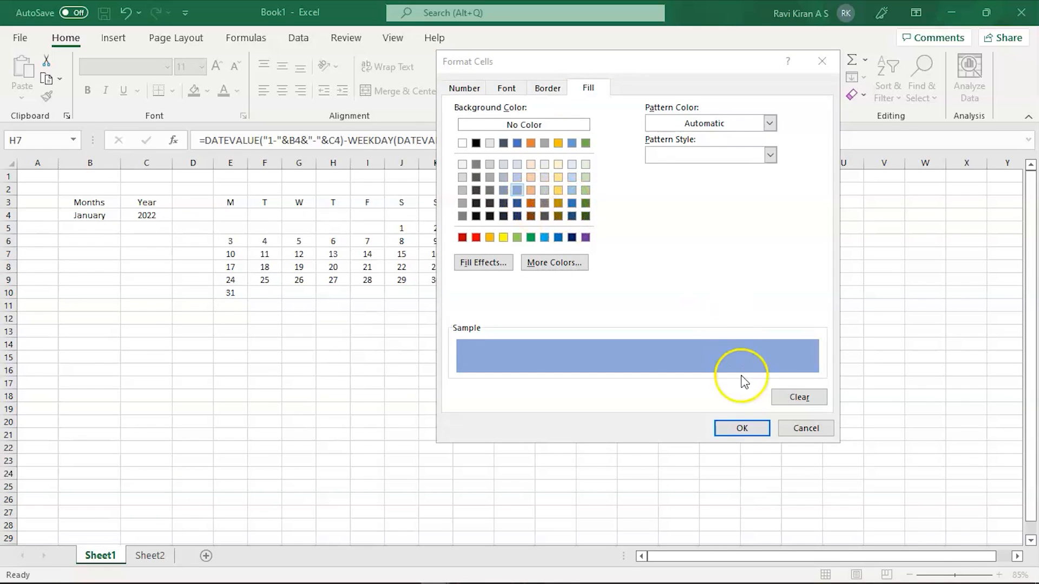
click(741, 429)
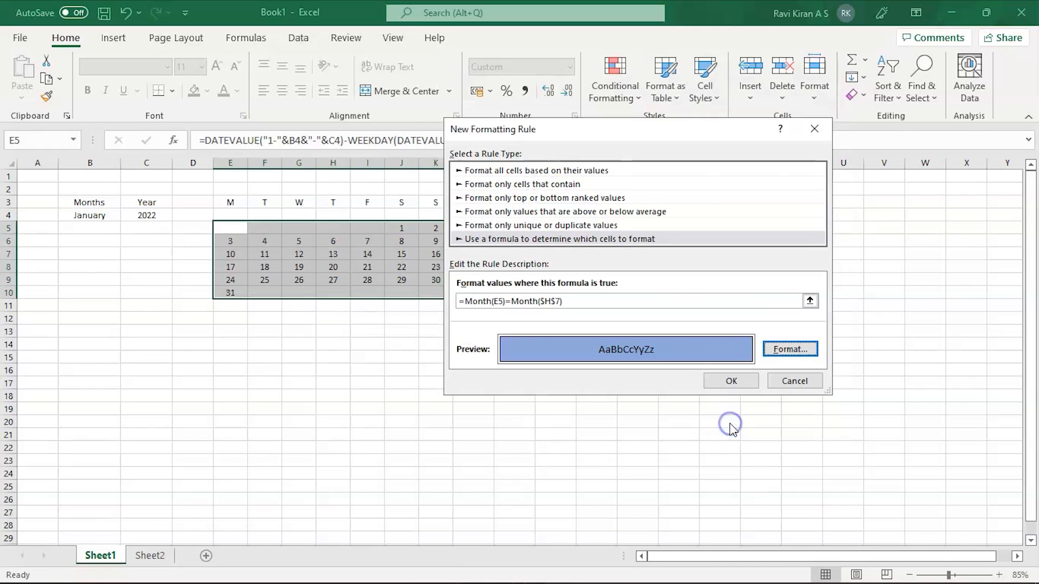
Apply the blue date highlight, then give the weekday header row a dark fill with white text.
click(731, 380)
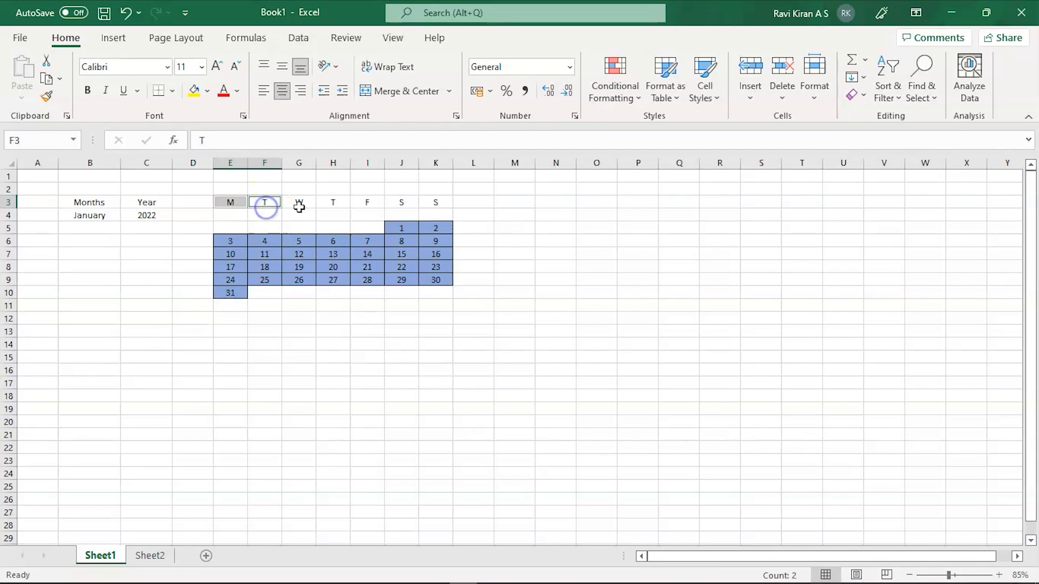
click(332, 202)
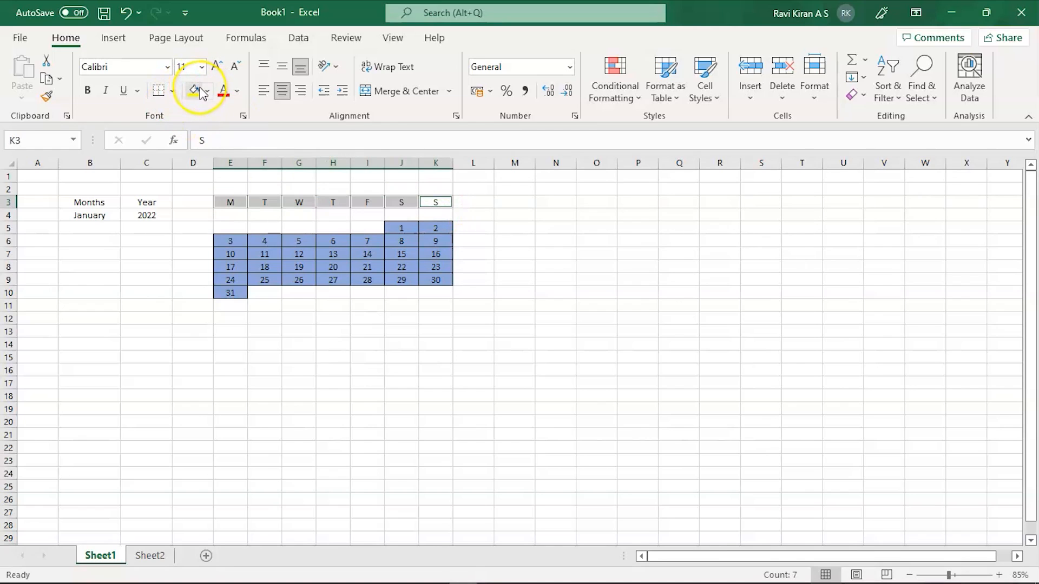
click(212, 91)
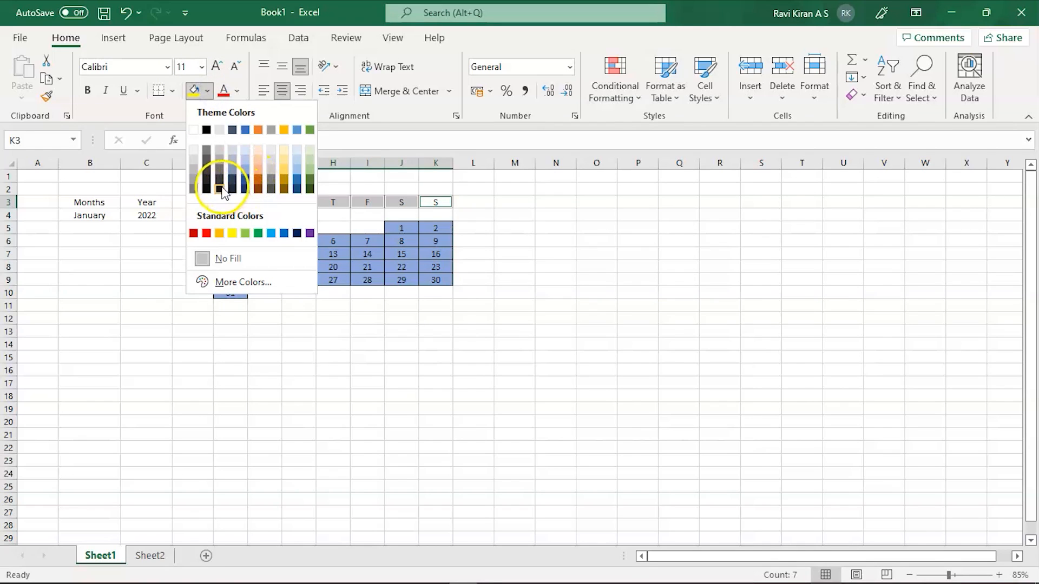
click(219, 186)
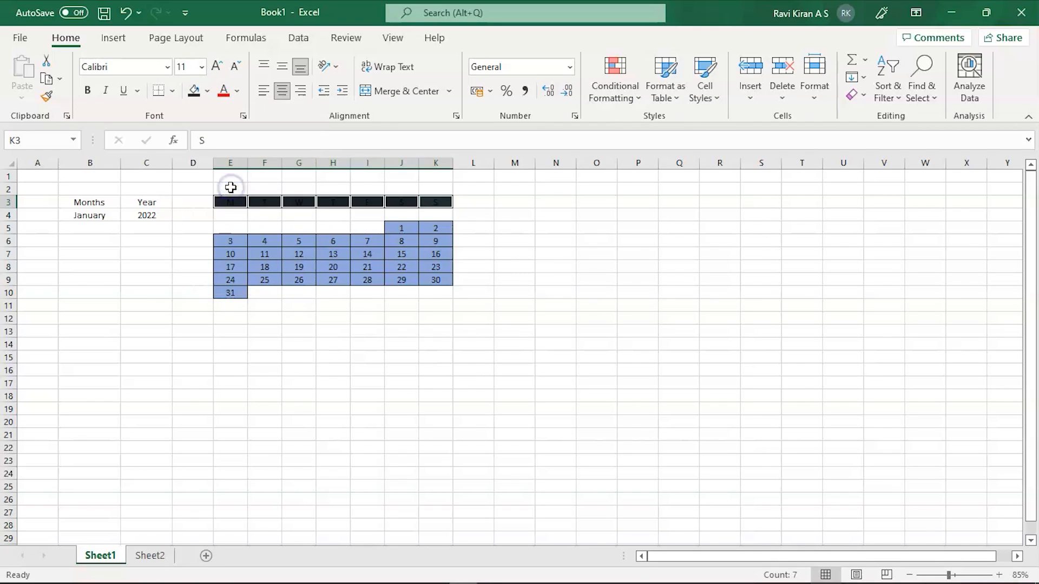
click(208, 91)
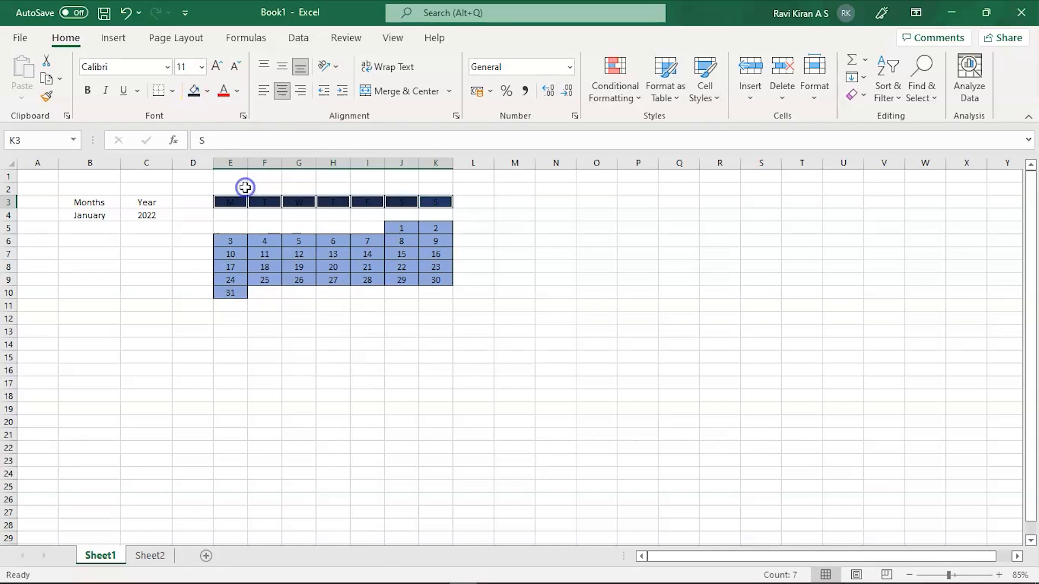
click(237, 91)
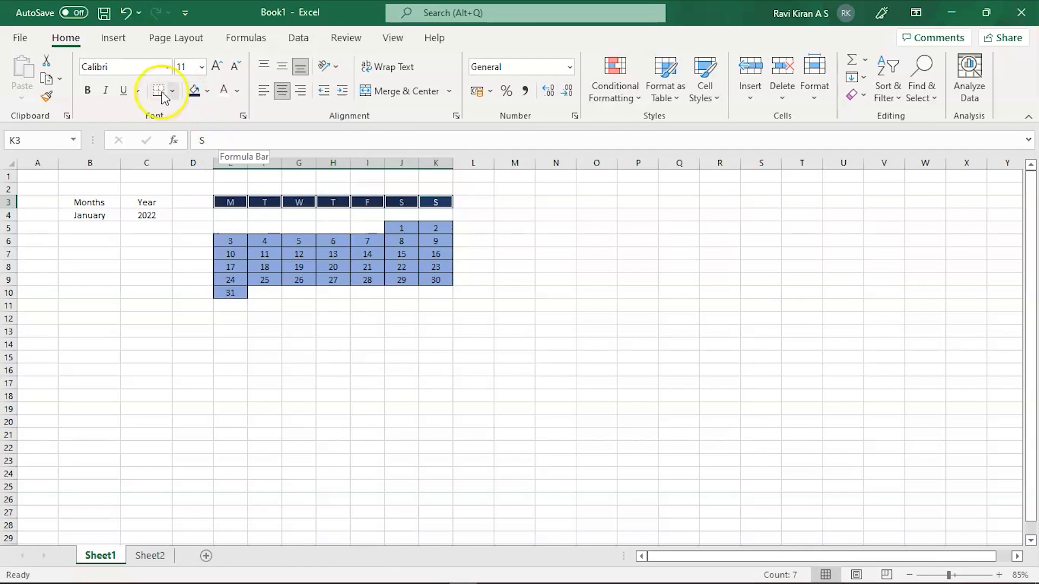
Make the weekday headers bold at font size 16.
click(86, 90)
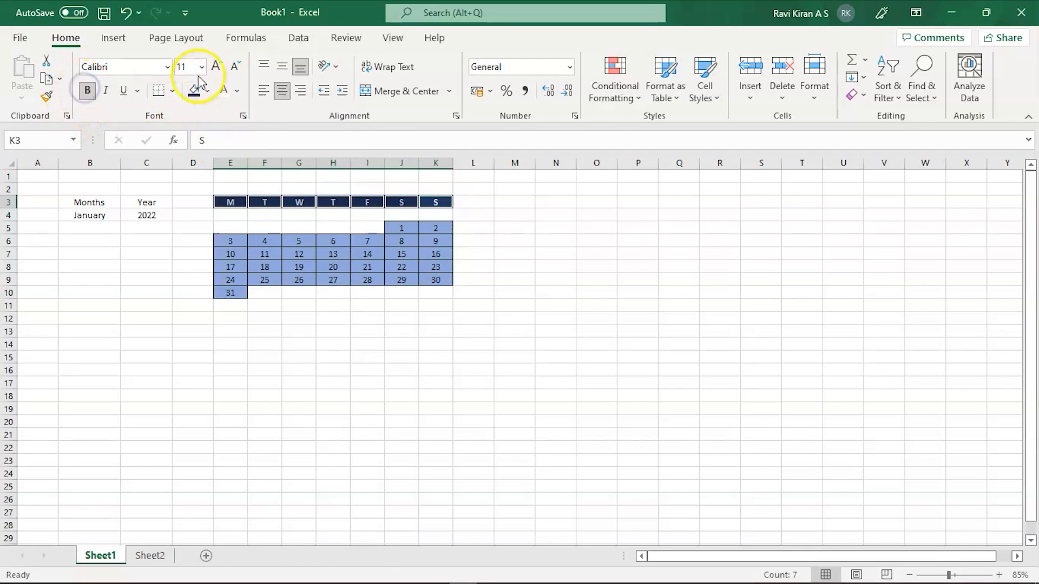
click(216, 66)
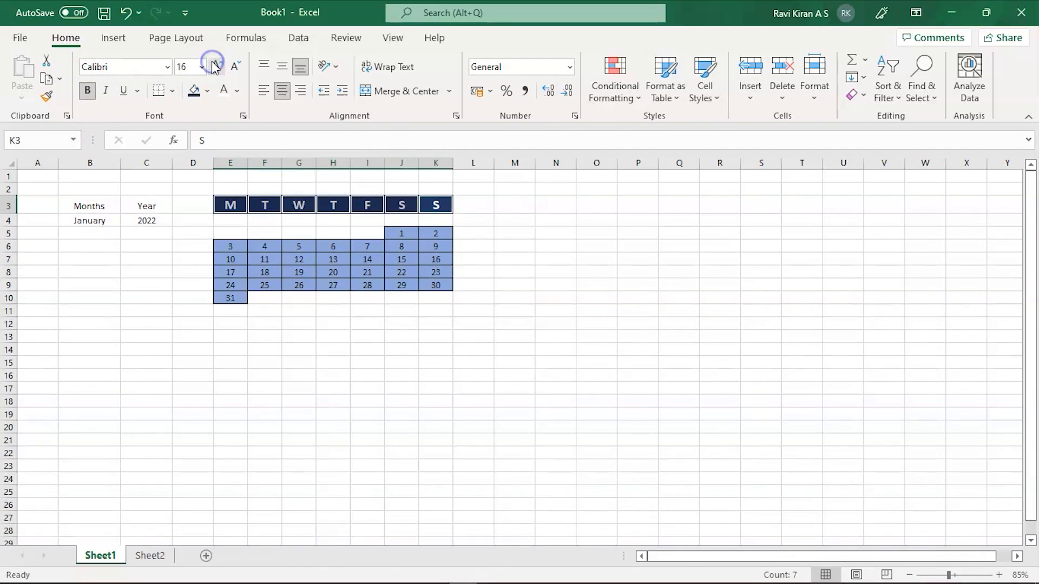
click(333, 375)
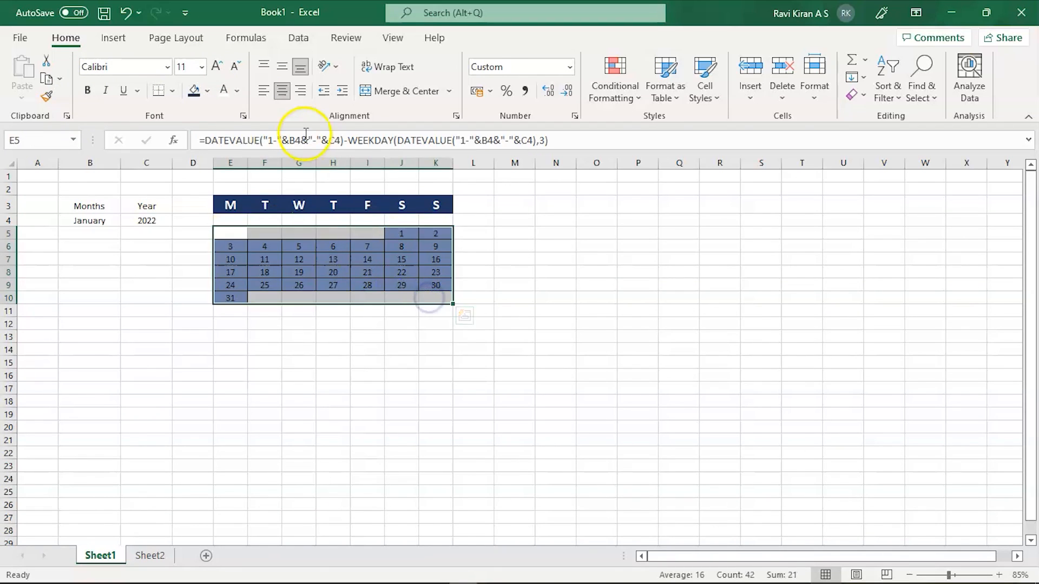
Merge E1:K1 into a title cell with the formula =B4&" "&C4 giving 'January 2022'.
click(183, 91)
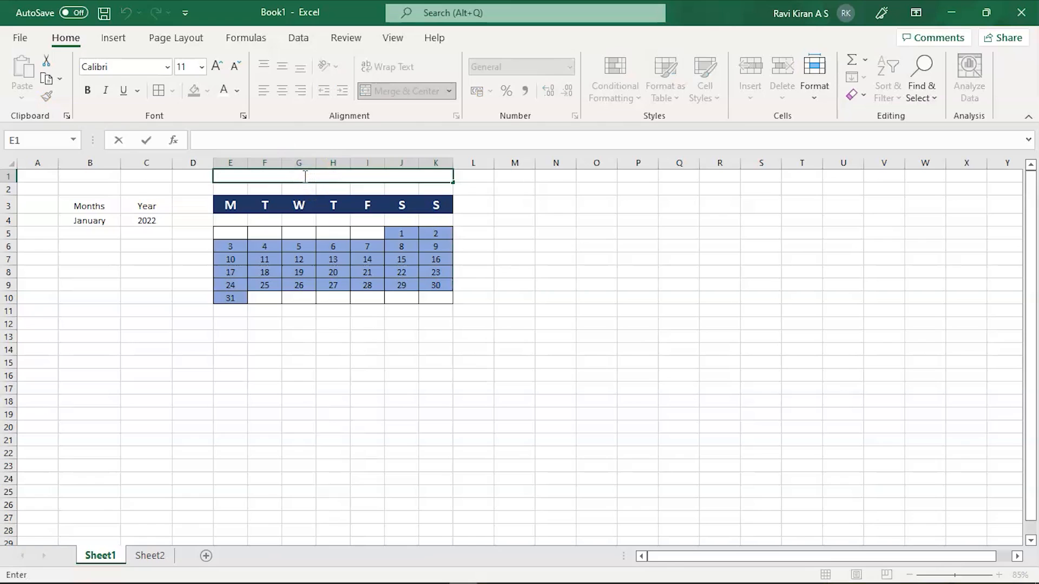
text(=)
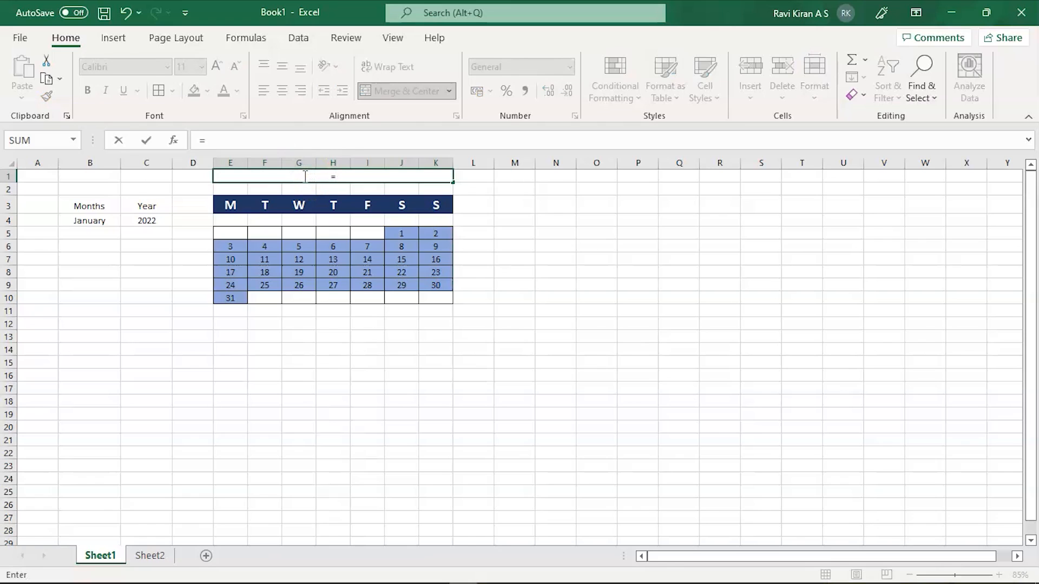
click(90, 219)
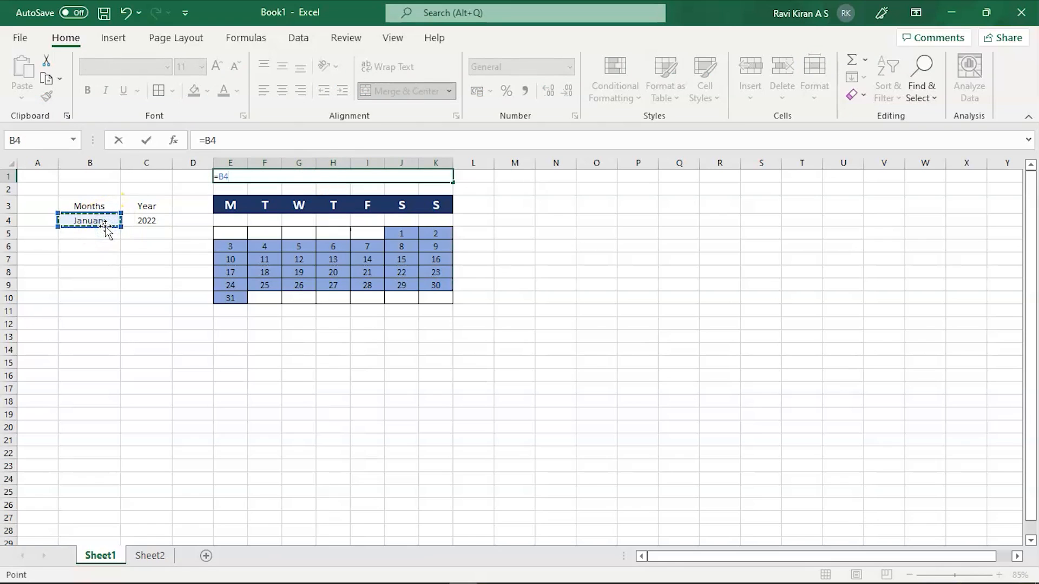
text(" ")
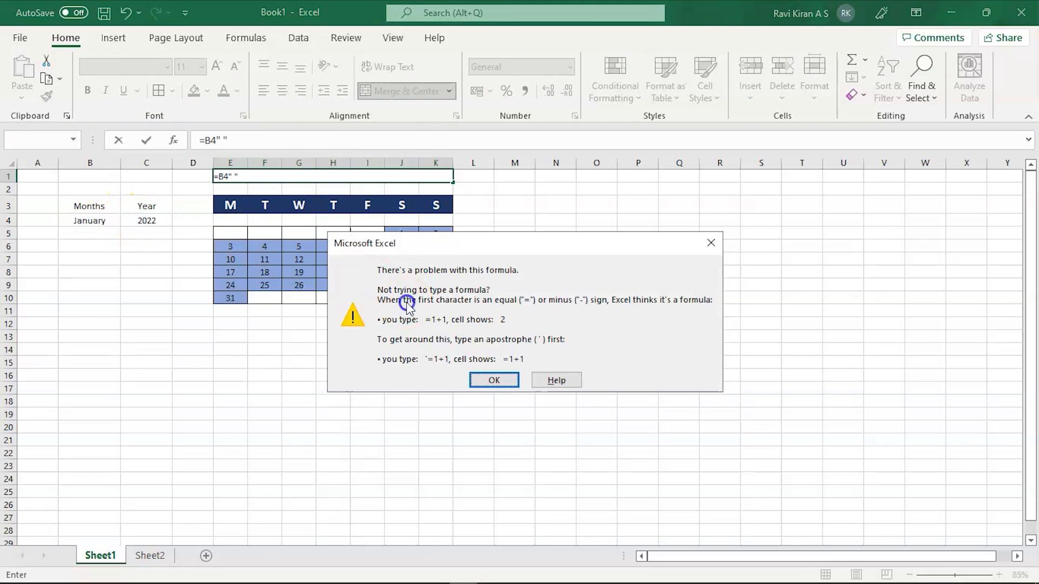
click(494, 380)
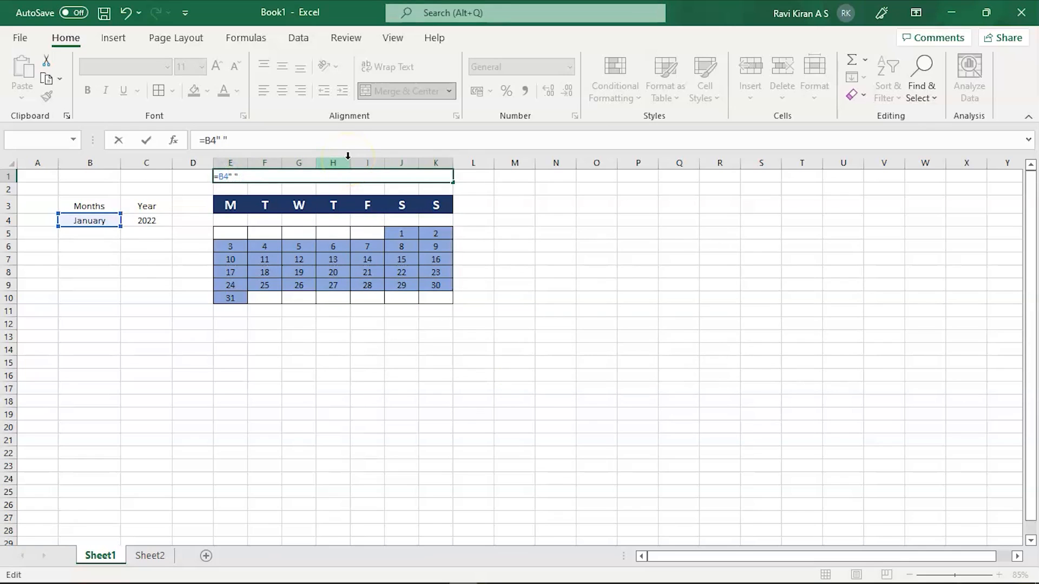
text(&)
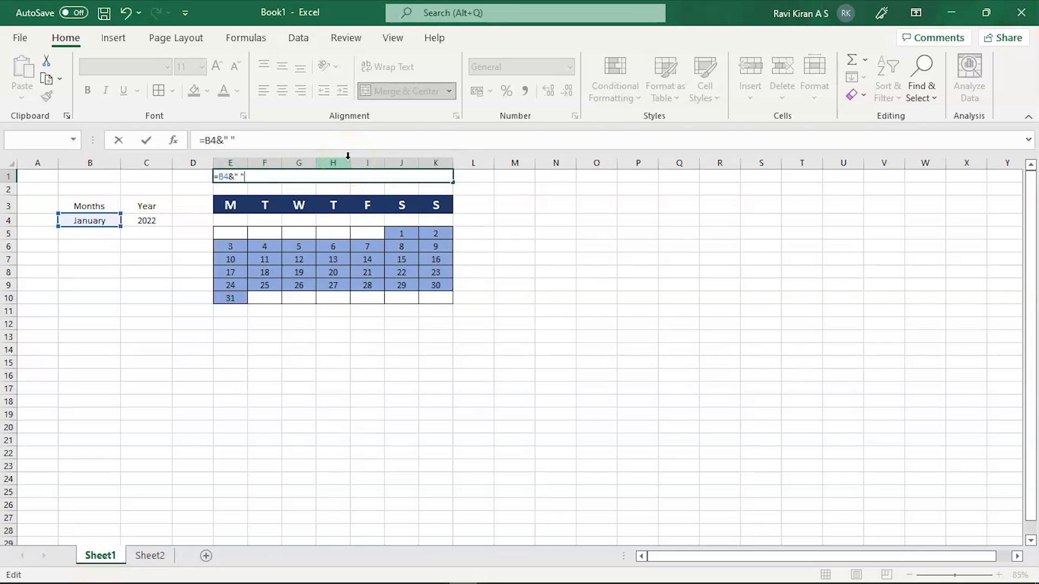
text(&)
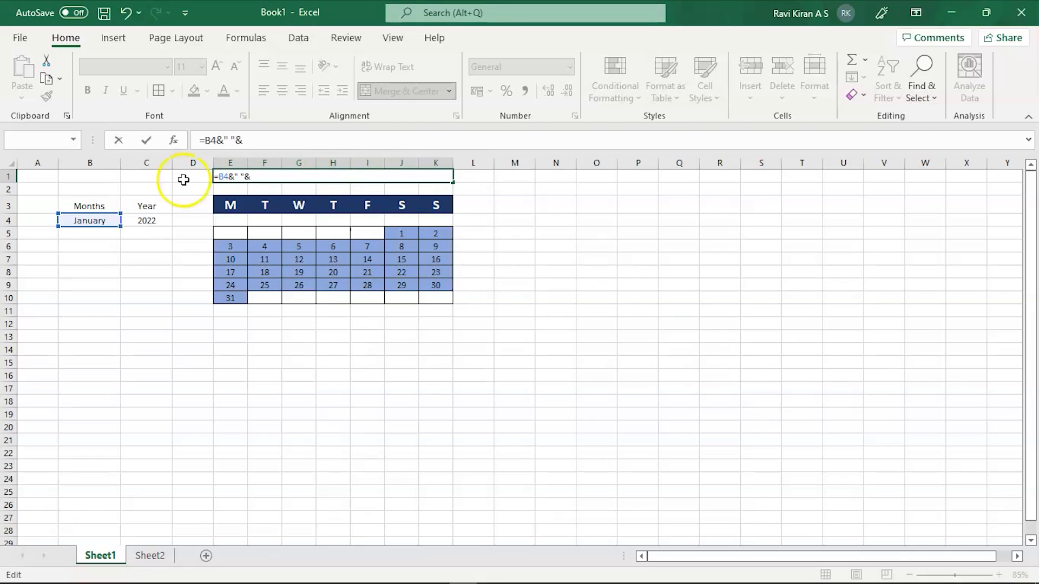
click(146, 220)
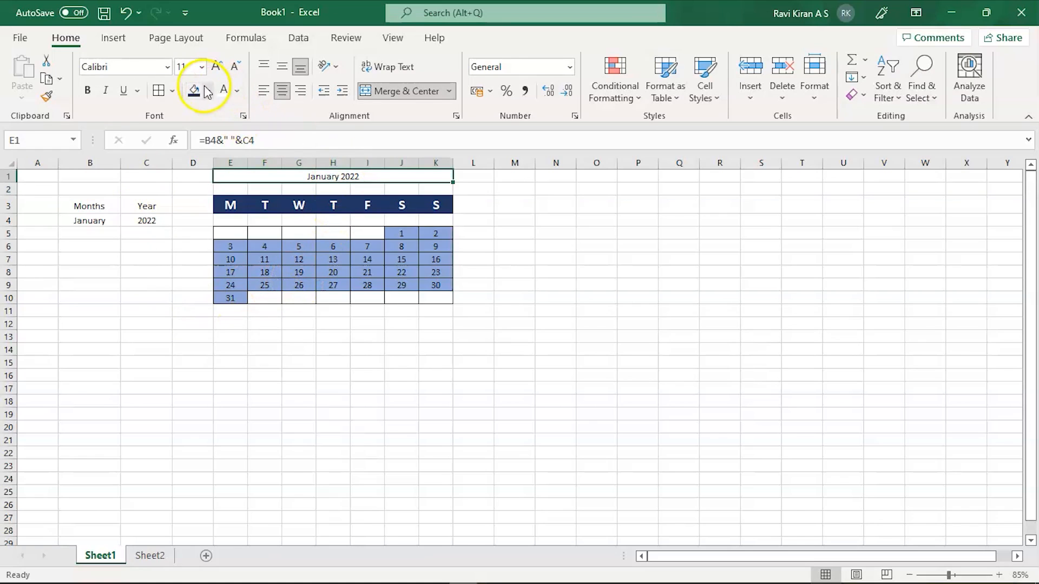
Enlarge the title and show it as white text on a dark grey fill, then move to the Months and Year block.
click(237, 90)
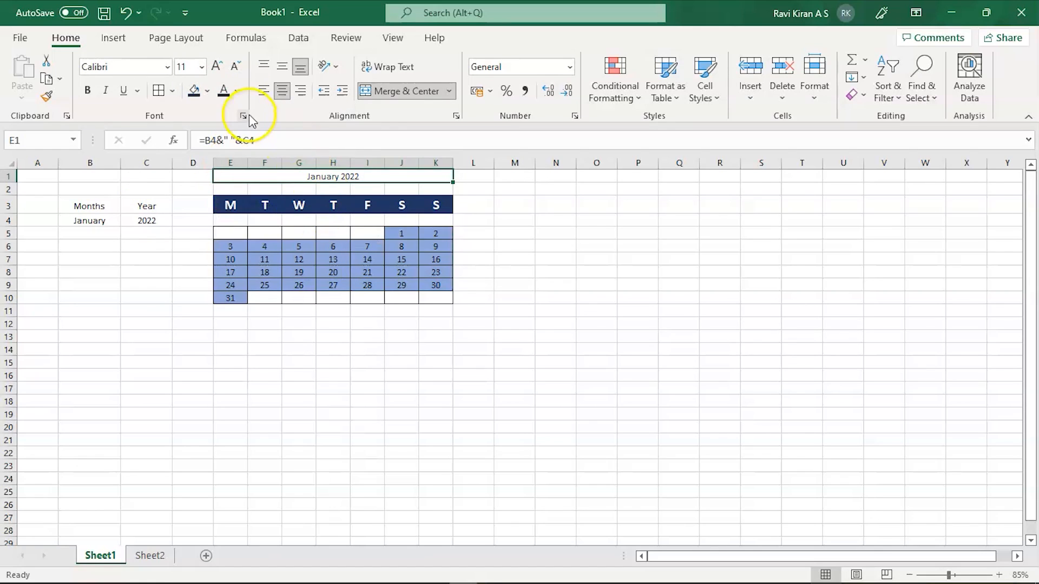
mouse_move(217, 66)
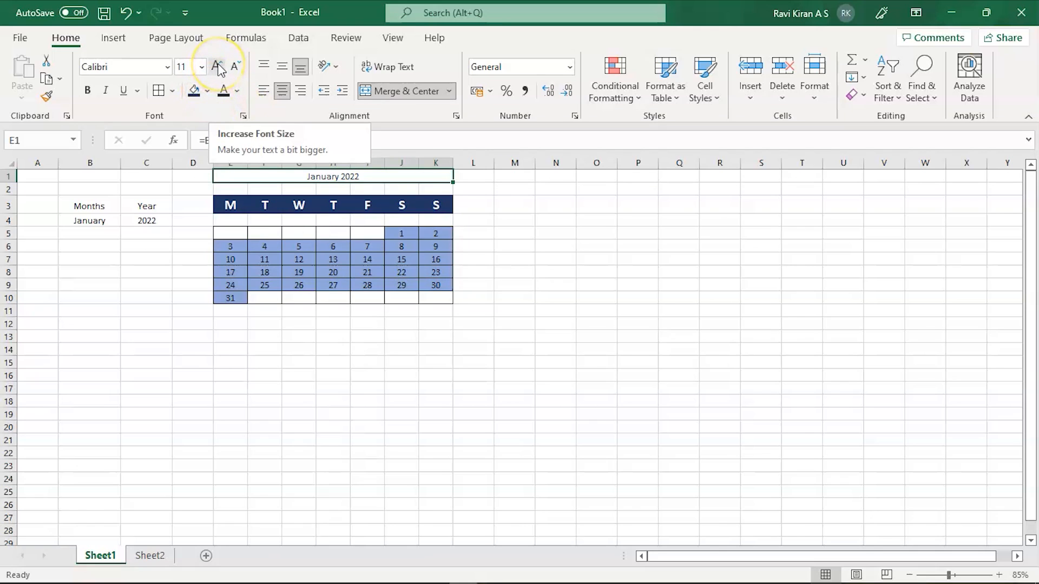
click(217, 66)
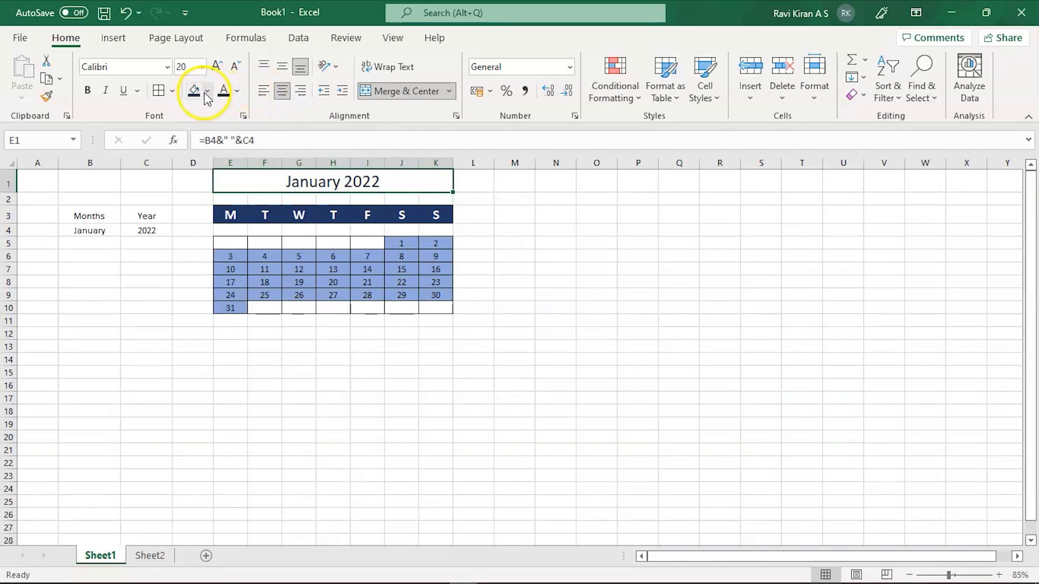
click(207, 91)
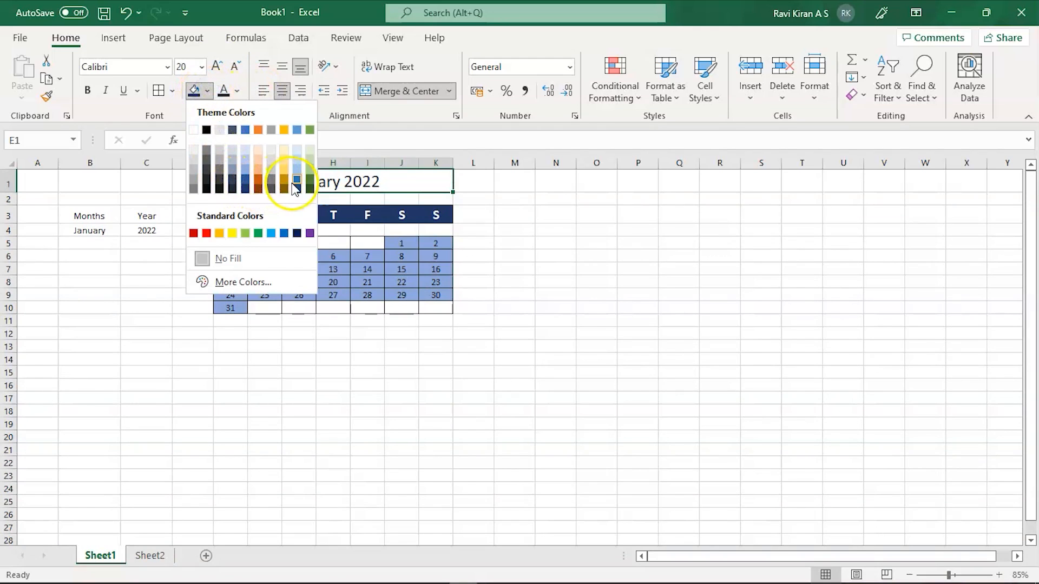
click(296, 181)
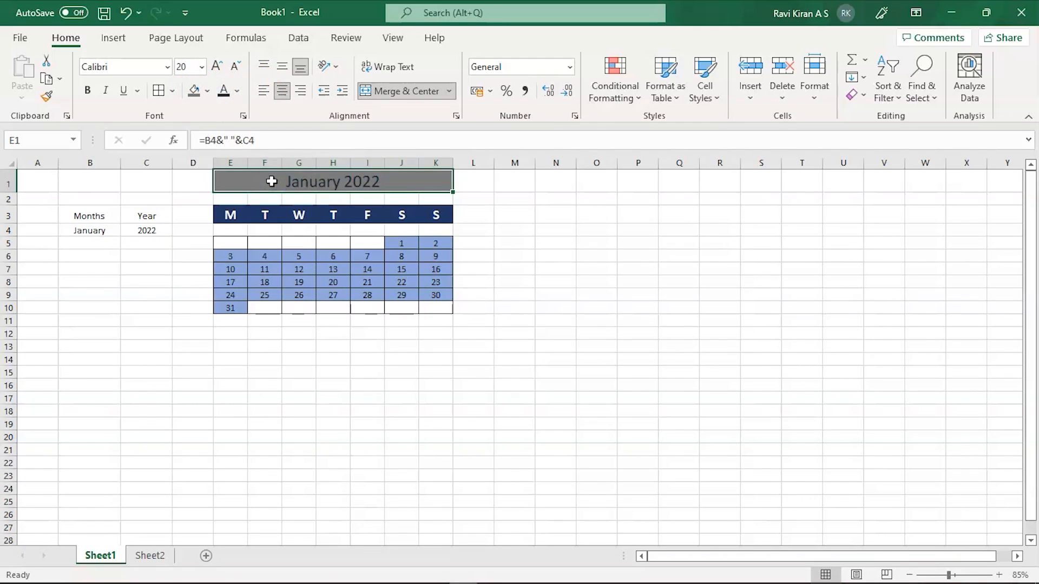
click(237, 91)
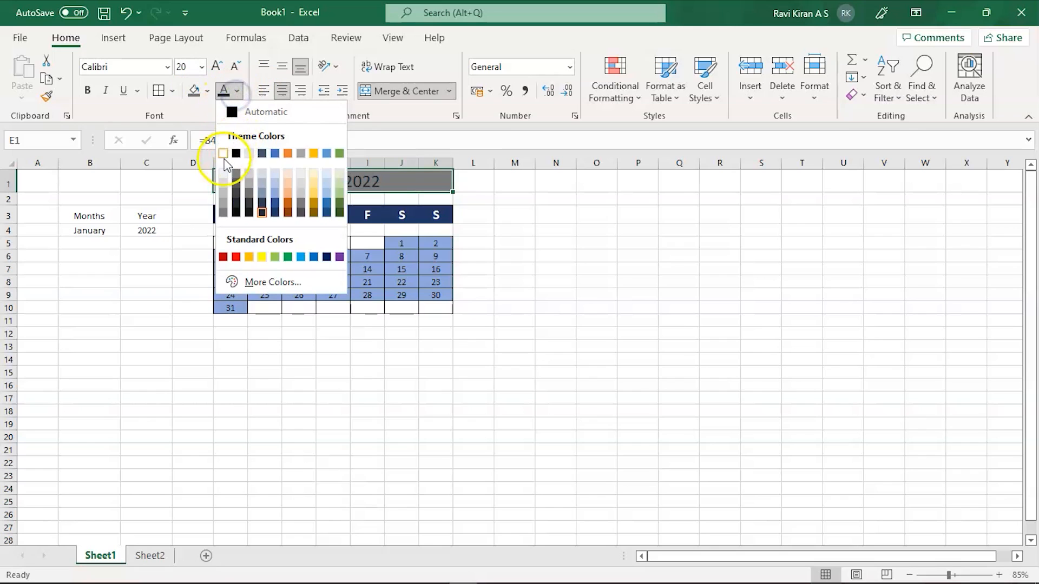
click(223, 152)
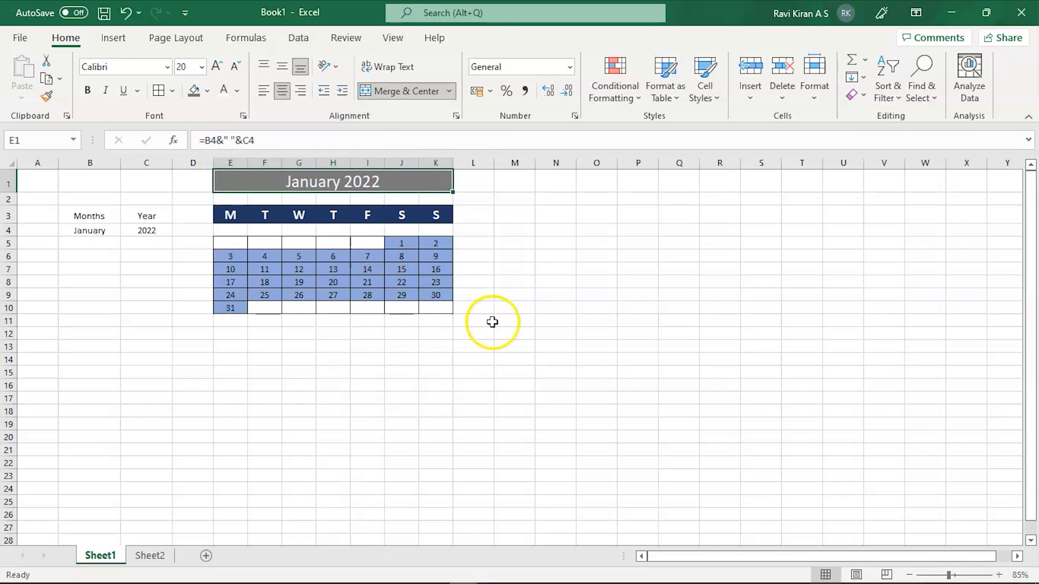
click(473, 320)
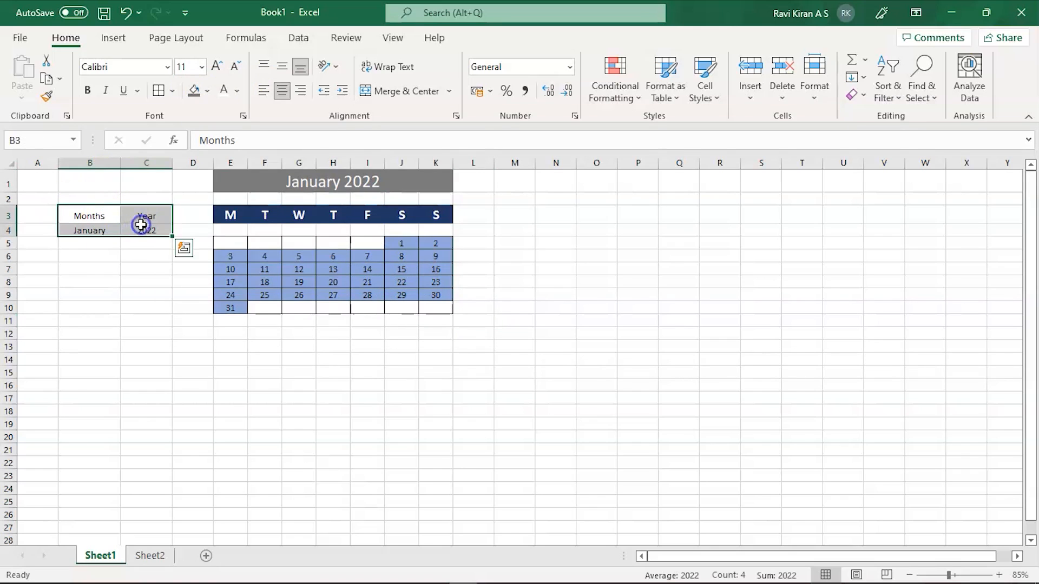
mouse_move(170, 201)
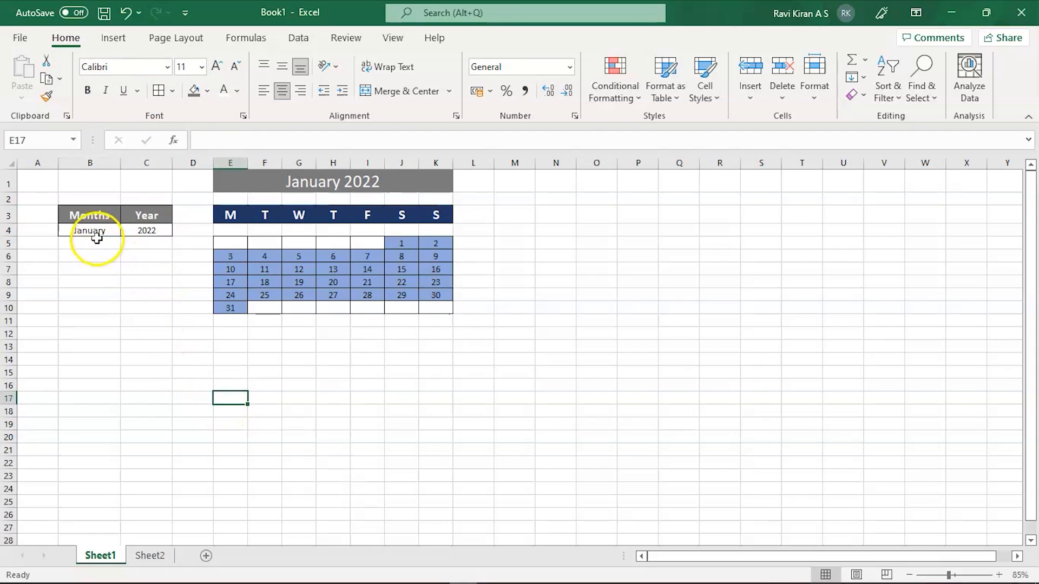
Keep January in the month dropdown and pick the year so the calendar redraws as January 2033.
click(126, 230)
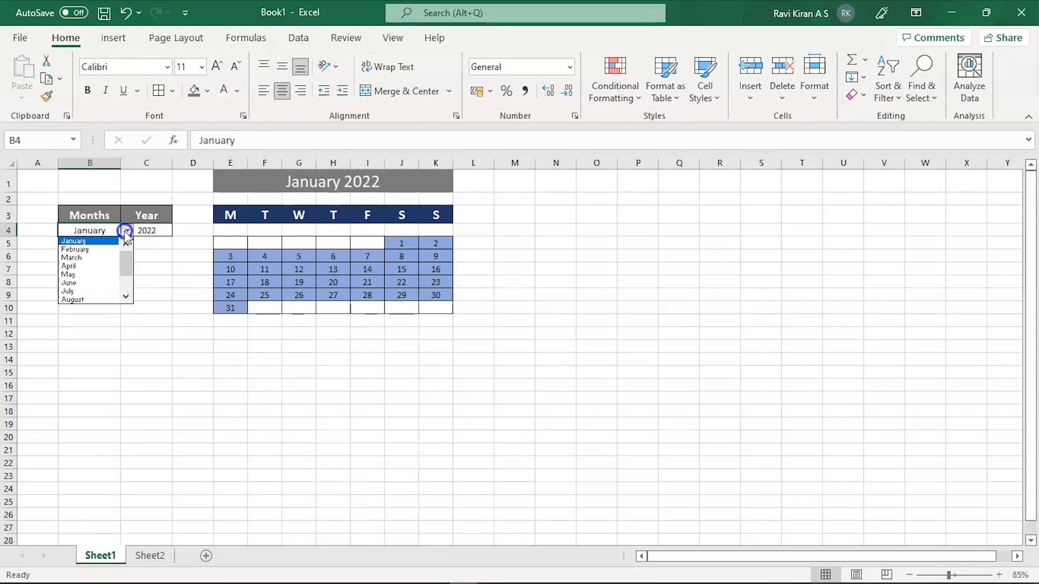
click(72, 241)
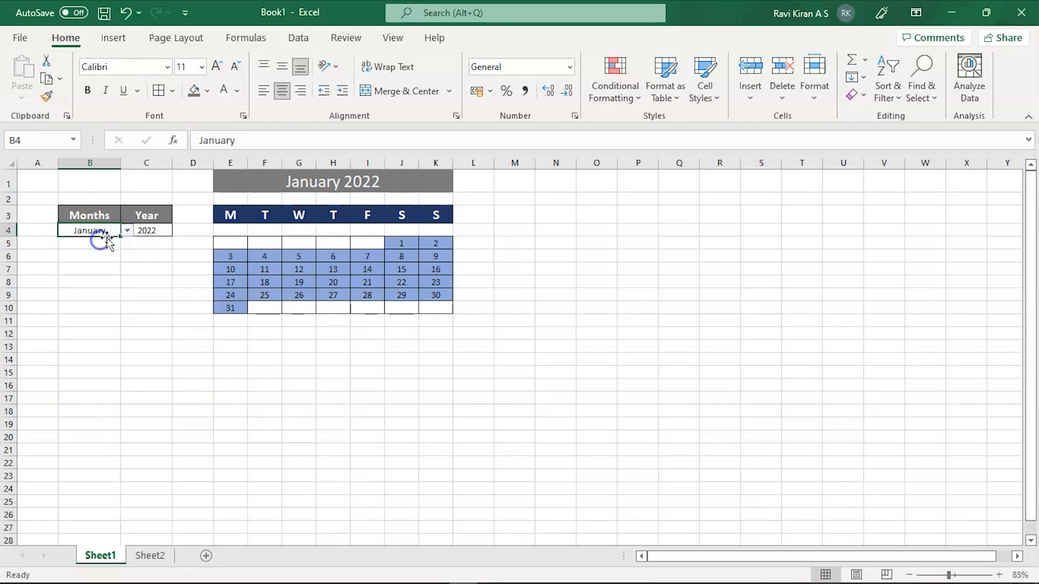
click(146, 230)
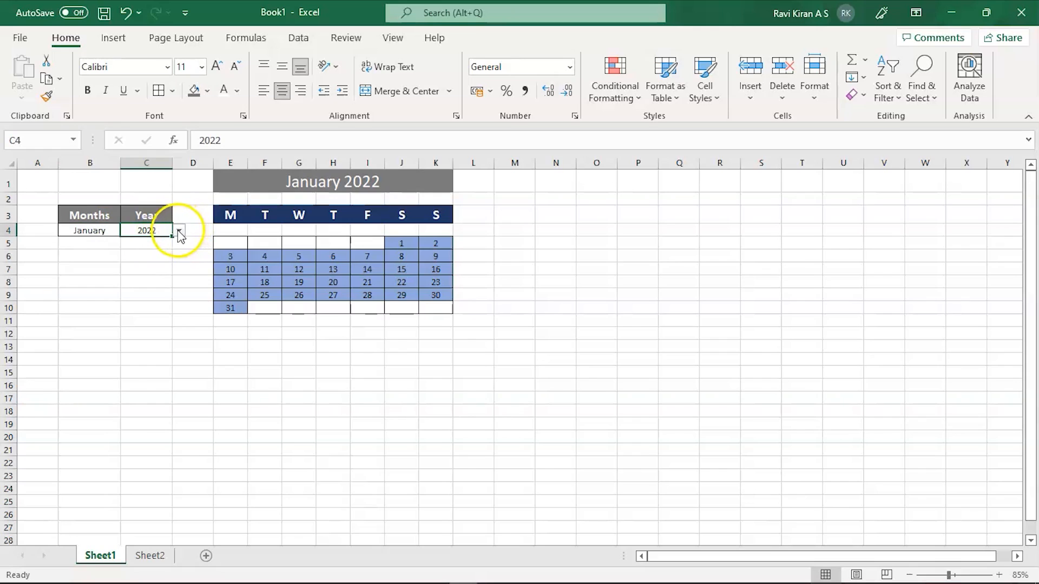
click(178, 230)
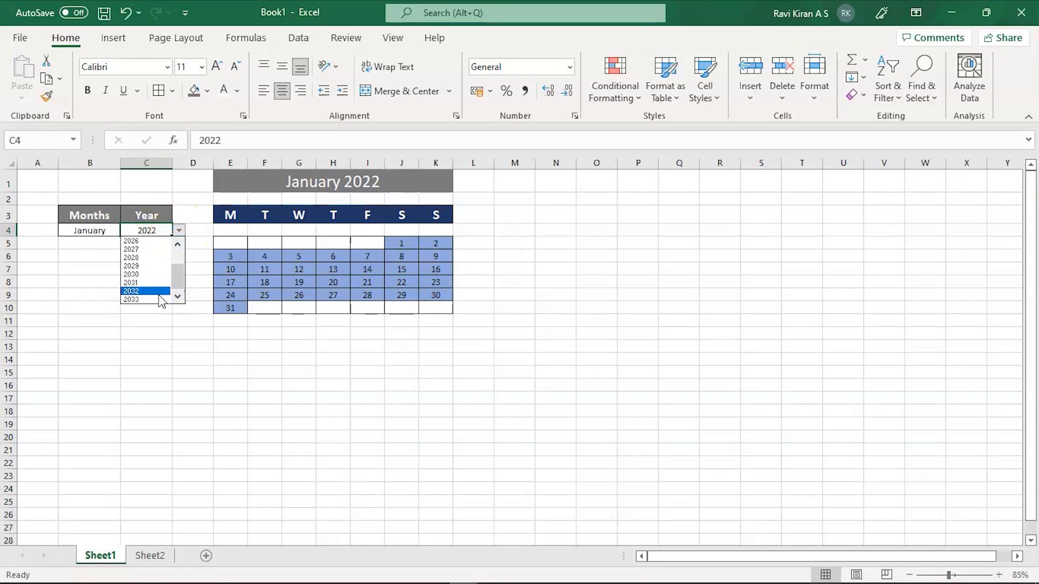
click(131, 290)
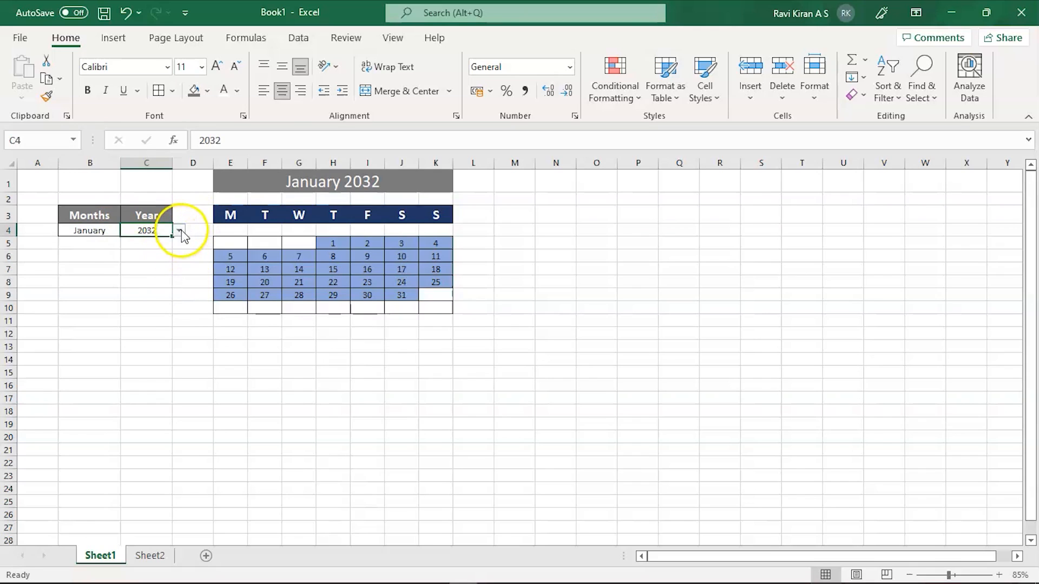
click(179, 230)
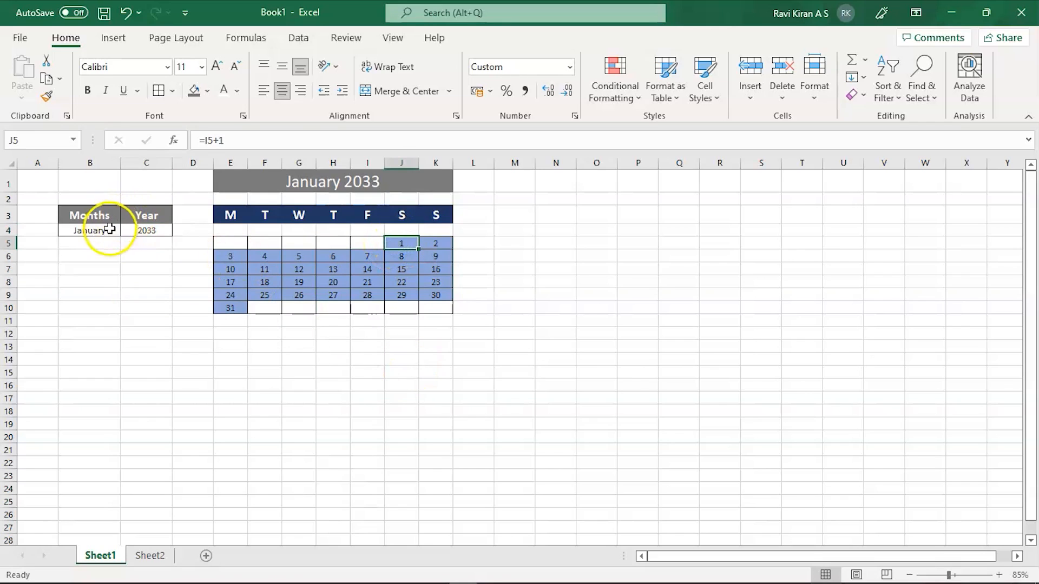
click(90, 229)
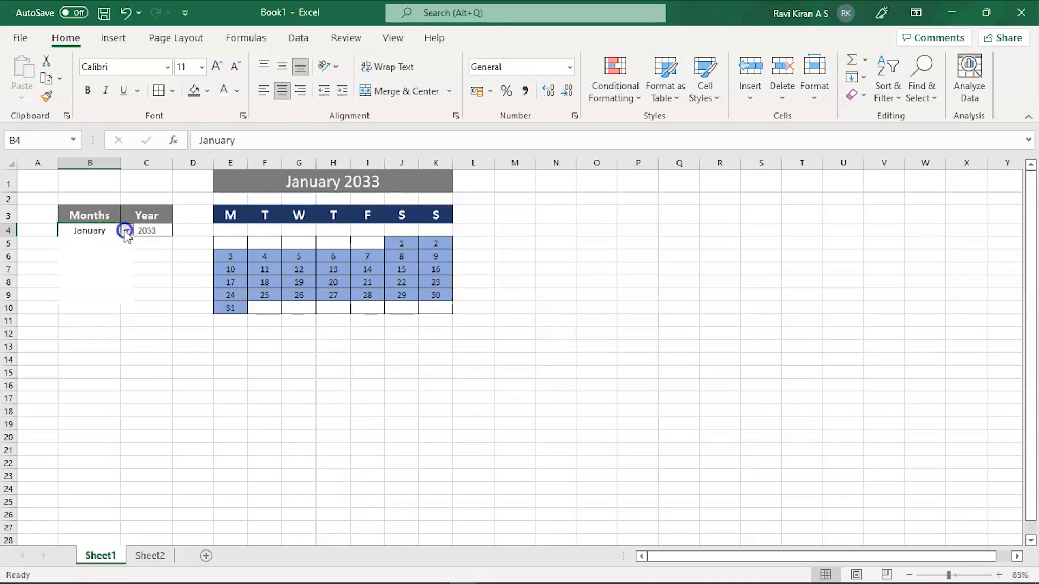